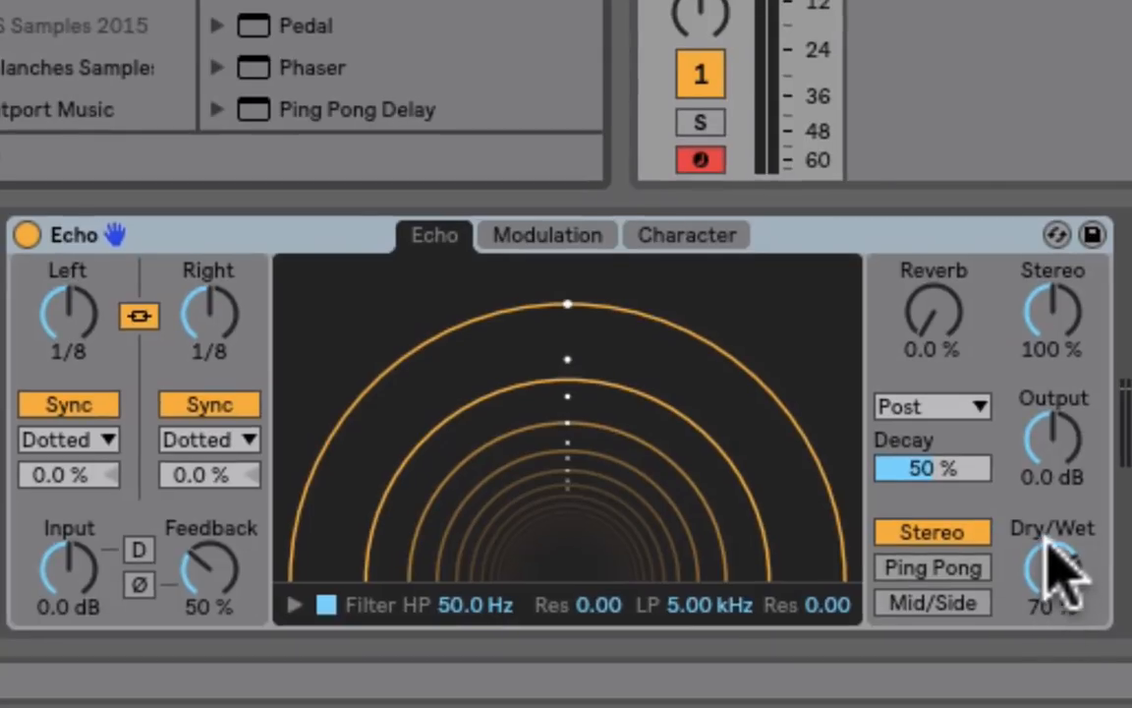
- Try the Echo's Dry/Wet mix around 53 % and settle it back at 70 %
{"action": "left_click_drag", "start_coordinate": [1051, 570], "coordinate": [1051, 609]}
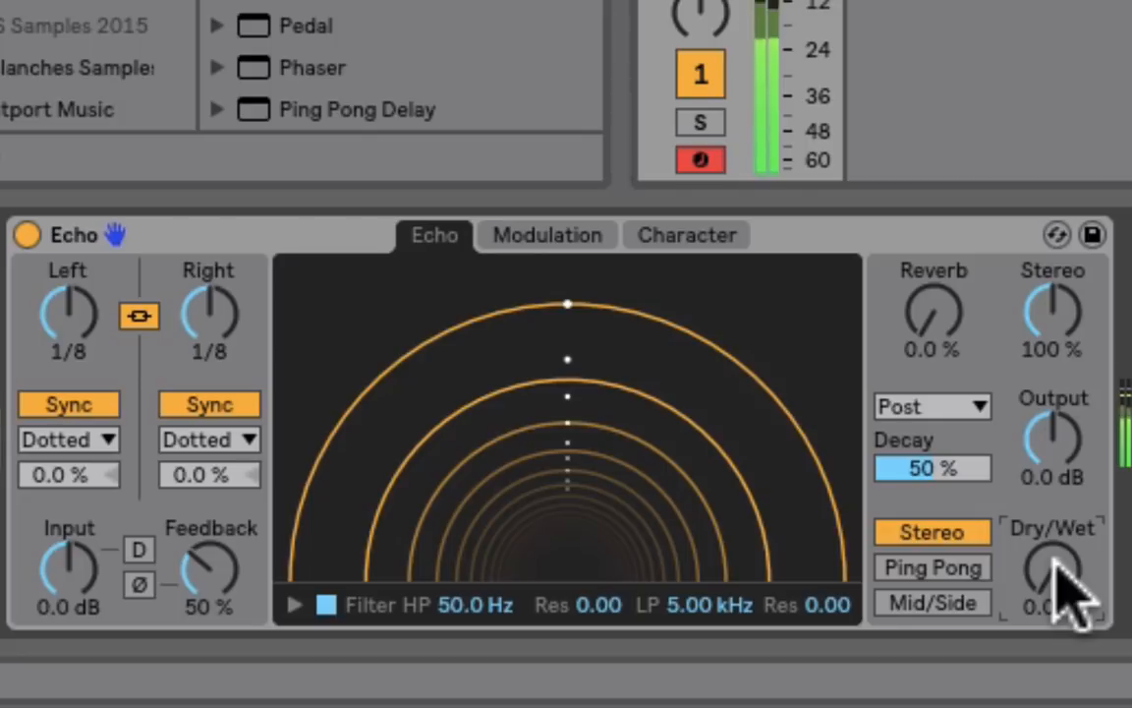
{"action": "left_click_drag", "start_coordinate": [1052, 570], "coordinate": [1052, 550]}
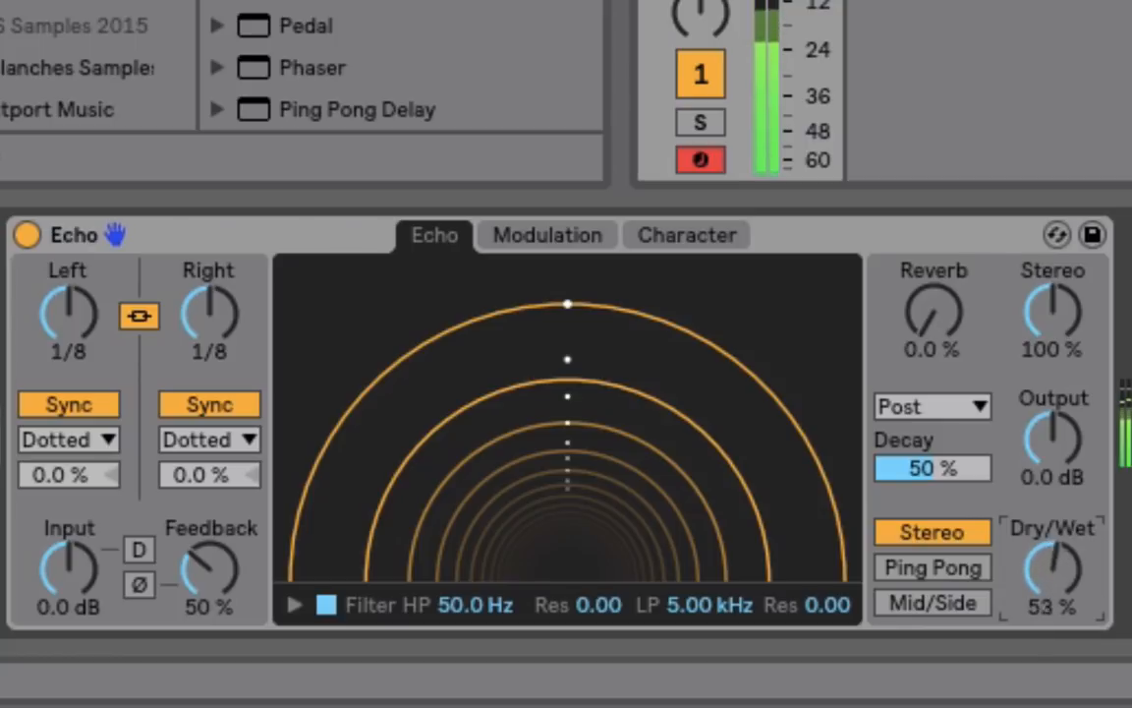
{"action": "left_click_drag", "start_coordinate": [1052, 570], "coordinate": [1051, 552]}
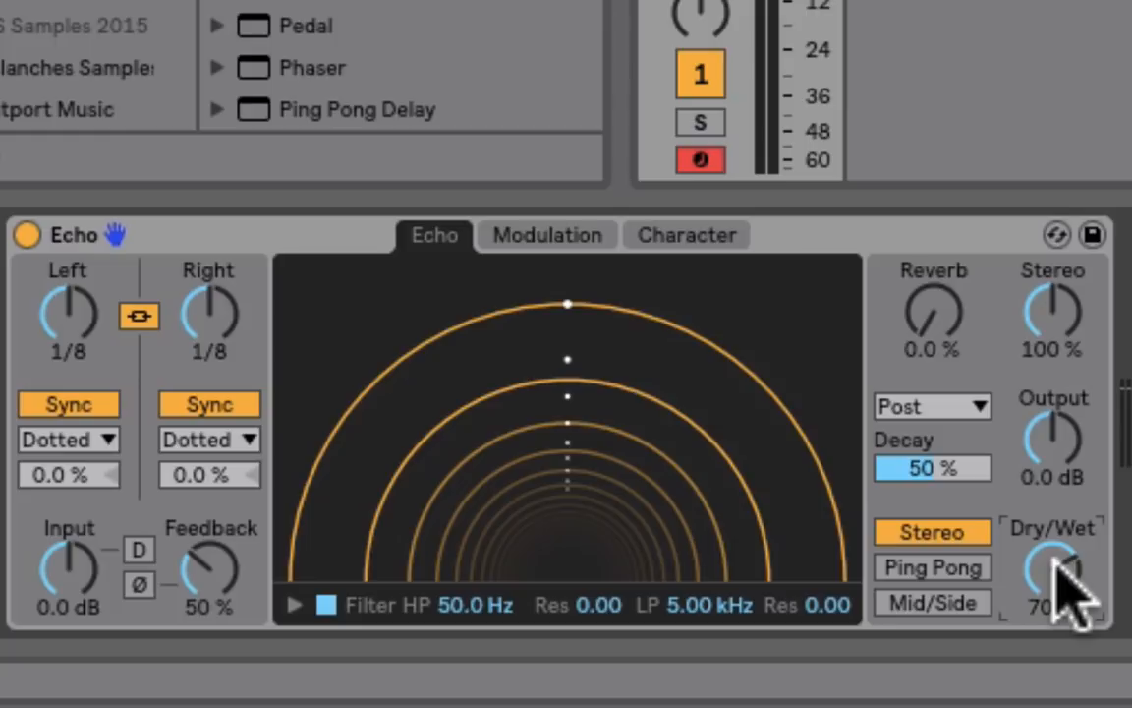
{"action": "mouse_move", "coordinate": [108, 344]}
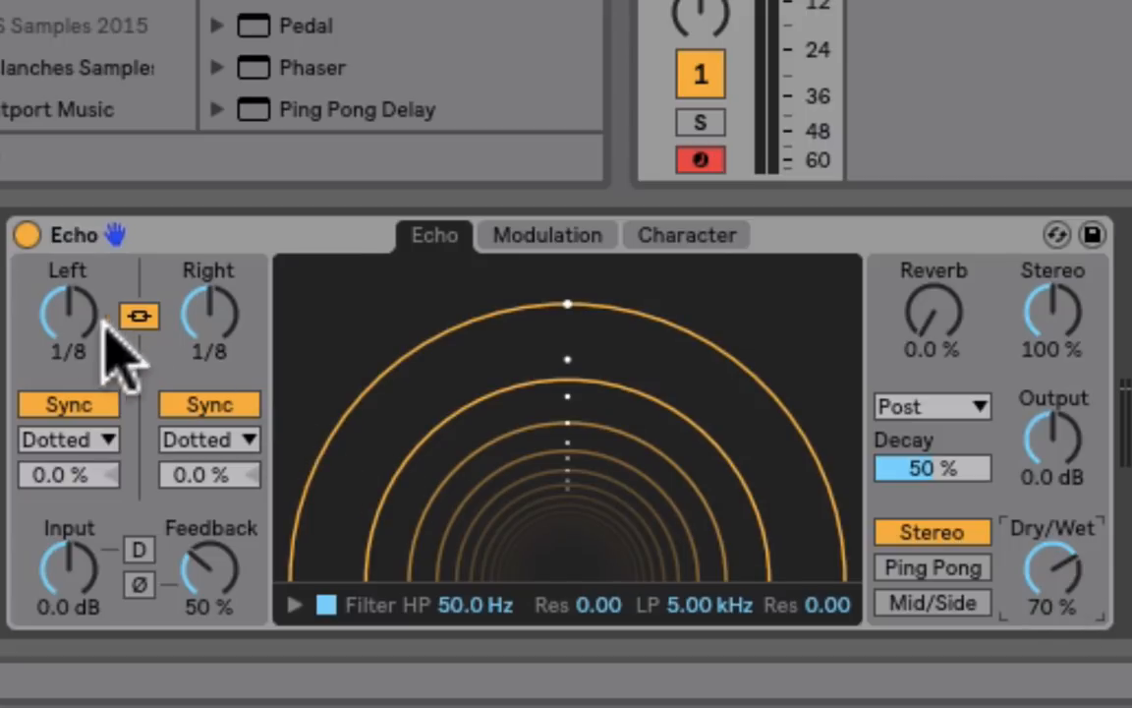
{"action": "mouse_move", "coordinate": [211, 324]}
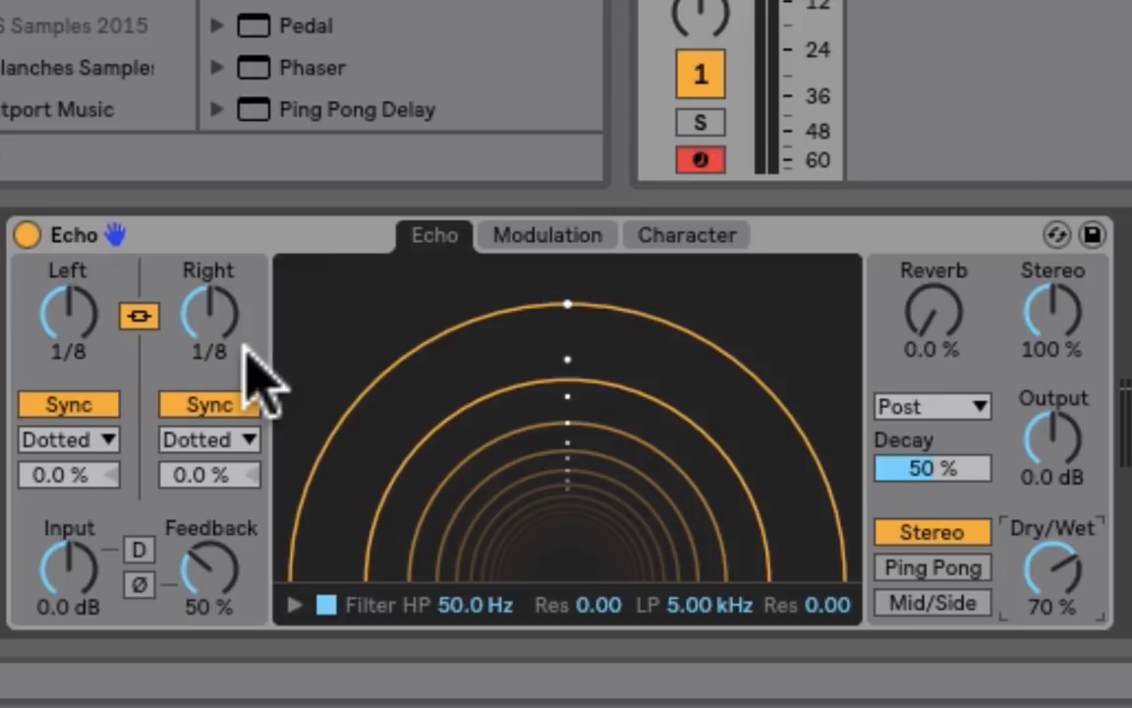
{"action": "mouse_move", "coordinate": [241, 334]}
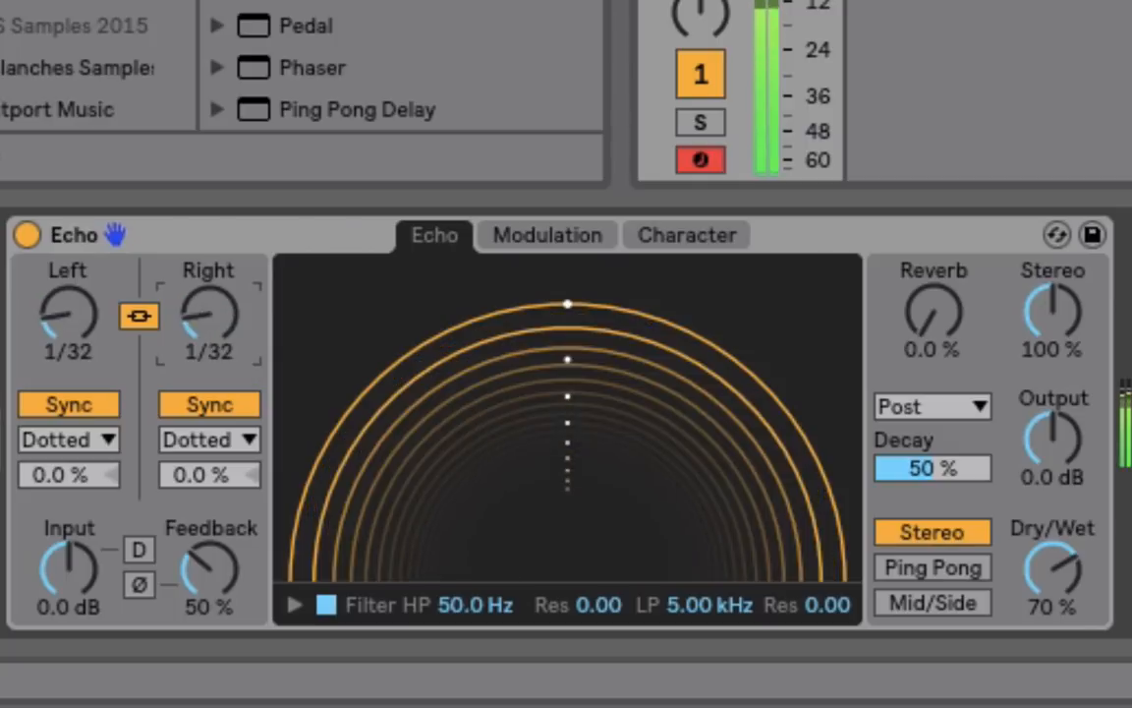
- Shorten the linked delay times, then set the left delay to 1/16
{"action": "left_click_drag", "start_coordinate": [209, 314], "coordinate": [208, 285]}
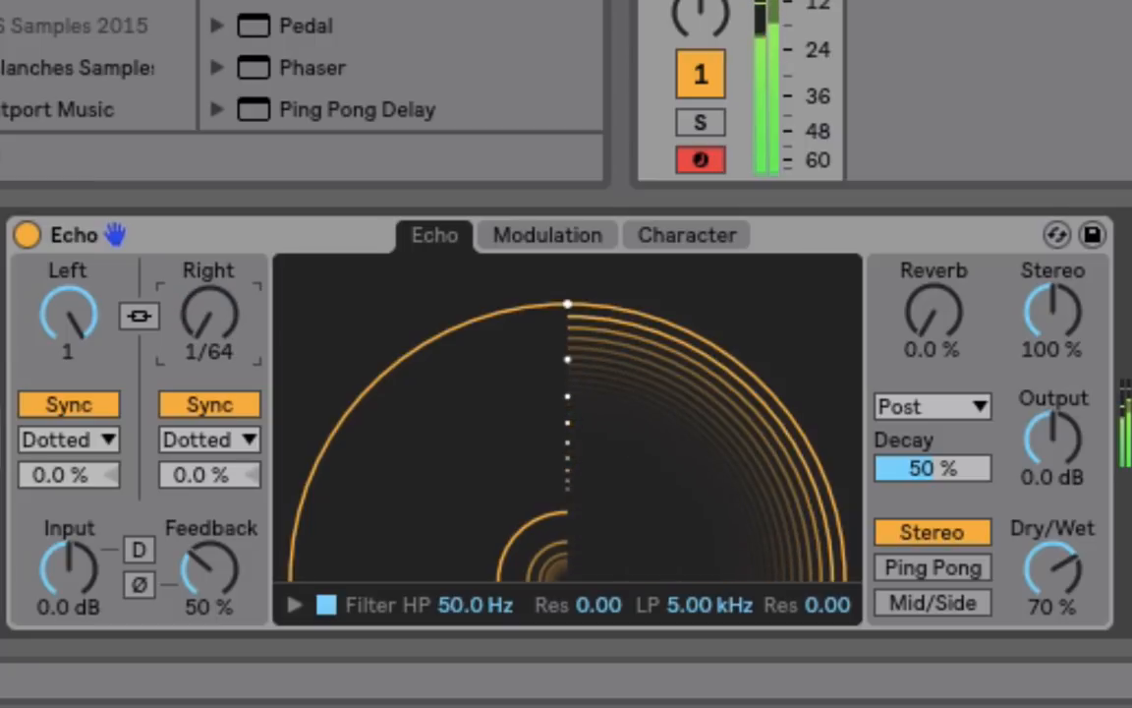
{"action": "left_click_drag", "start_coordinate": [68, 314], "coordinate": [68, 295]}
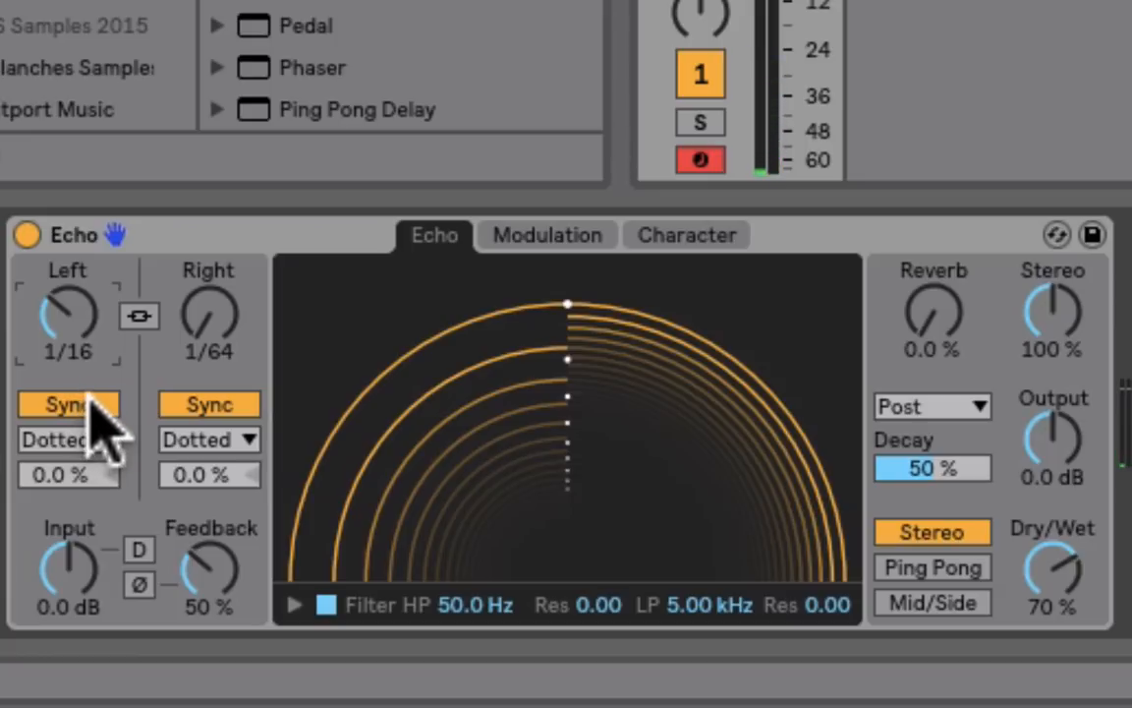
{"action": "mouse_move", "coordinate": [108, 437]}
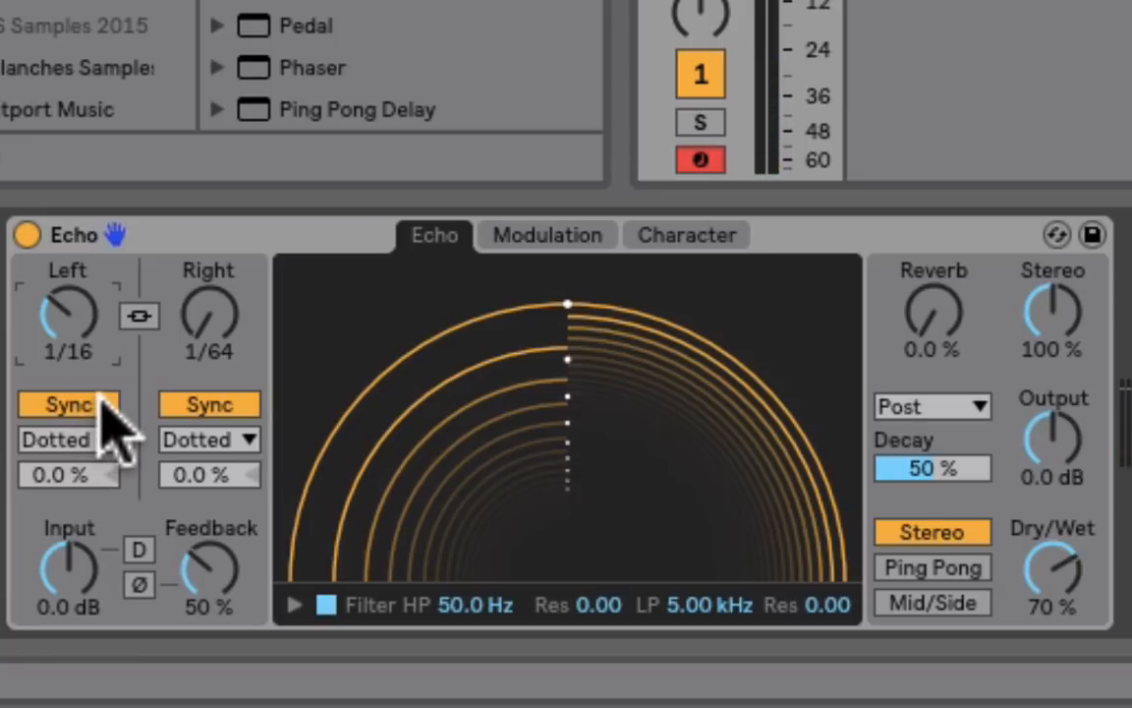
- Re-link the left and right delay times so both sit at 1/16
{"action": "left_click", "coordinate": [138, 314]}
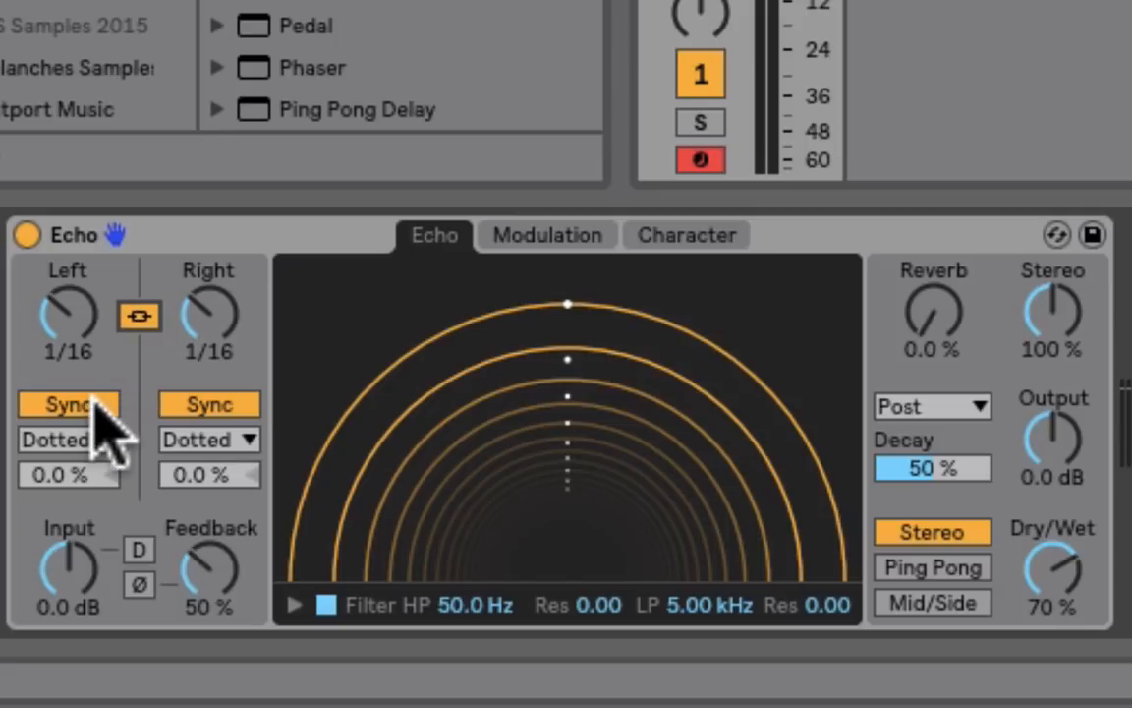
{"action": "mouse_move", "coordinate": [103, 536]}
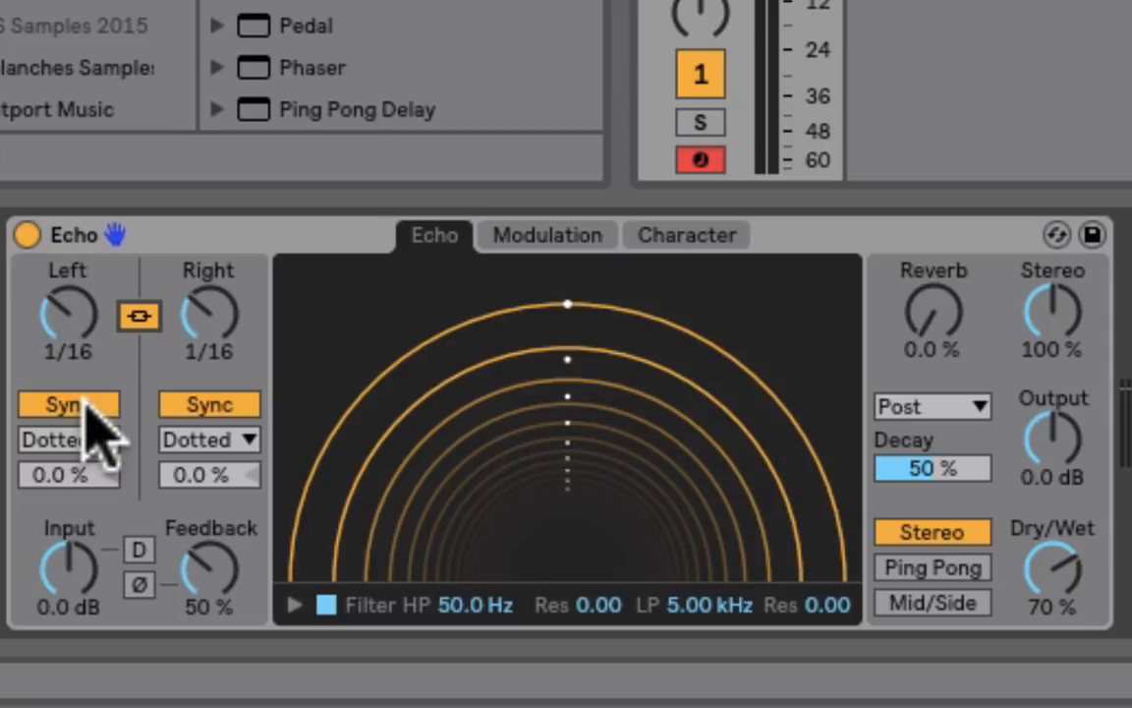
- Switch the delay times from Sync to free Time mode, both at 1.00 ms
{"action": "left_click", "coordinate": [67, 404]}
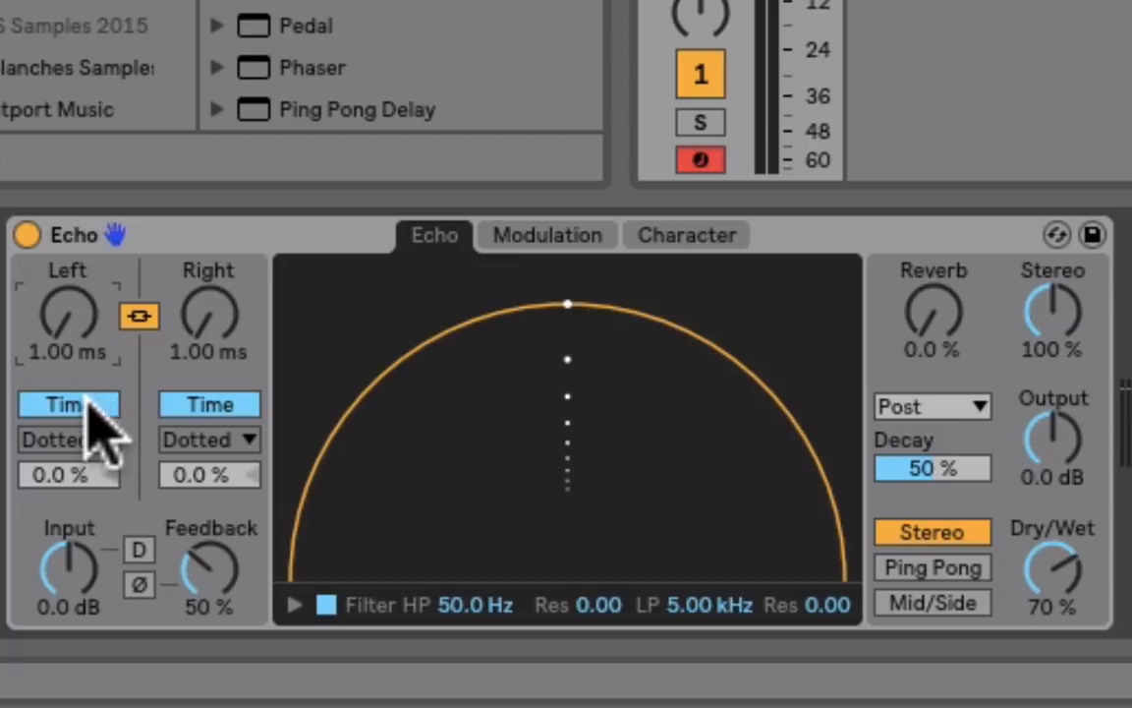
{"action": "mouse_move", "coordinate": [117, 423]}
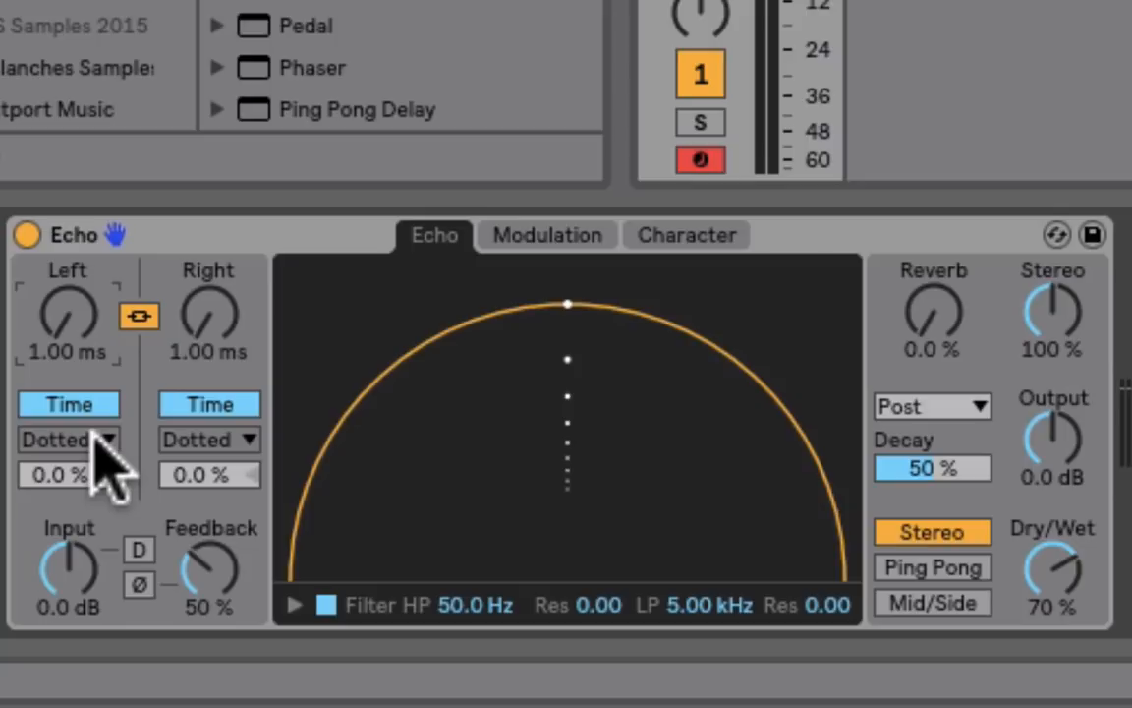
- Return the delays to tempo sync and try Notes and Triplet before choosing 16th sync mode
{"action": "left_click", "coordinate": [67, 404]}
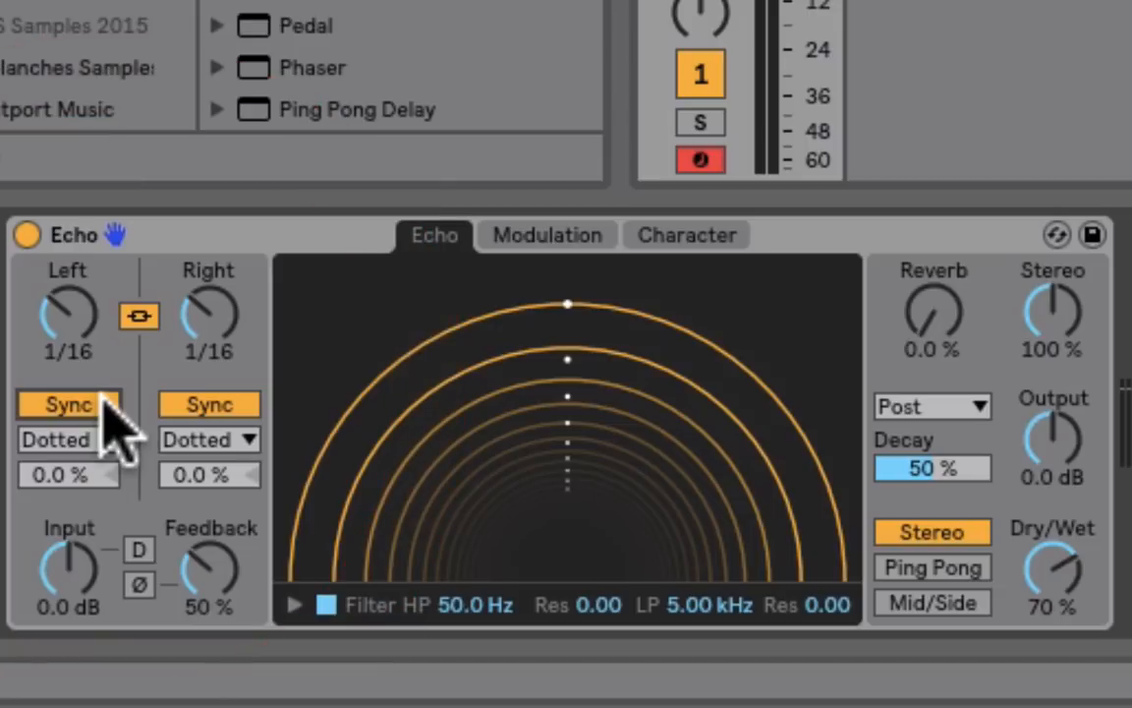
{"action": "mouse_move", "coordinate": [113, 452]}
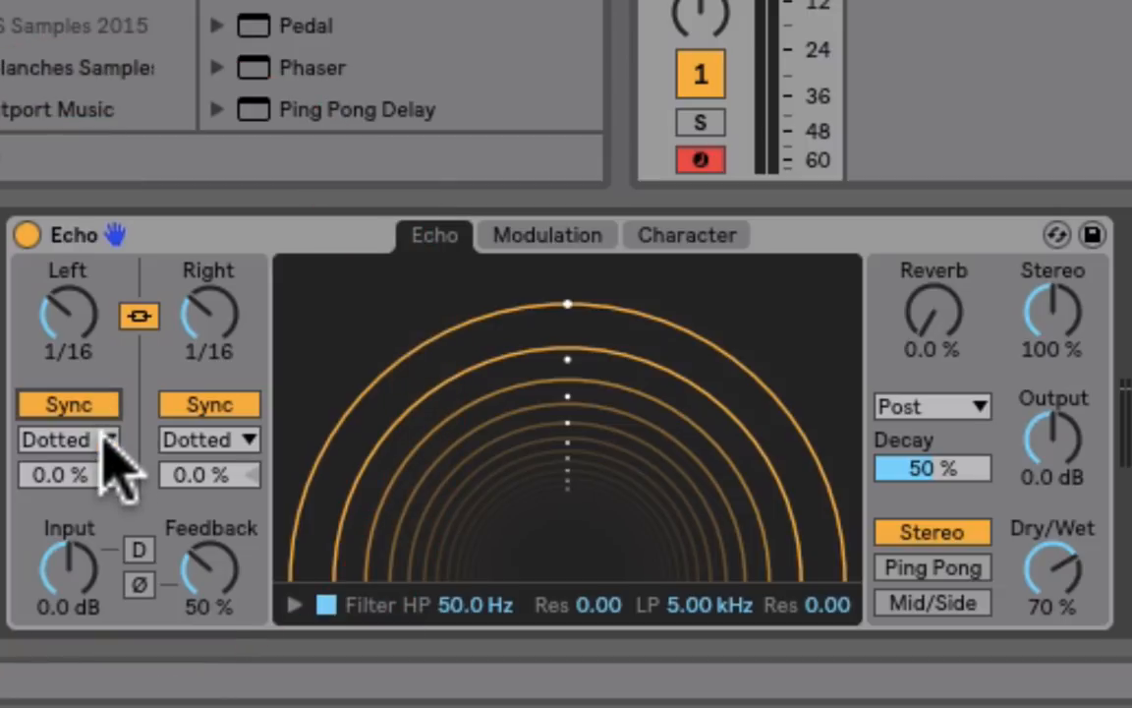
{"action": "left_click", "coordinate": [69, 440]}
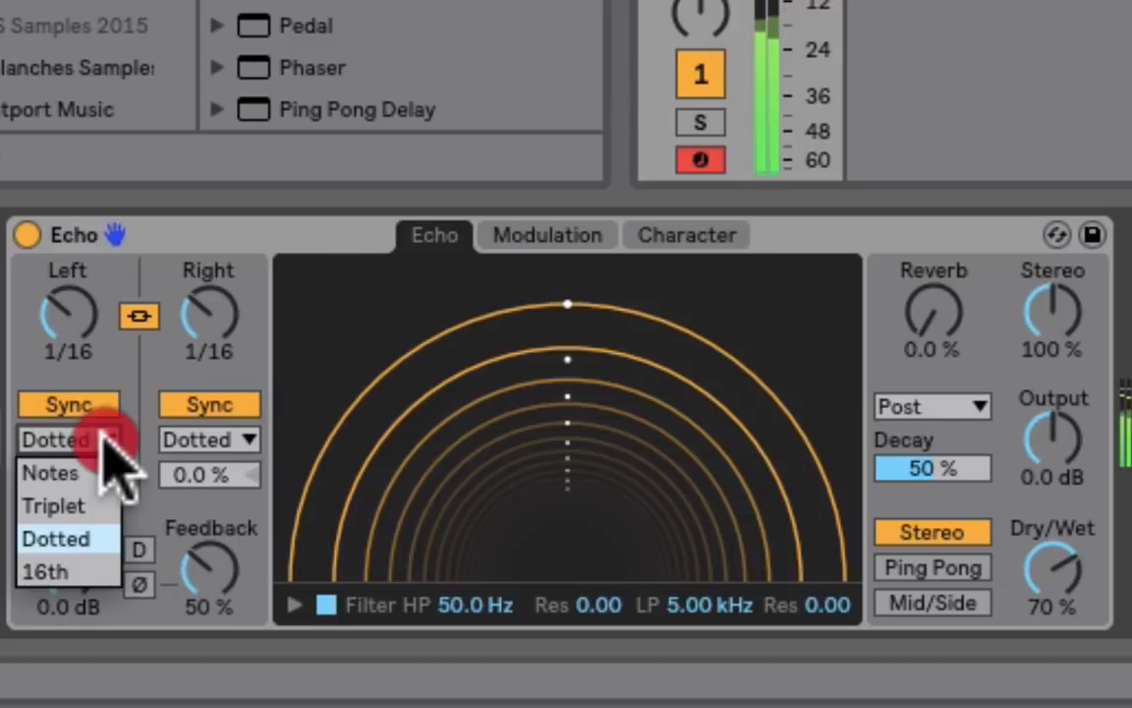
{"action": "left_click", "coordinate": [49, 473]}
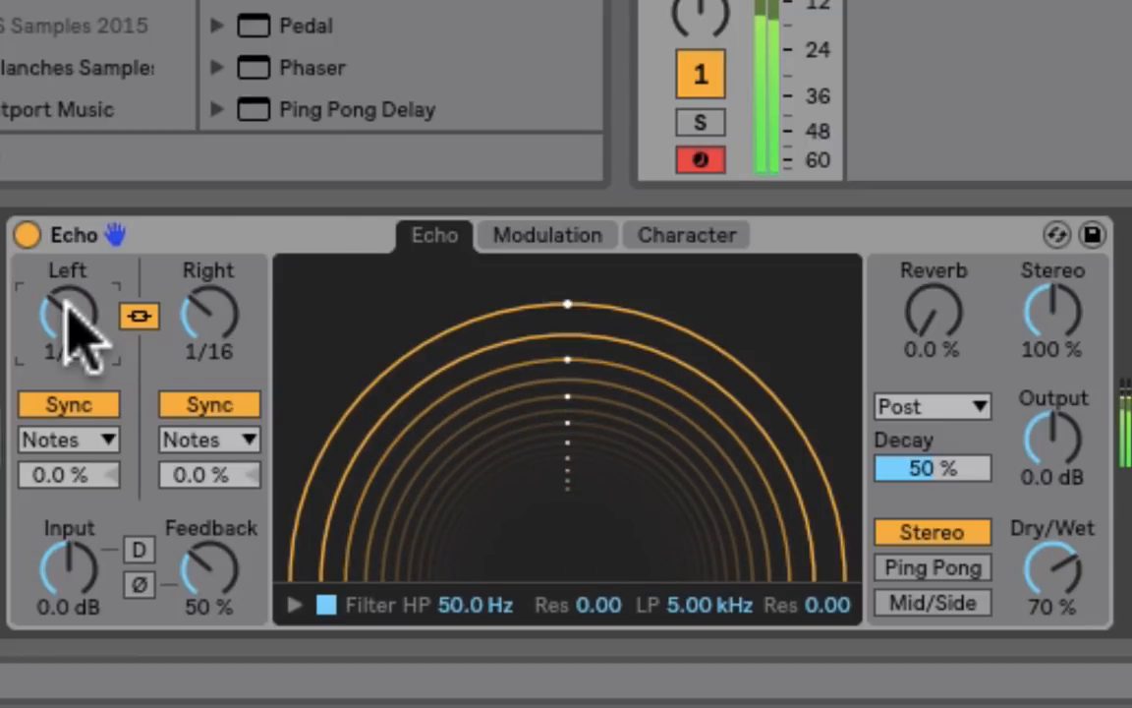
{"action": "left_click", "coordinate": [68, 439]}
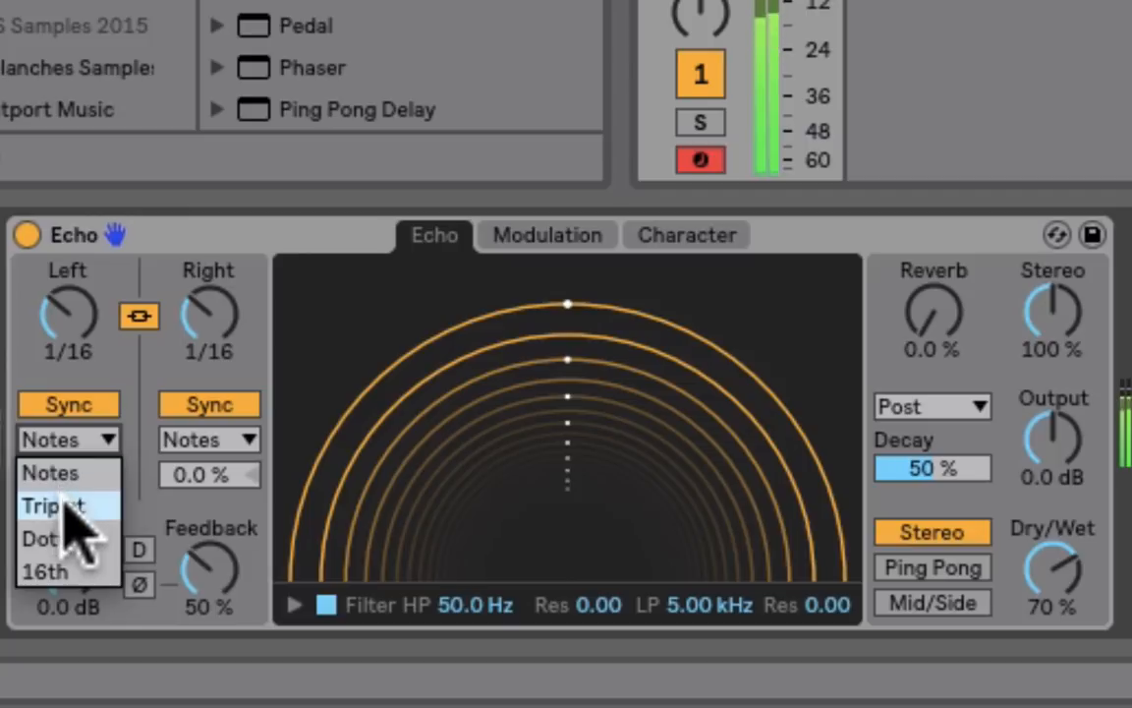
{"action": "left_click", "coordinate": [53, 504]}
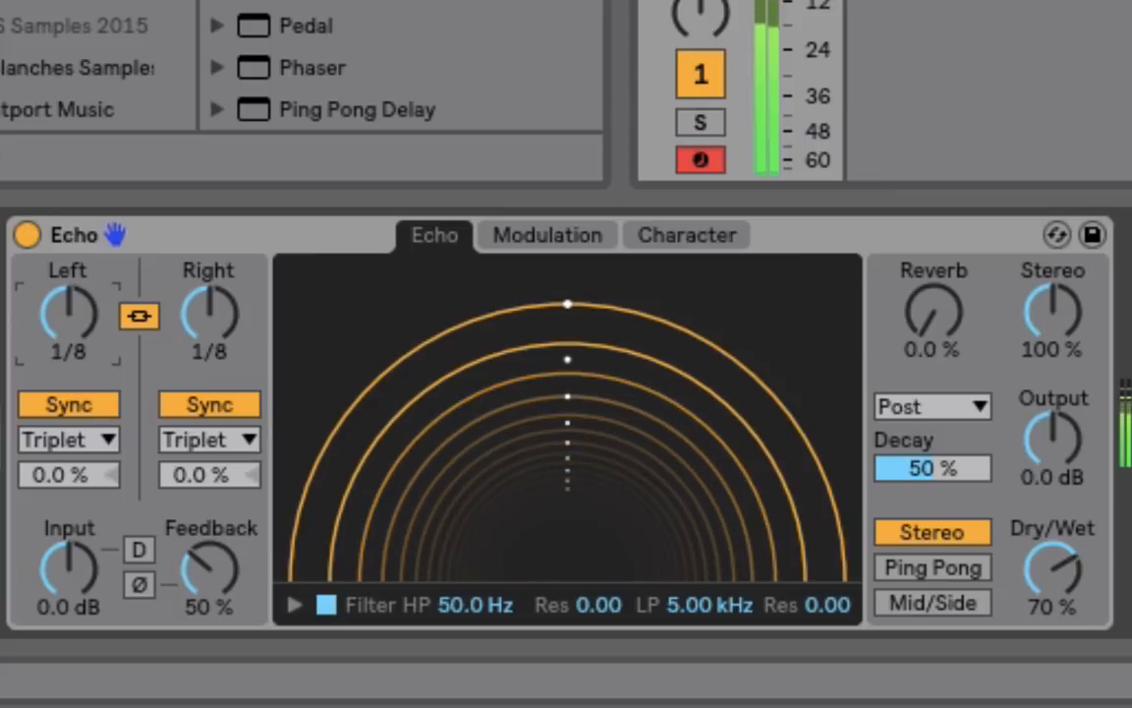
{"action": "left_click", "coordinate": [69, 438]}
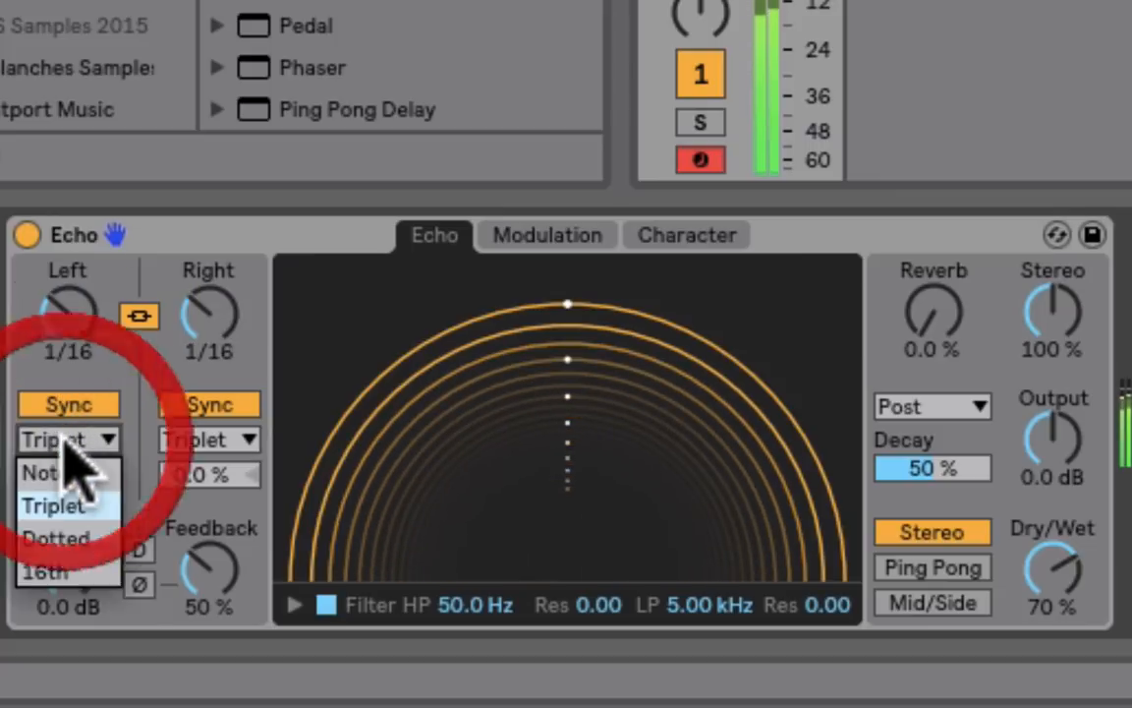
{"action": "left_click", "coordinate": [56, 538]}
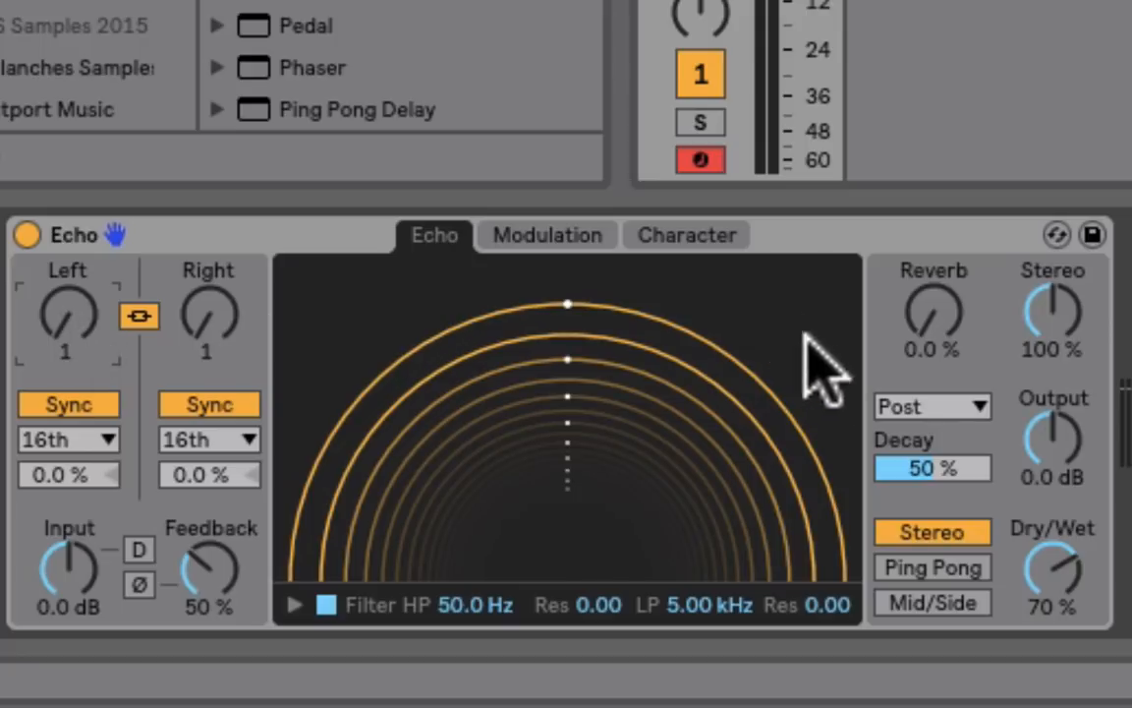
{"action": "mouse_move", "coordinate": [614, 589]}
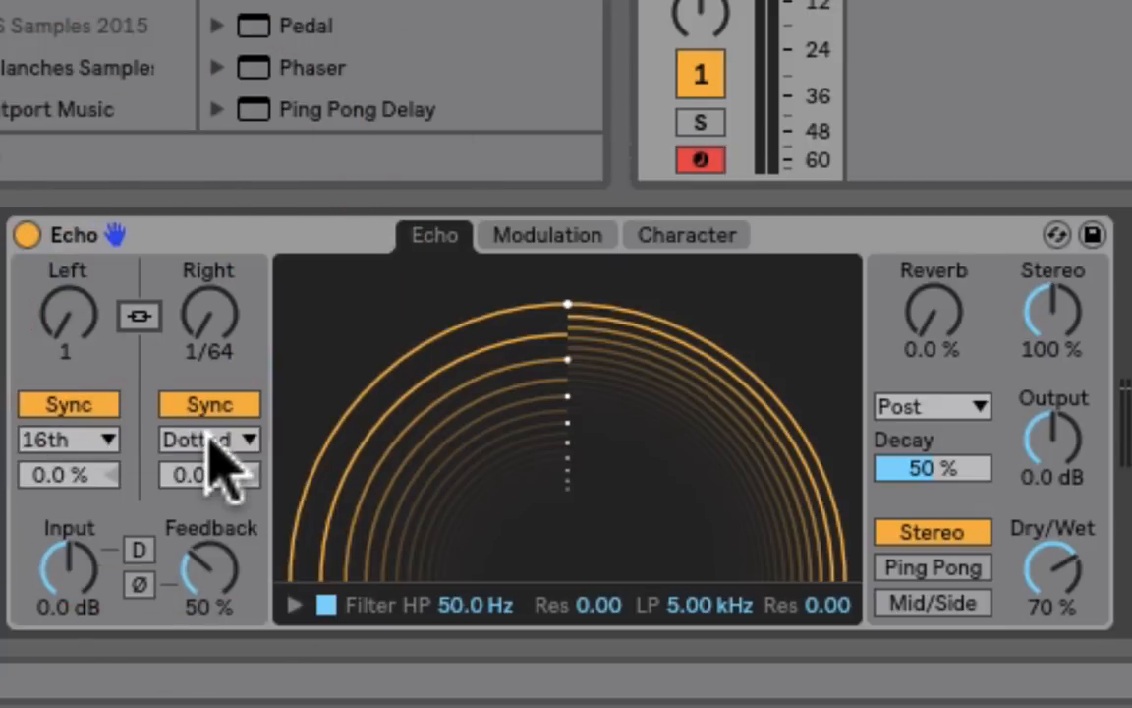
{"action": "left_click", "coordinate": [208, 439]}
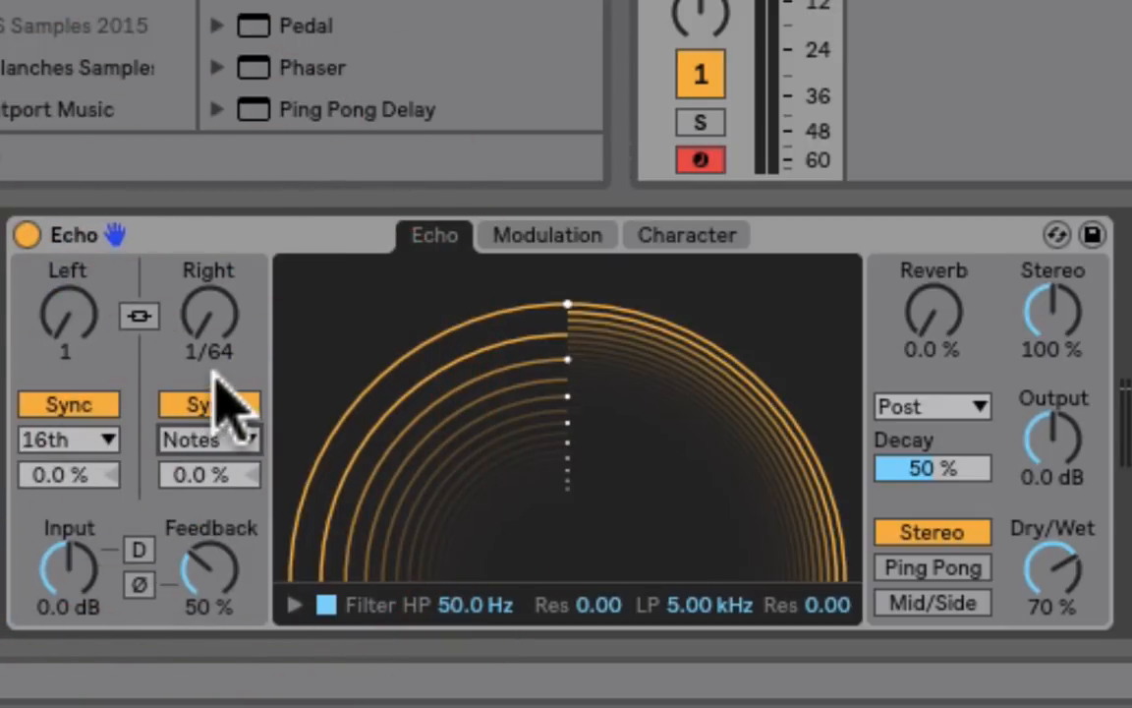
{"action": "left_click", "coordinate": [208, 404]}
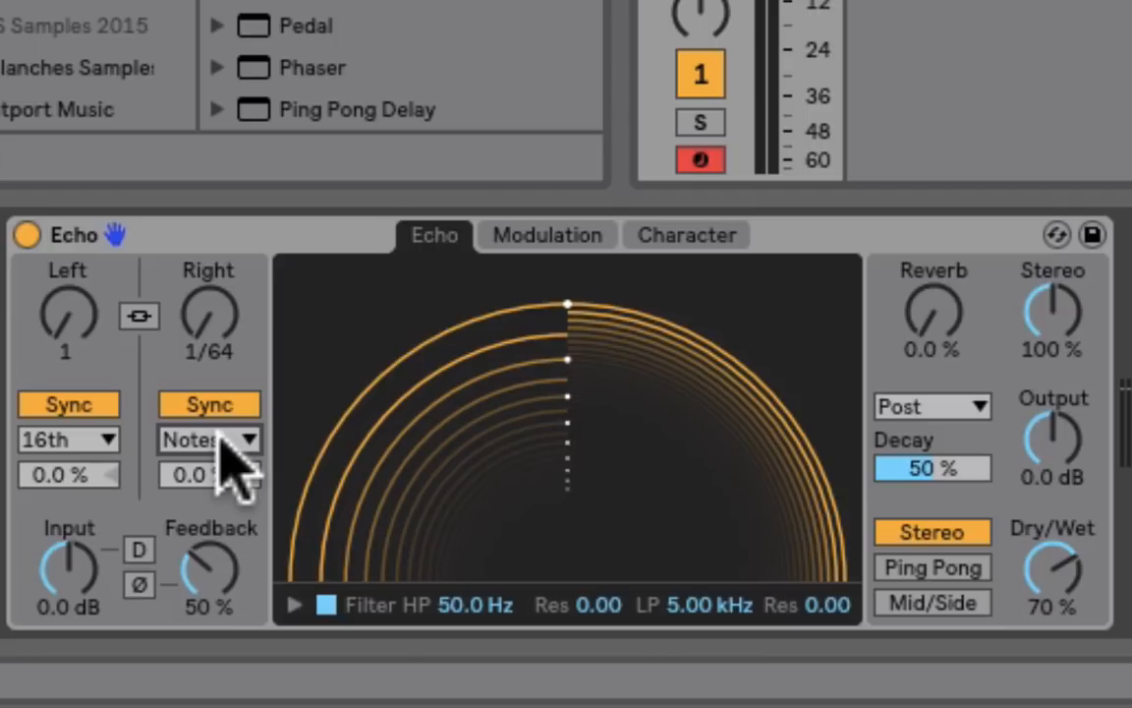
{"action": "left_click", "coordinate": [69, 439]}
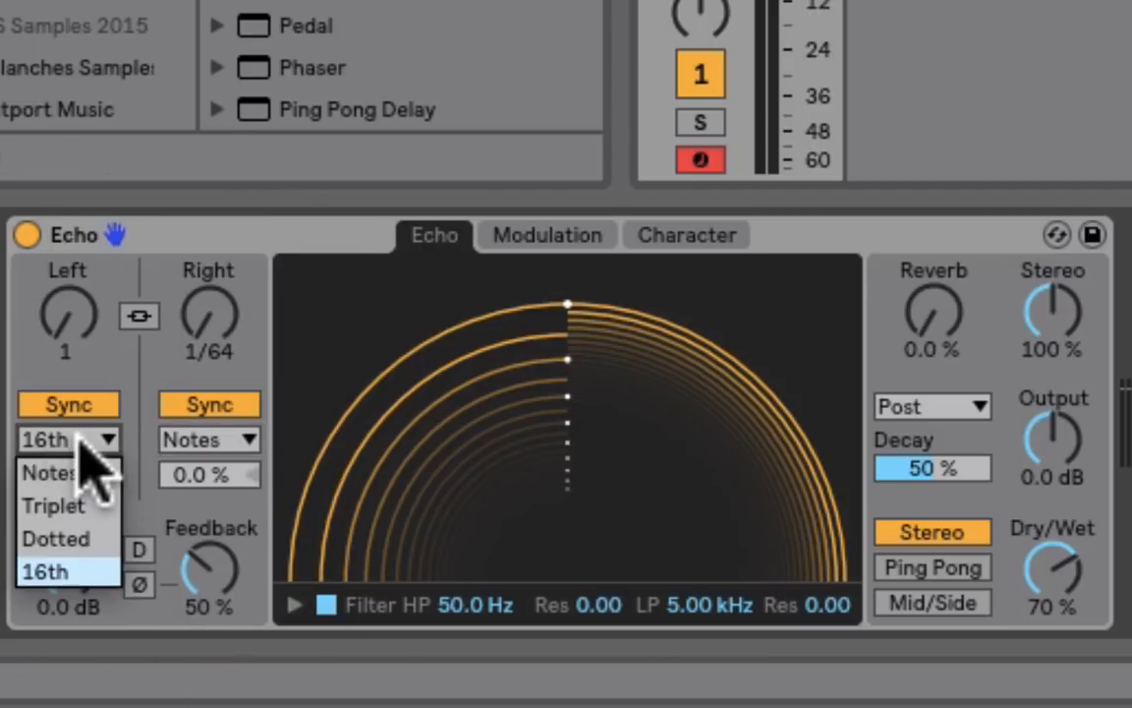
{"action": "left_click", "coordinate": [53, 505]}
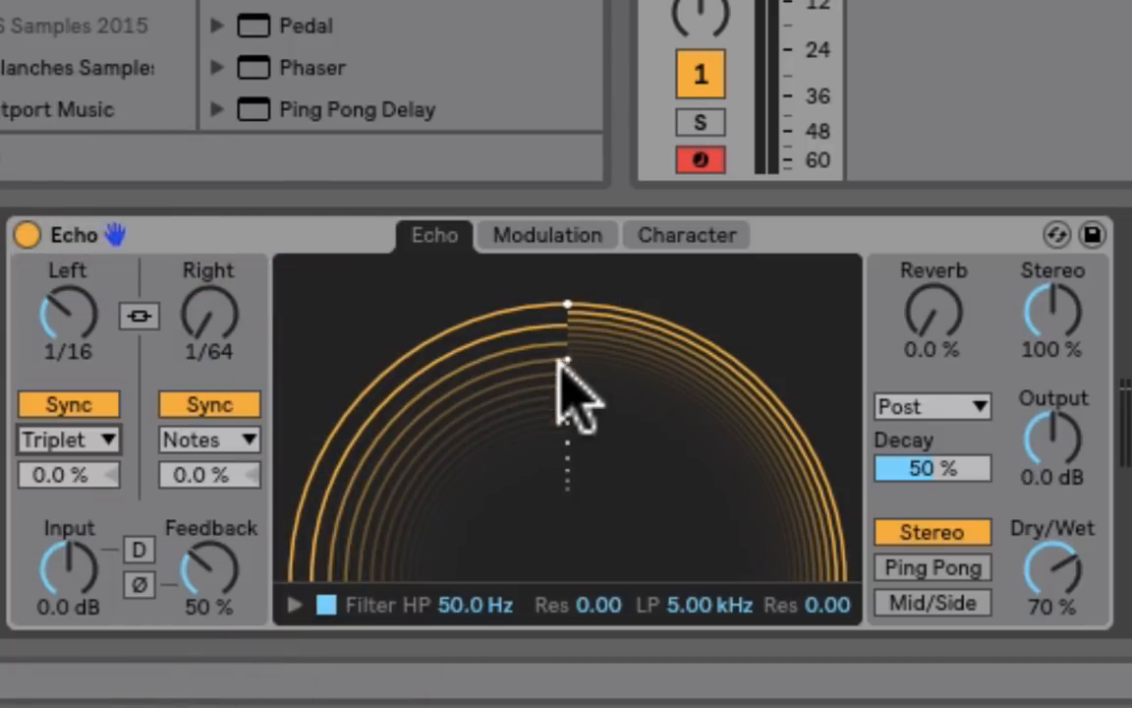
{"action": "mouse_move", "coordinate": [551, 364]}
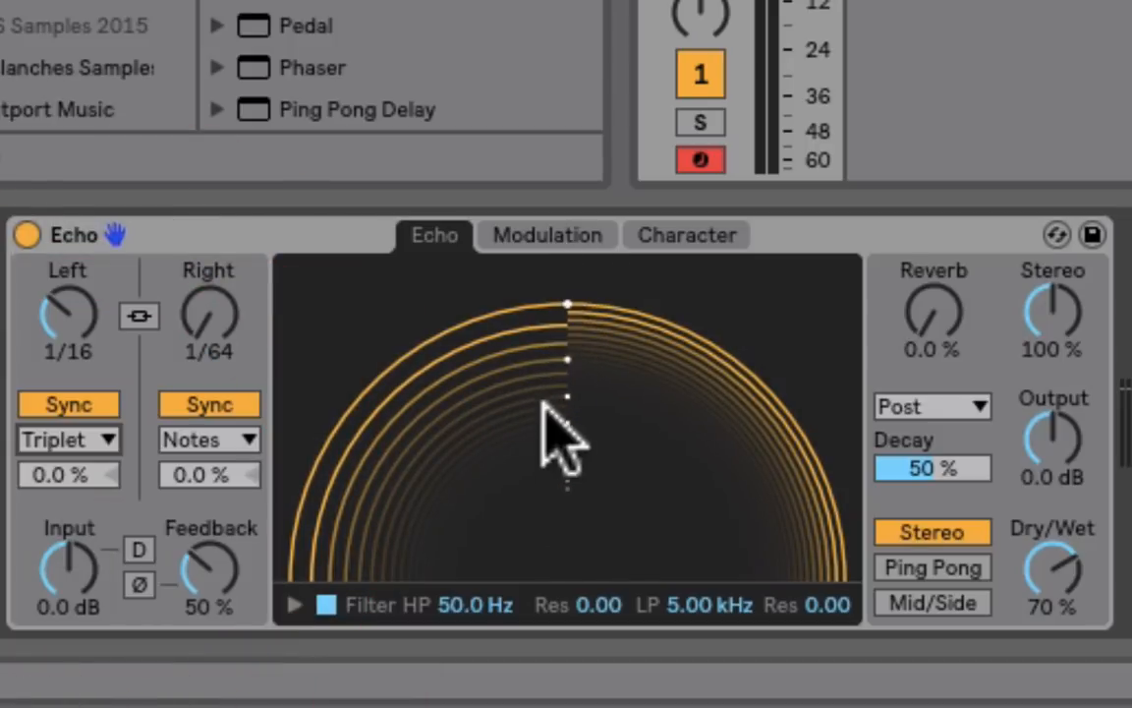
{"action": "mouse_move", "coordinate": [412, 393]}
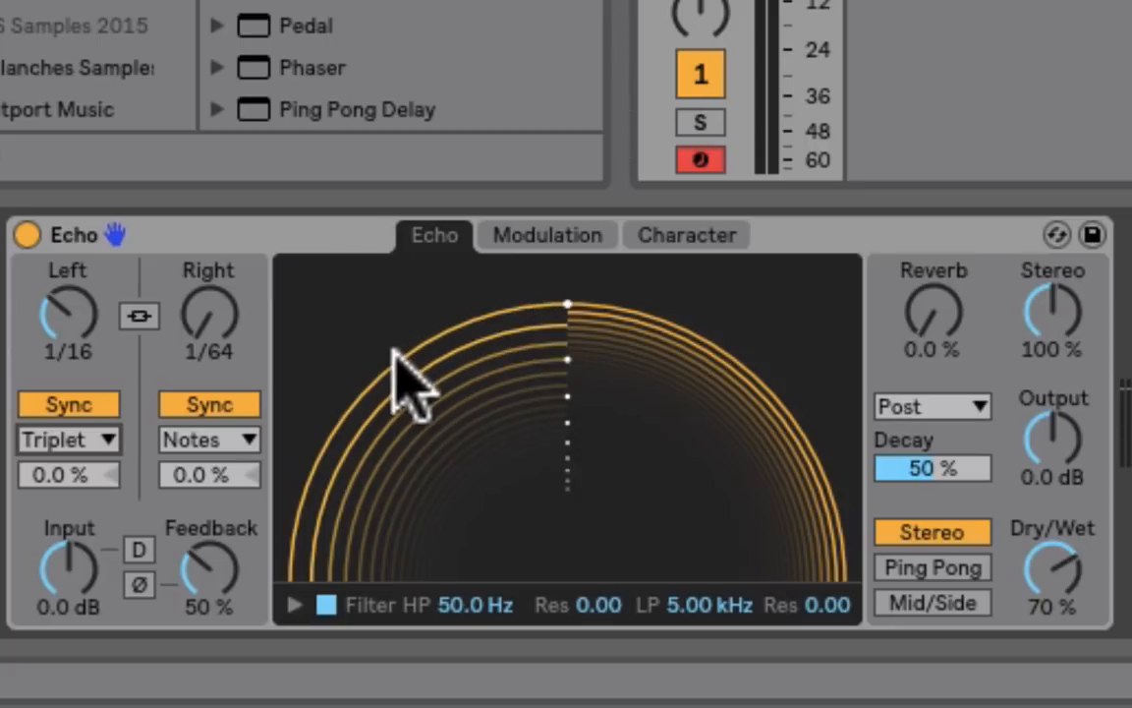
{"action": "mouse_move", "coordinate": [551, 374]}
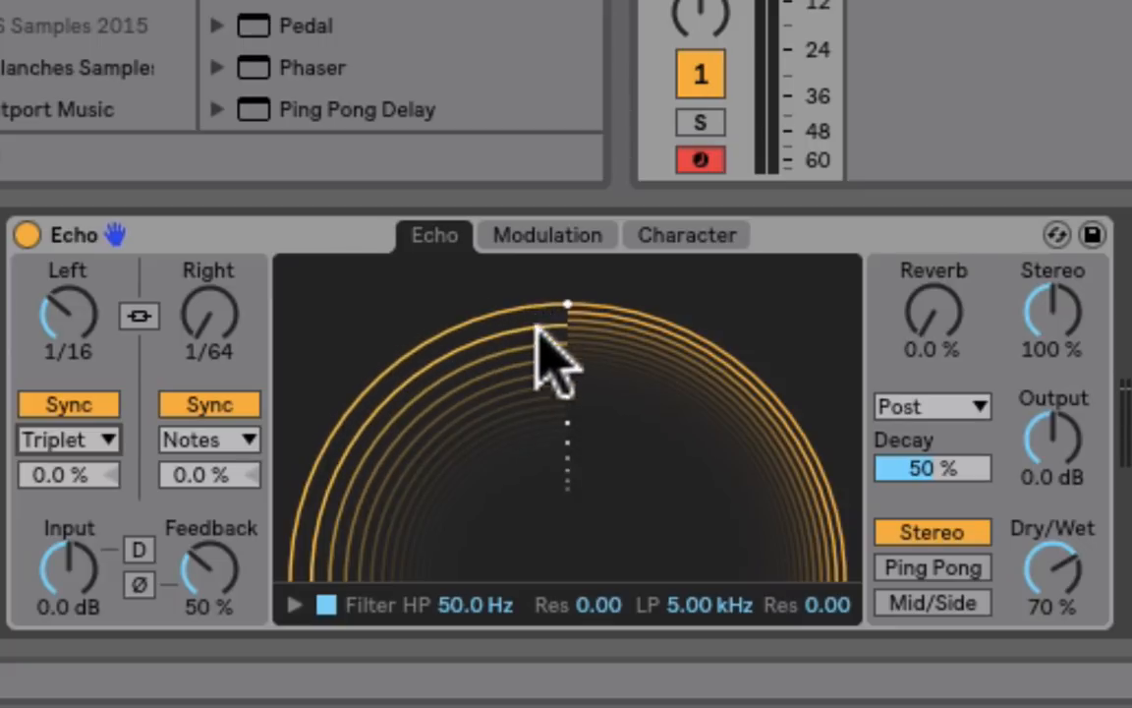
{"action": "mouse_move", "coordinate": [575, 619]}
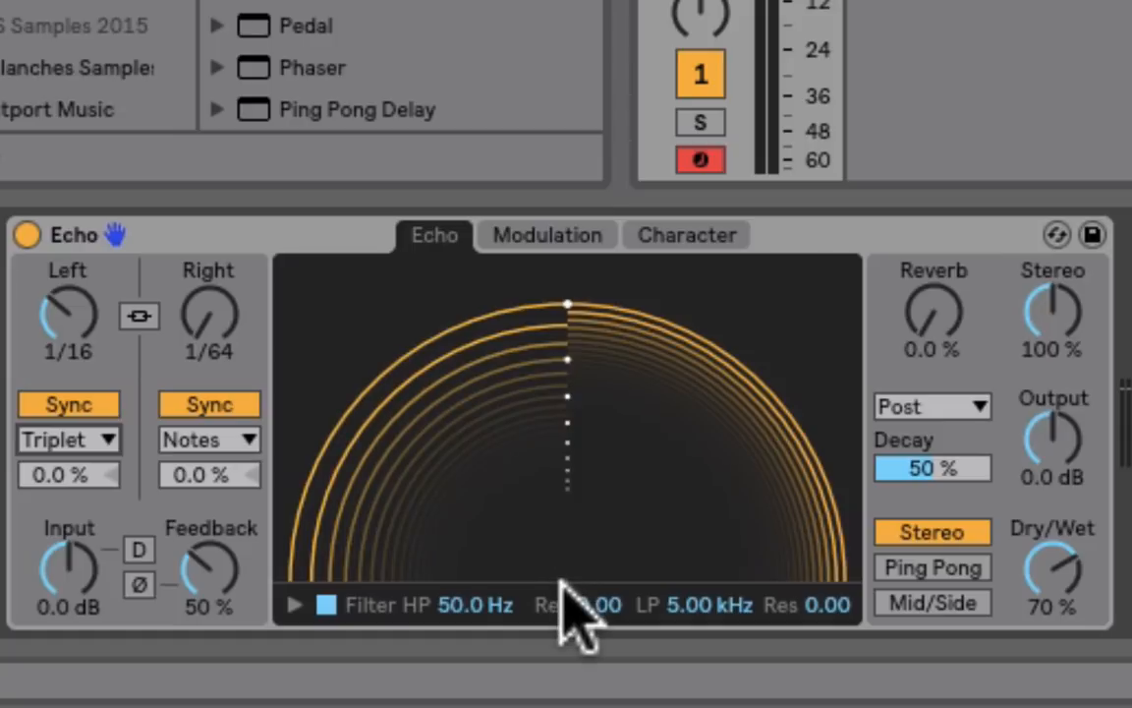
{"action": "mouse_move", "coordinate": [290, 609]}
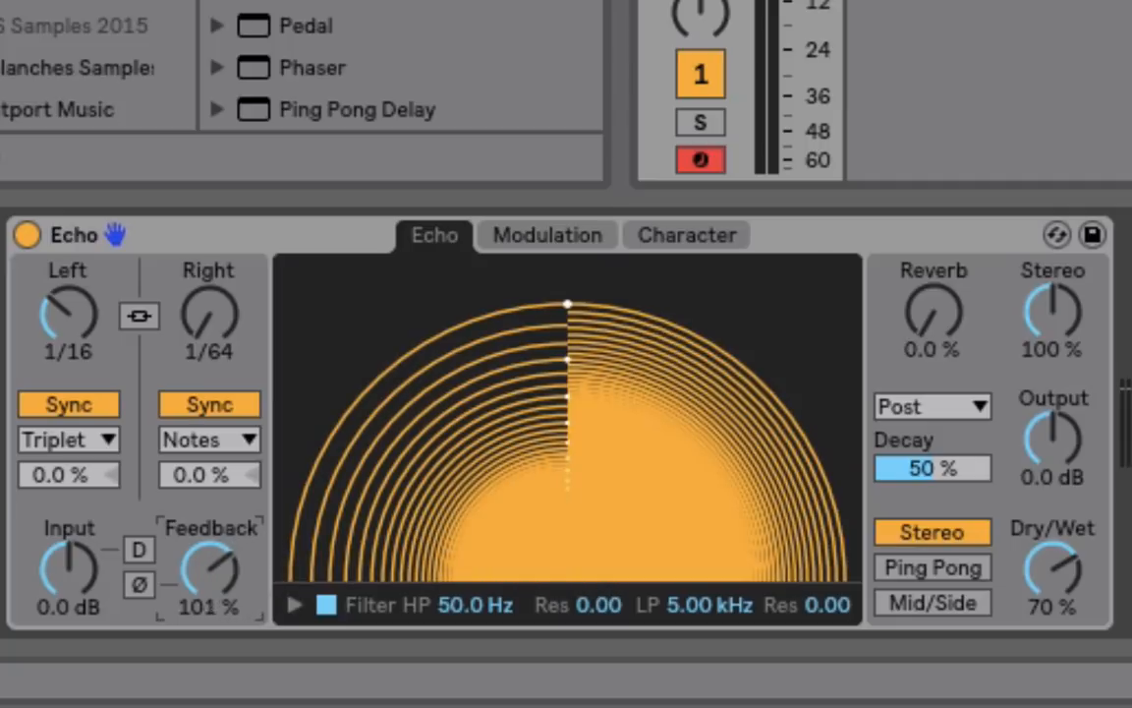
- Push the Echo feedback past 100 % to about 107 %
{"action": "left_click_drag", "start_coordinate": [209, 570], "coordinate": [226, 590]}
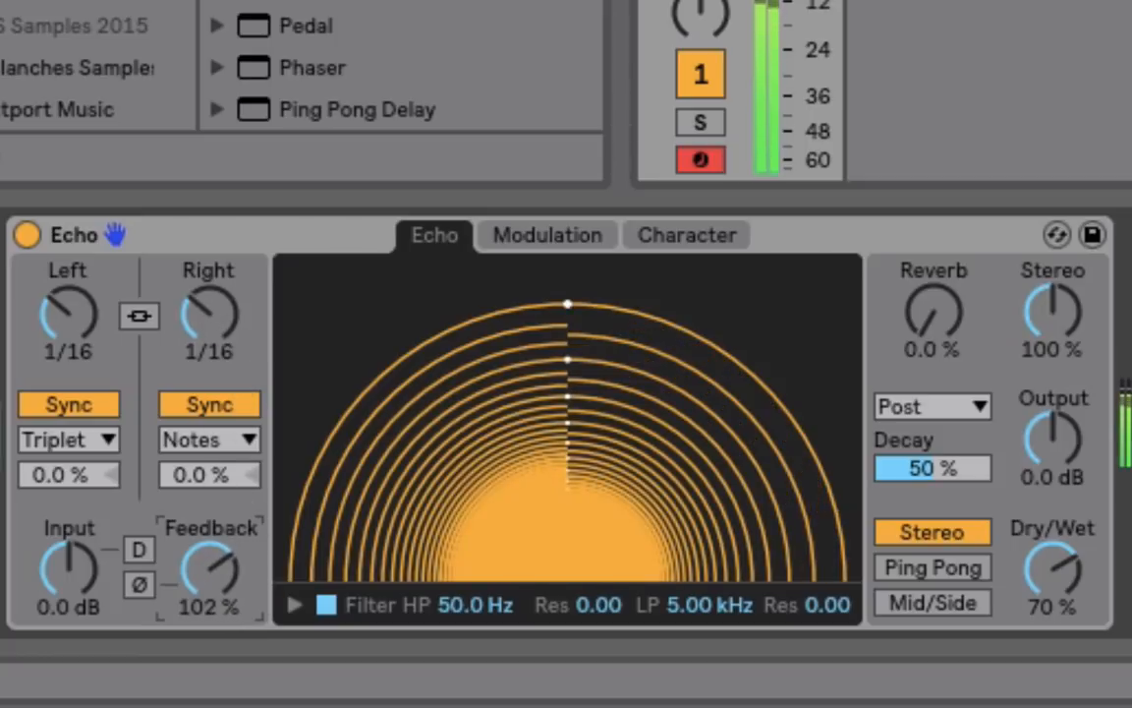
{"action": "left_click_drag", "start_coordinate": [210, 575], "coordinate": [209, 550]}
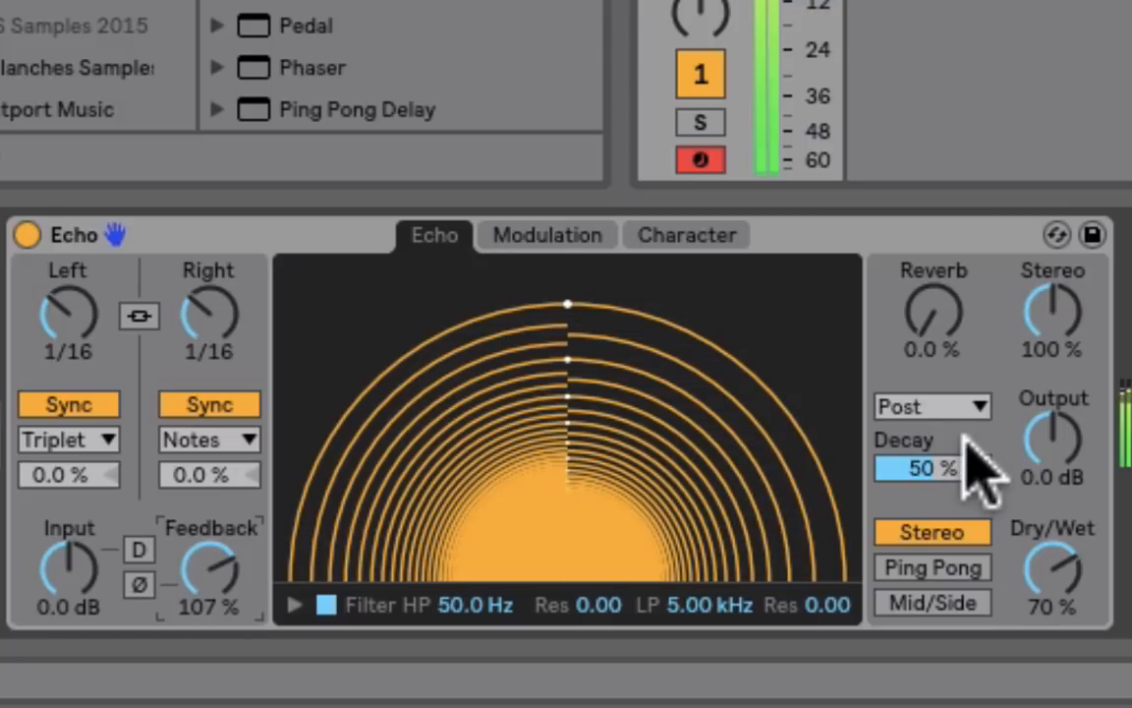
{"action": "mouse_move", "coordinate": [1052, 482]}
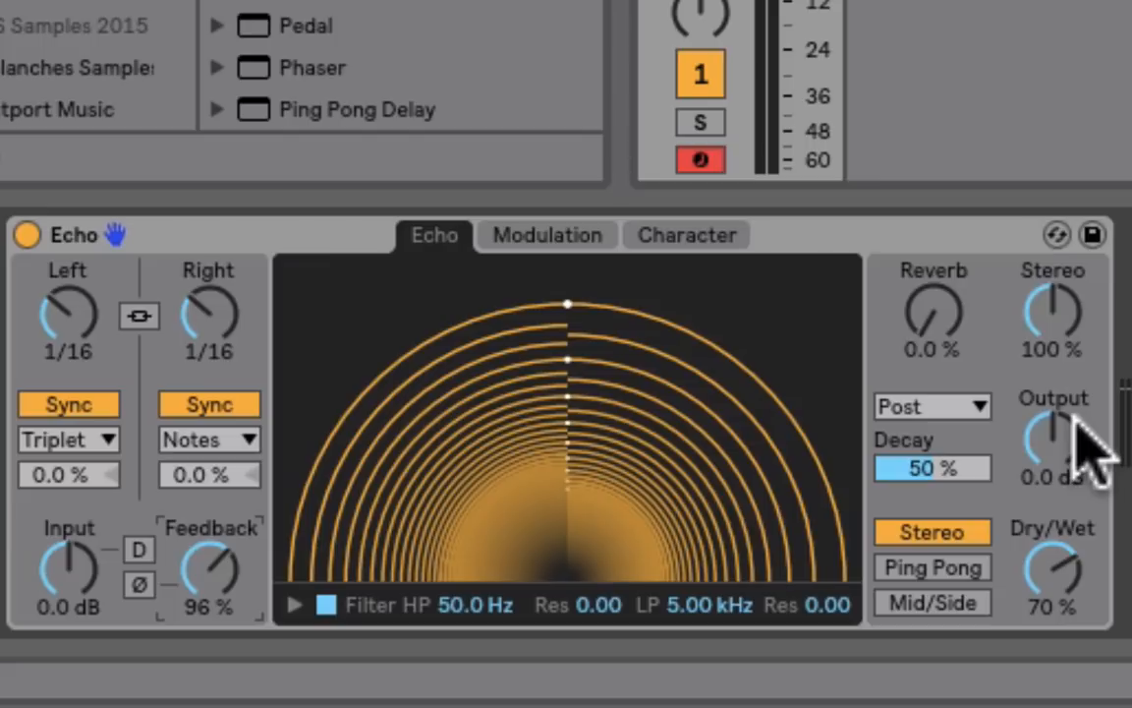
{"action": "mouse_move", "coordinate": [1081, 462]}
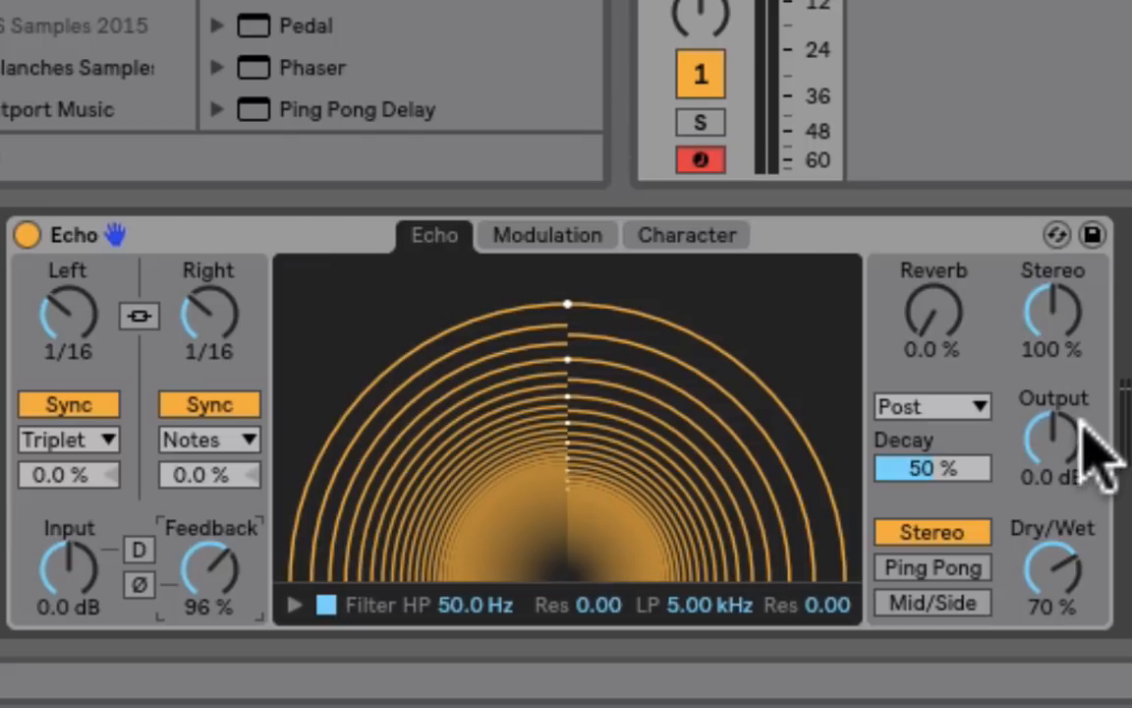
{"action": "mouse_move", "coordinate": [767, 437]}
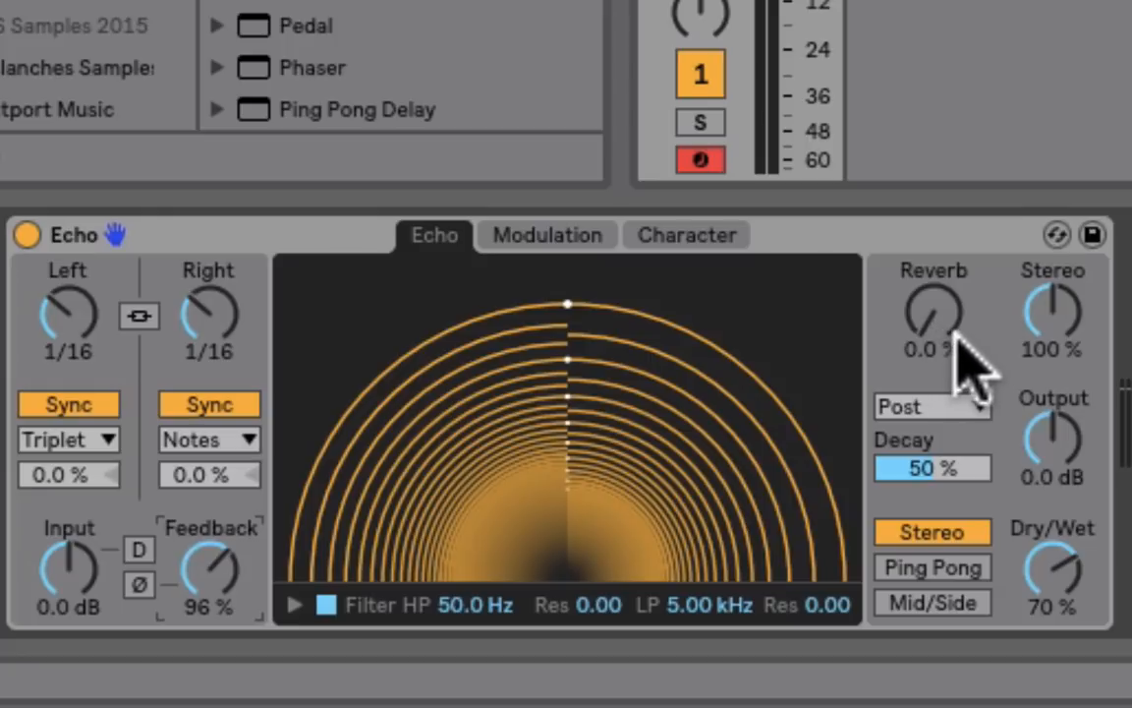
- Place the Echo's reverb in the Feedback path
{"action": "left_click", "coordinate": [929, 406]}
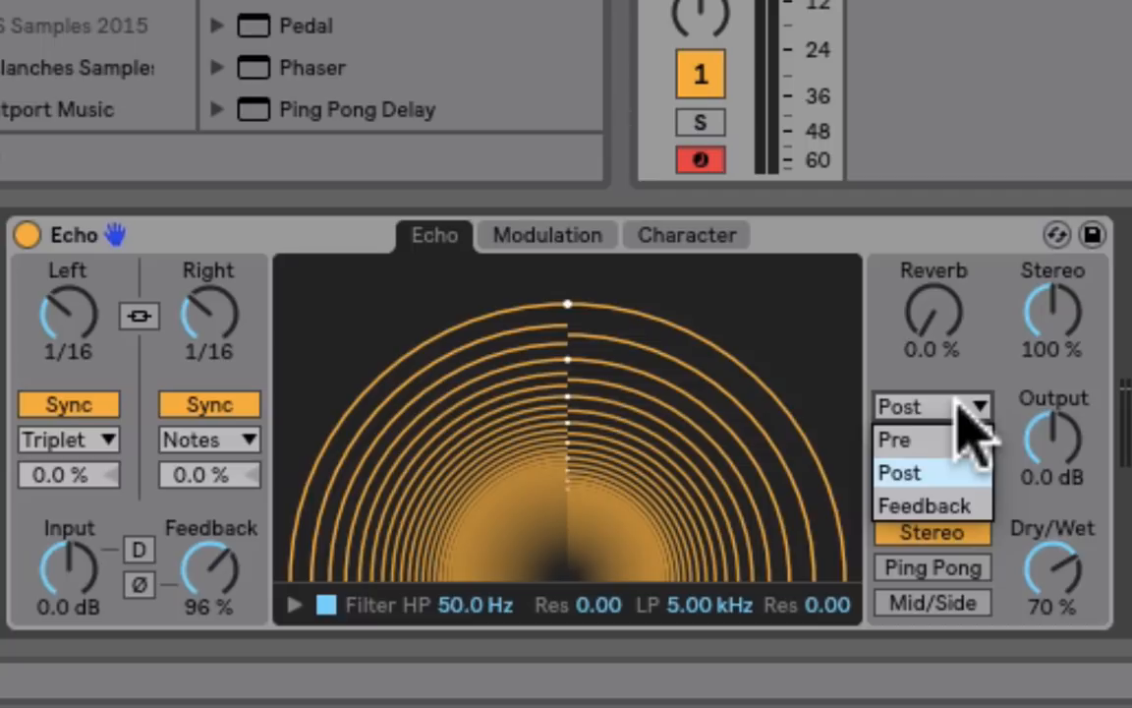
{"action": "left_click", "coordinate": [923, 505]}
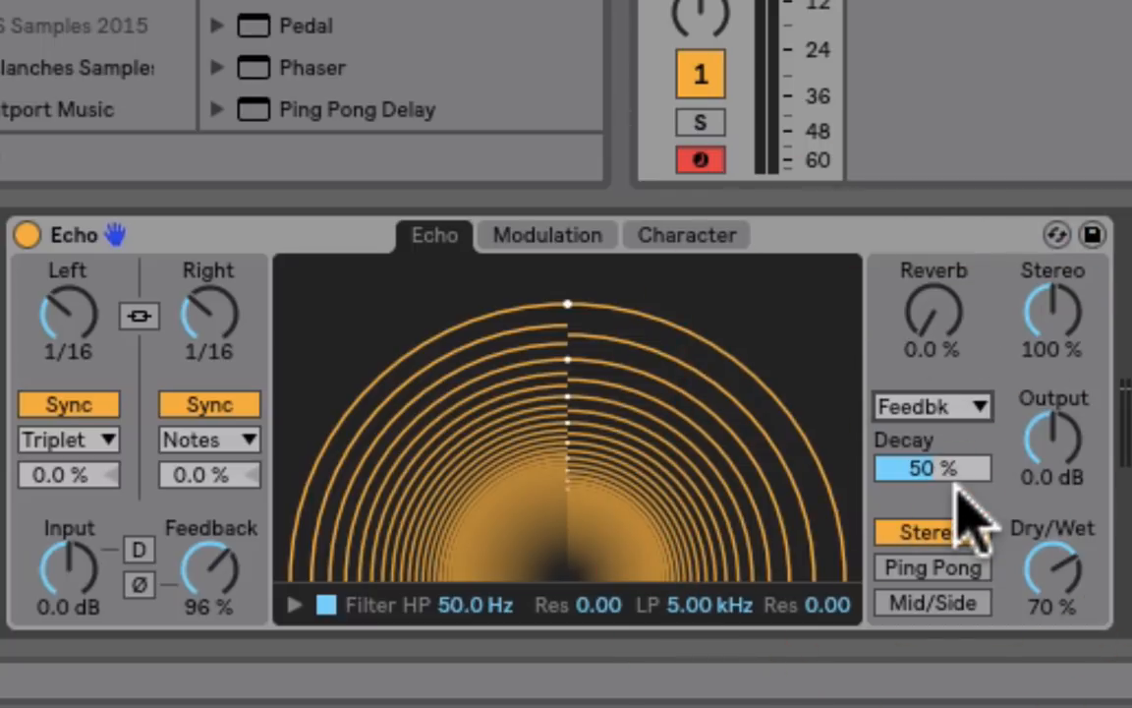
{"action": "mouse_move", "coordinate": [934, 422]}
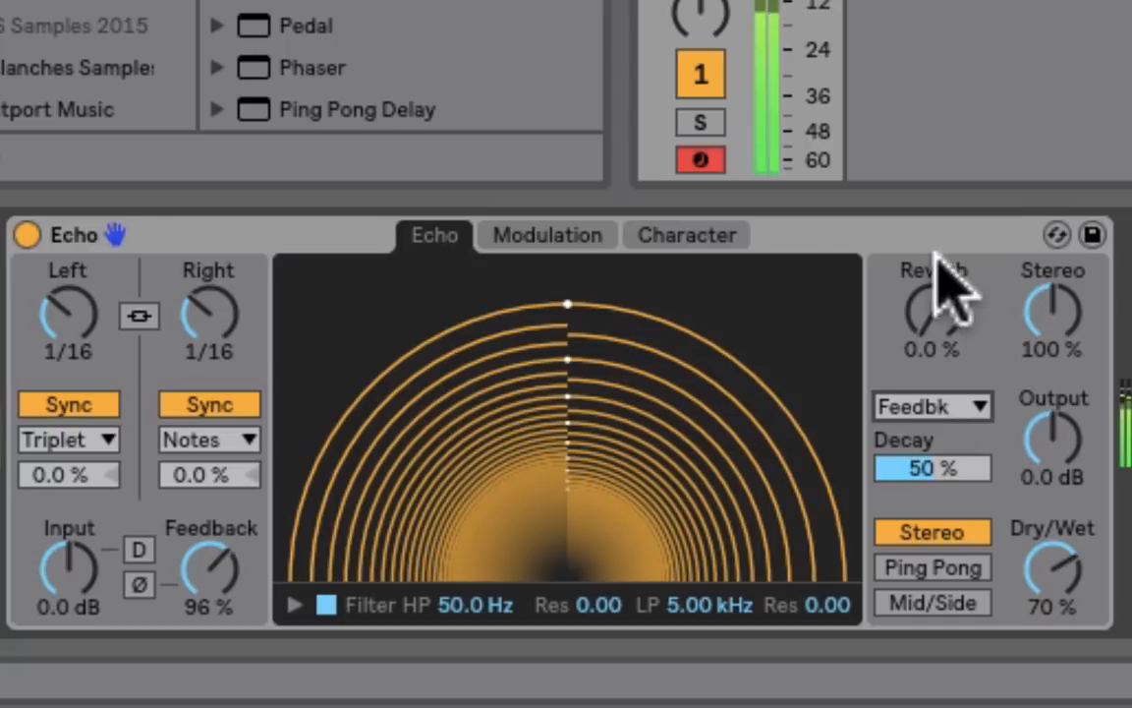
- Try adding reverb to the echoes and bring the amount back to 0 %
{"action": "left_click_drag", "start_coordinate": [931, 315], "coordinate": [943, 295]}
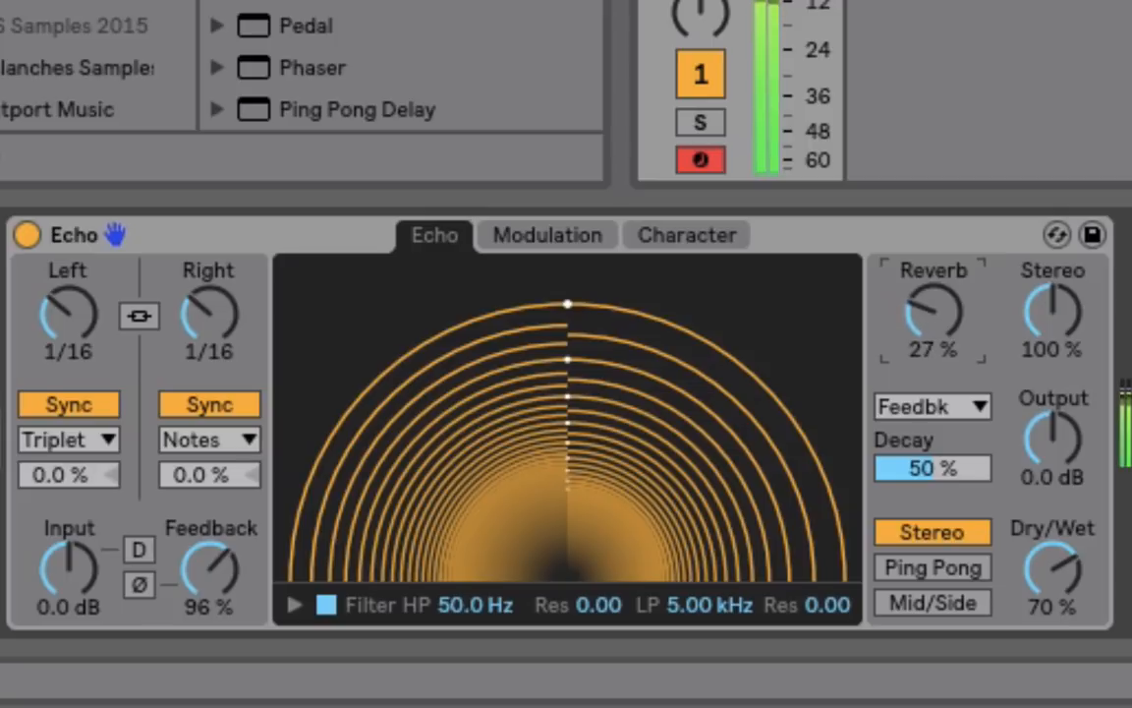
{"action": "left_click_drag", "start_coordinate": [933, 314], "coordinate": [933, 295]}
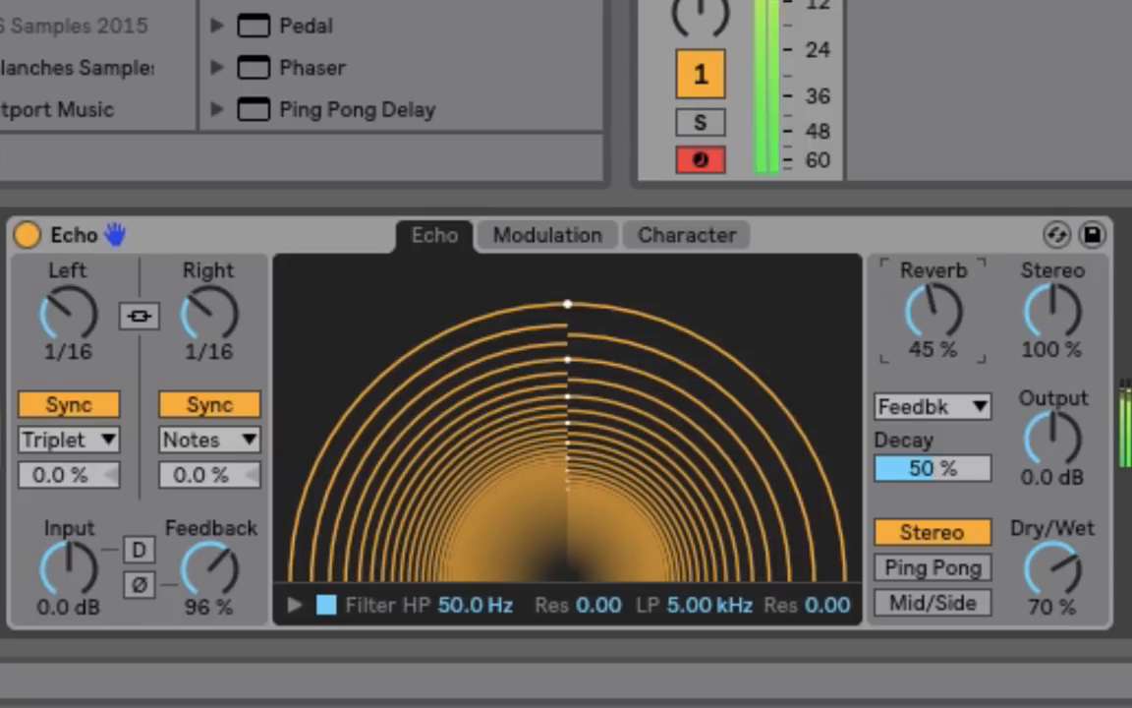
{"action": "left_click_drag", "start_coordinate": [932, 314], "coordinate": [932, 339]}
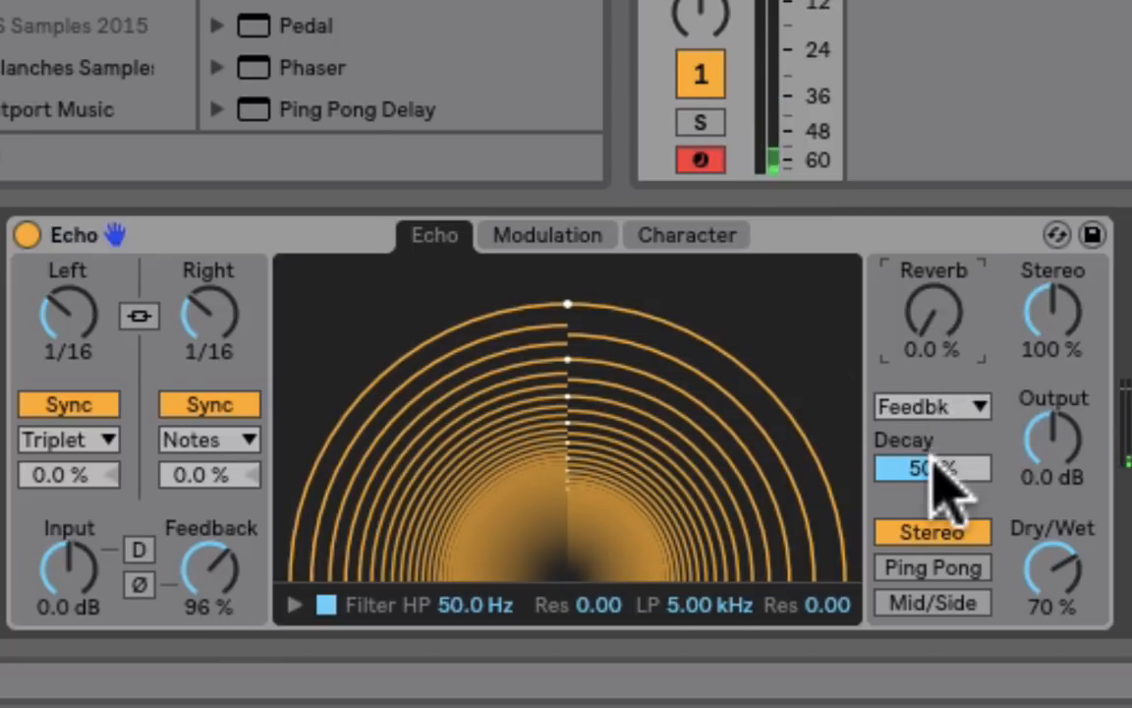
- Move the Echo's reverb back to the Post position, after the delays
{"action": "left_click_drag", "start_coordinate": [934, 468], "coordinate": [933, 482]}
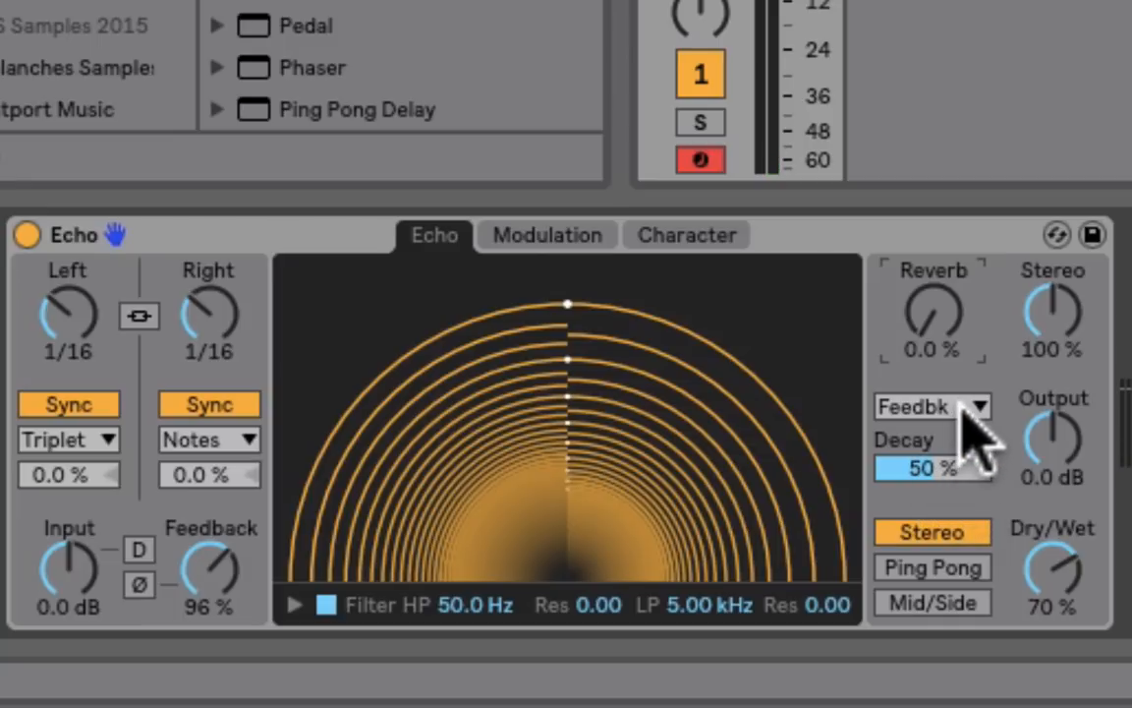
{"action": "left_click", "coordinate": [932, 406]}
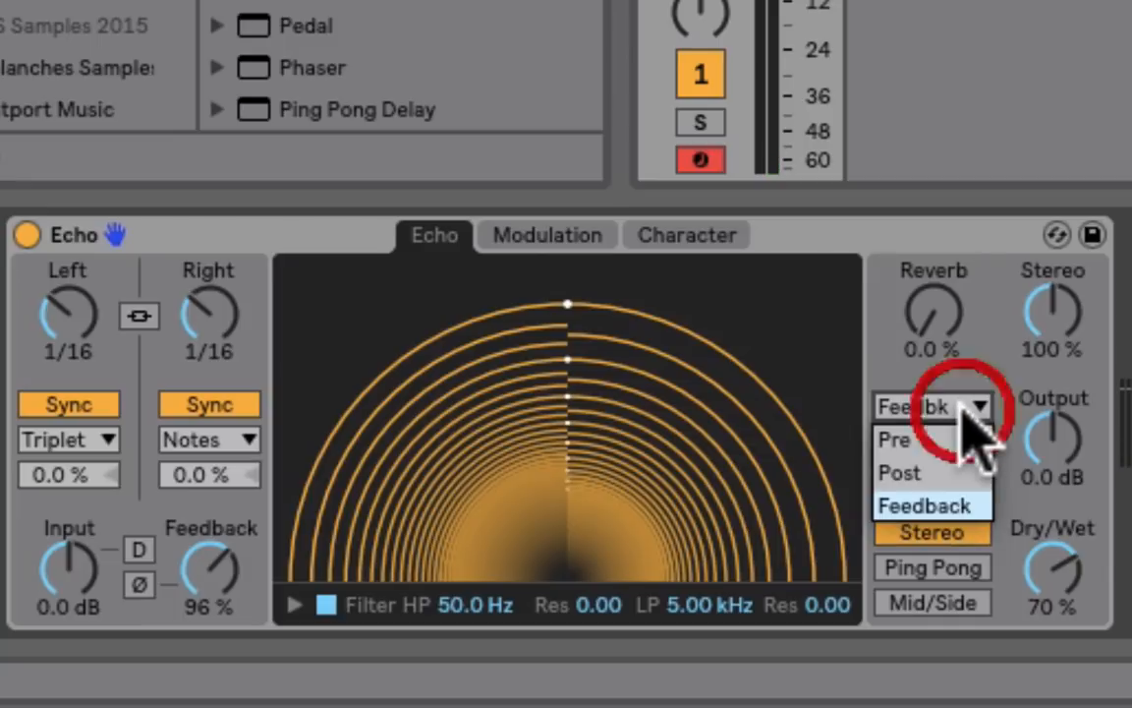
{"action": "left_click", "coordinate": [924, 506]}
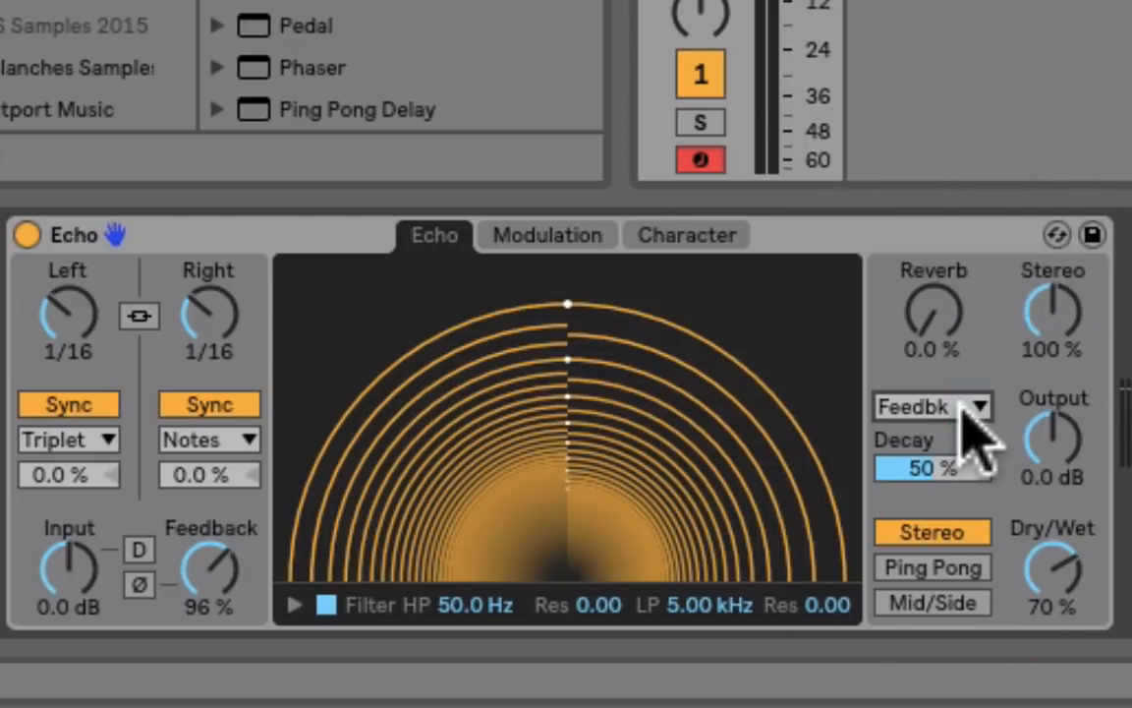
{"action": "left_click", "coordinate": [931, 406]}
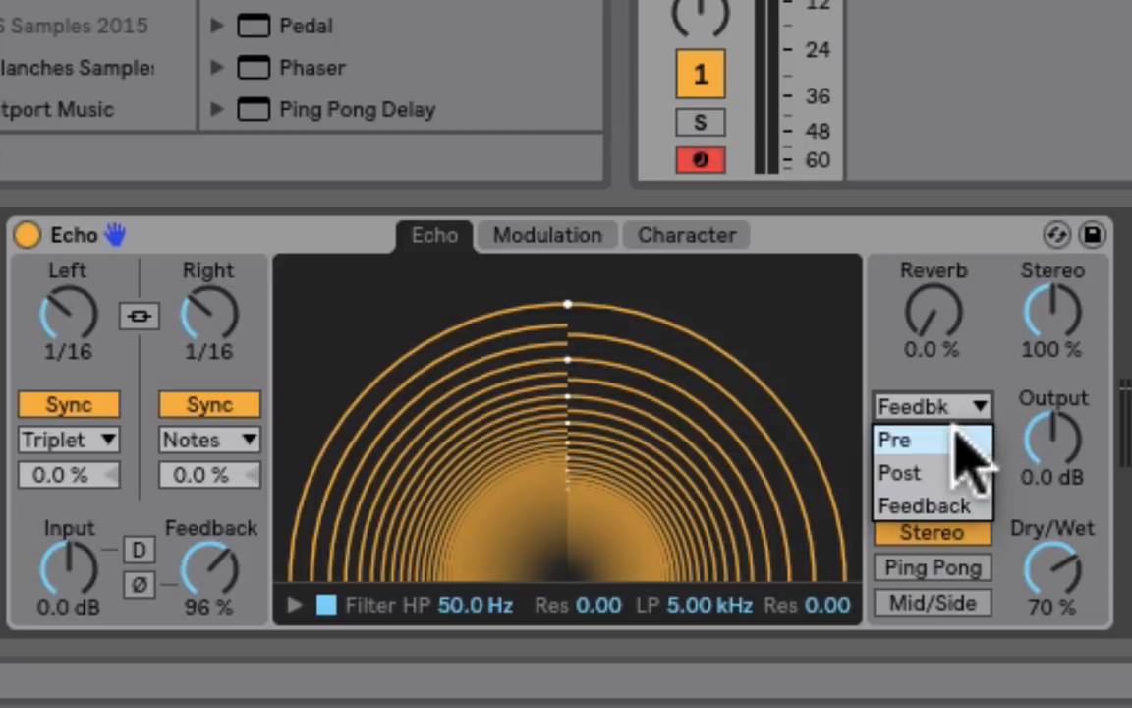
{"action": "left_click", "coordinate": [899, 473]}
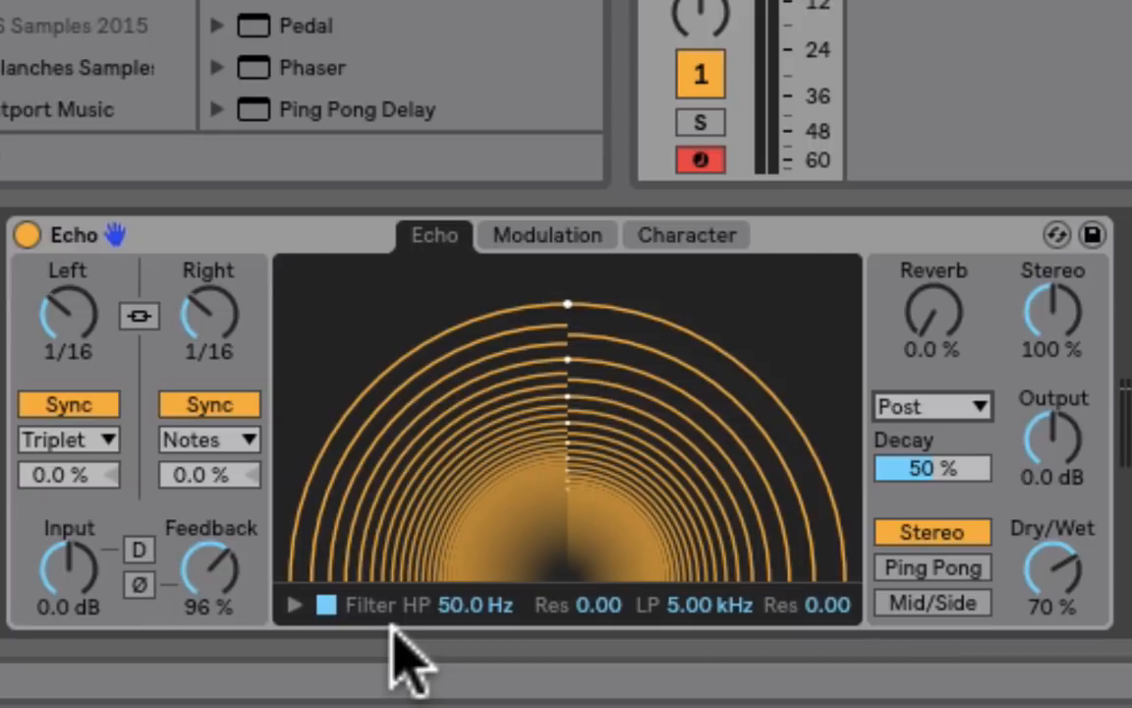
{"action": "mouse_move", "coordinate": [285, 629]}
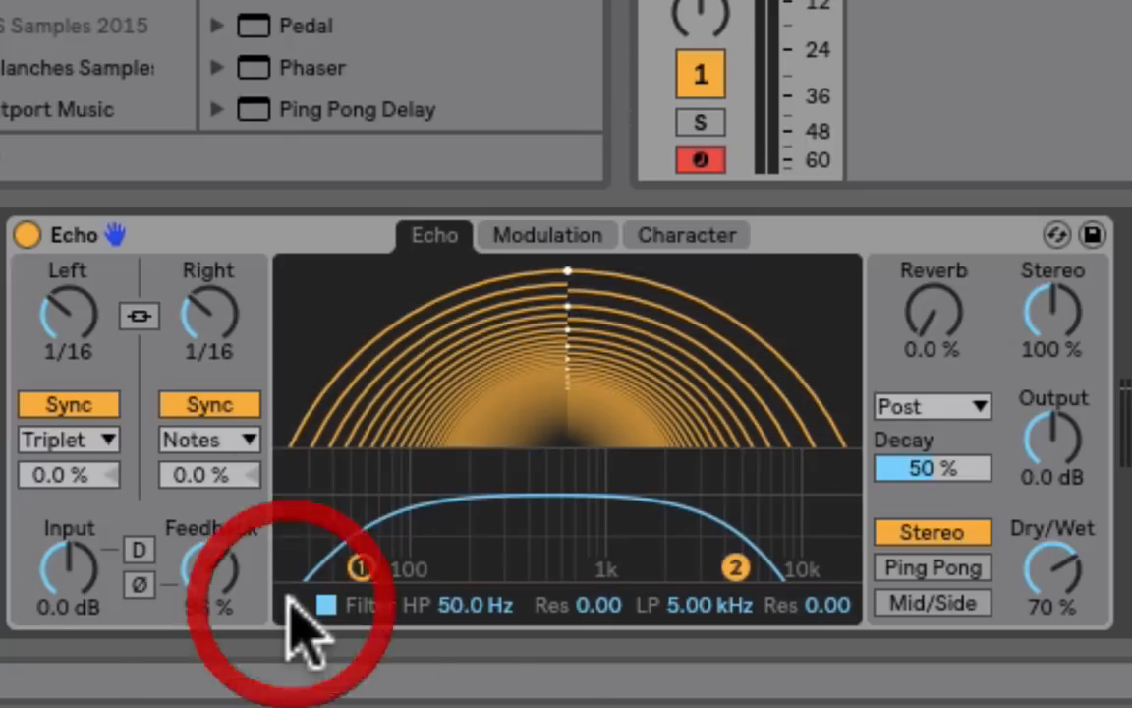
- Raise the Echo's reverb amount to about 66 %
{"action": "left_click_drag", "start_coordinate": [209, 573], "coordinate": [209, 550]}
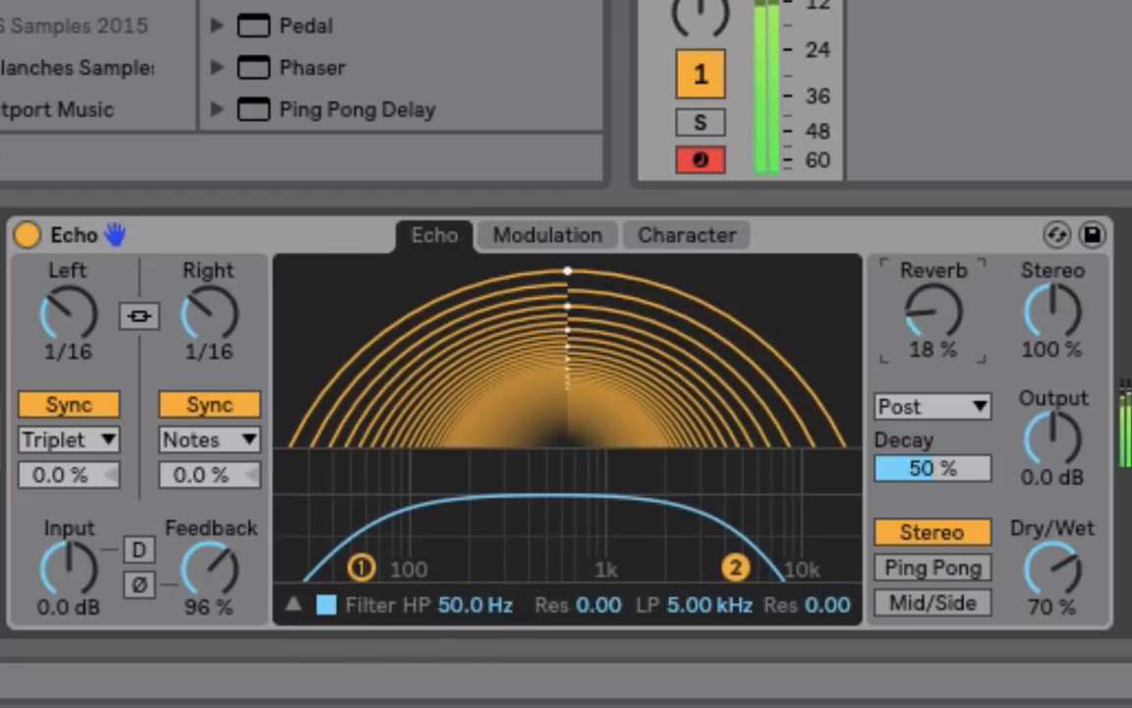
{"action": "left_click_drag", "start_coordinate": [932, 315], "coordinate": [931, 275]}
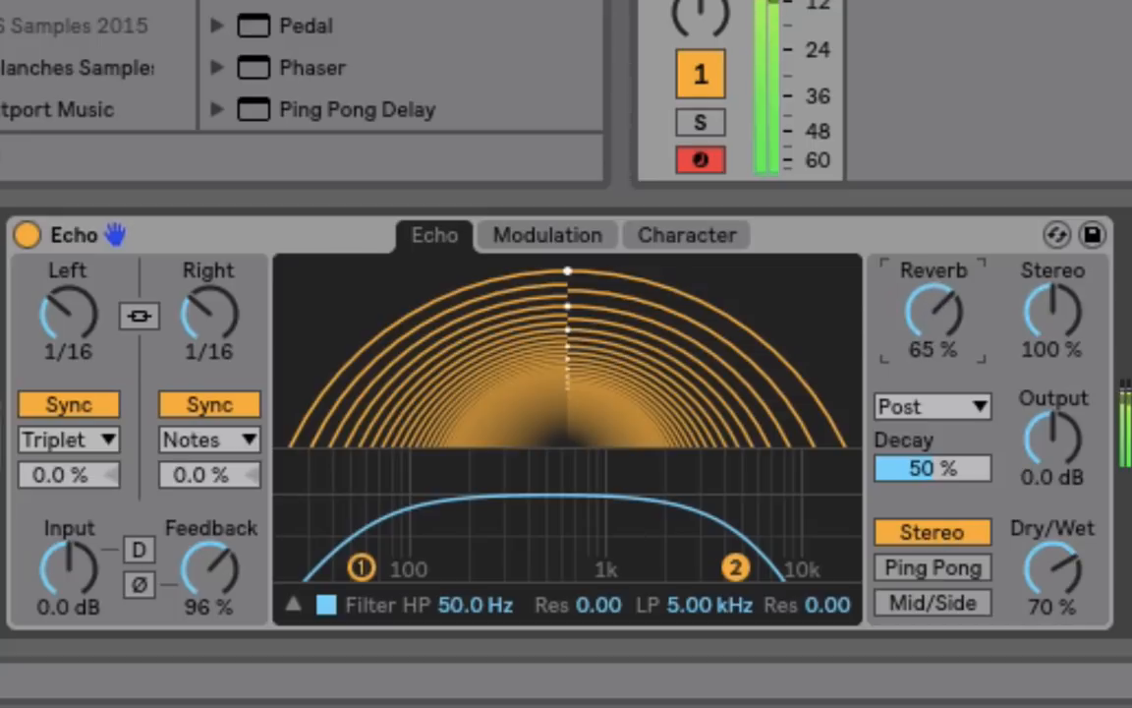
- Sweep the low-pass and high-pass cutoffs, narrowing the filter band to about 1.53–3.26 kHz
{"action": "left_click_drag", "start_coordinate": [735, 567], "coordinate": [666, 567]}
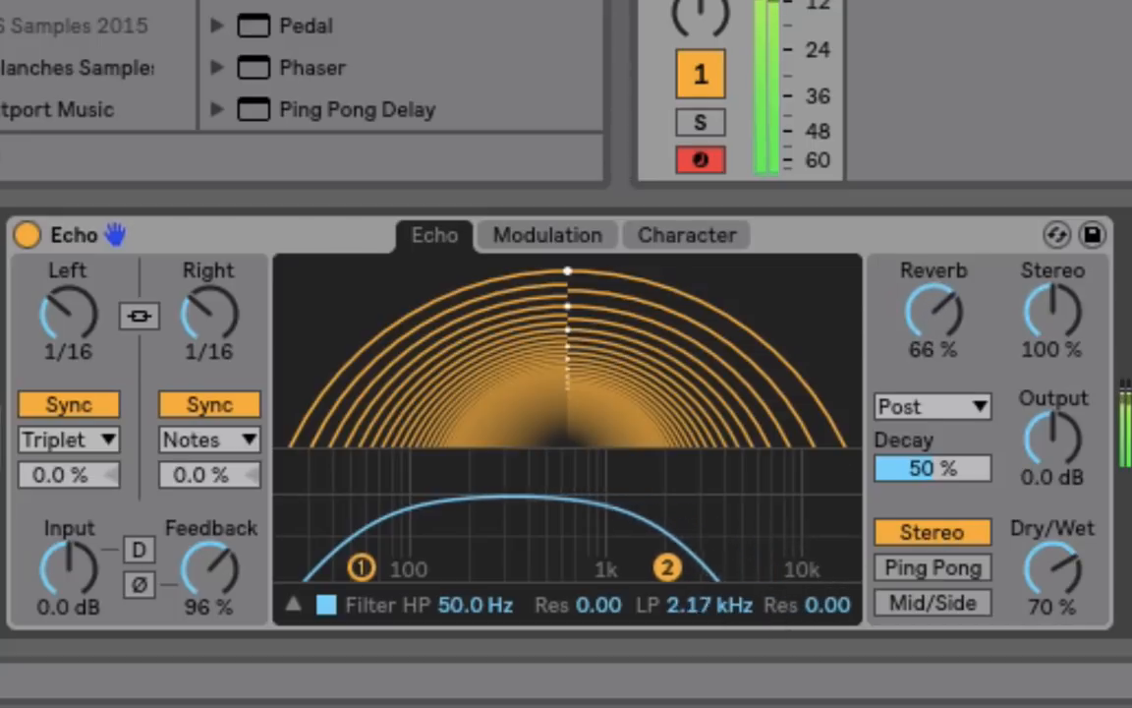
{"action": "left_click_drag", "start_coordinate": [666, 568], "coordinate": [560, 568]}
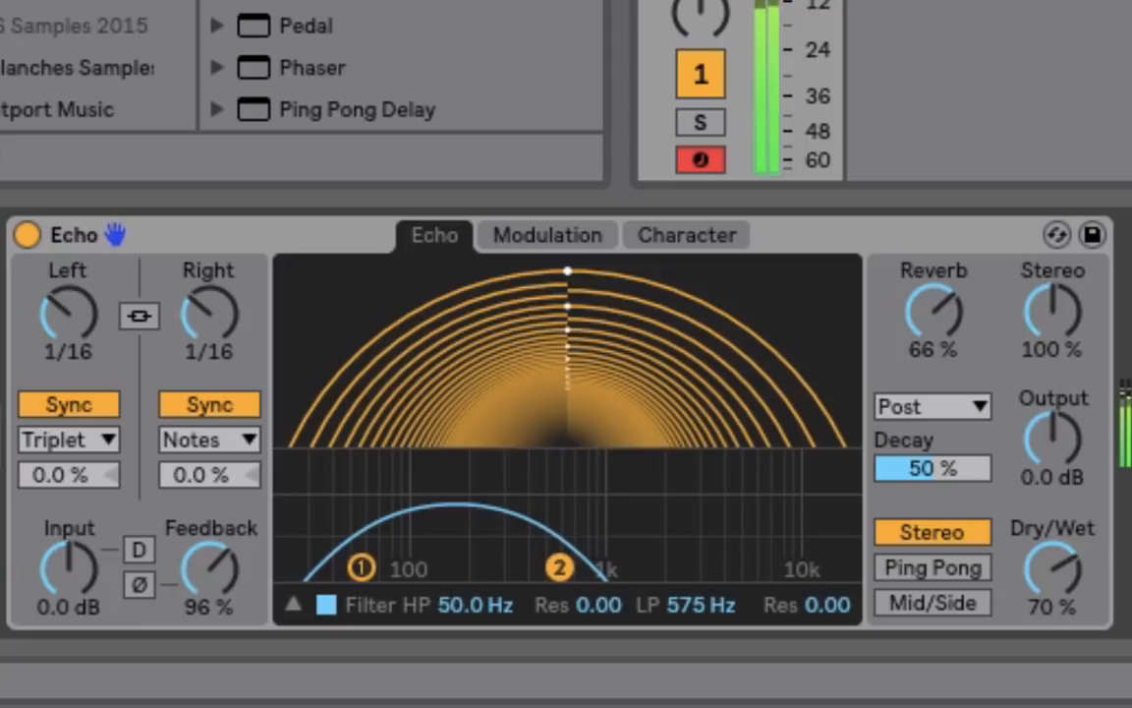
{"action": "left_click_drag", "start_coordinate": [559, 568], "coordinate": [686, 568]}
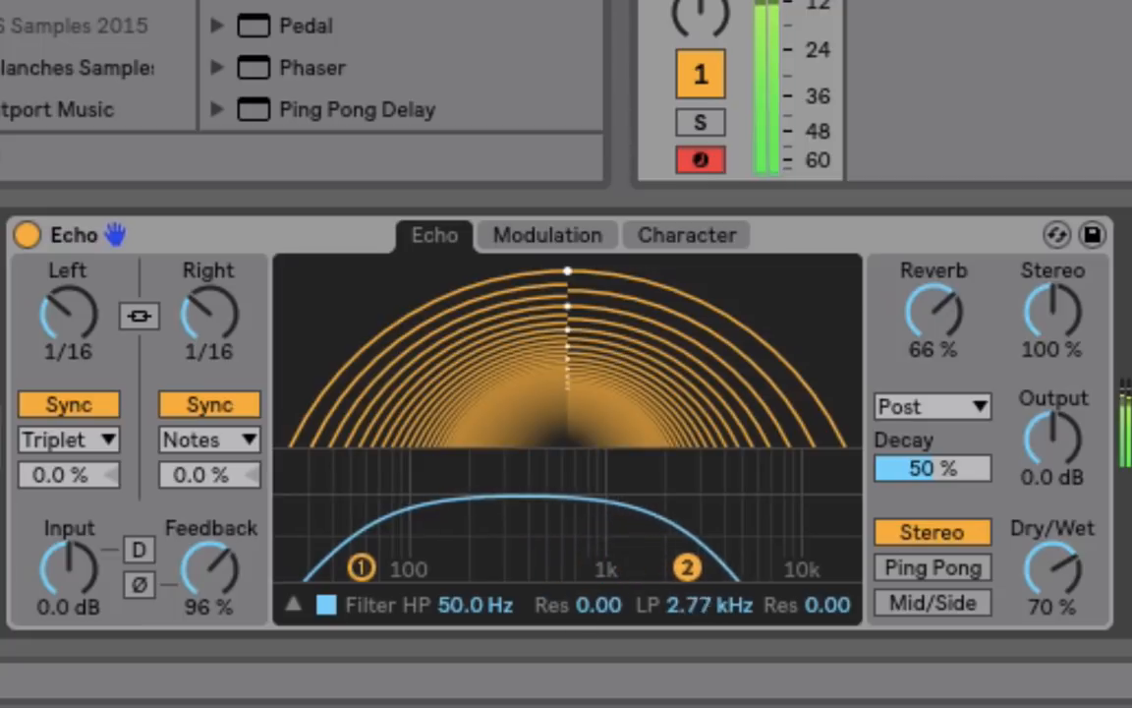
{"action": "left_click_drag", "start_coordinate": [687, 568], "coordinate": [767, 568]}
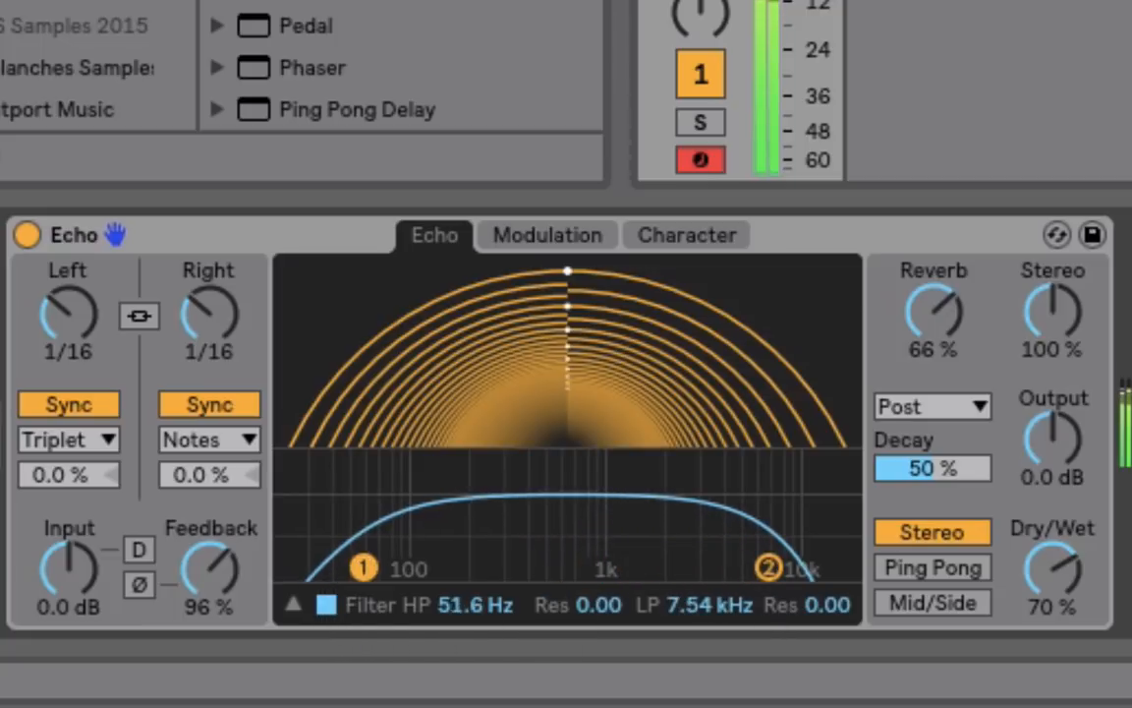
{"action": "left_click_drag", "start_coordinate": [364, 568], "coordinate": [563, 568]}
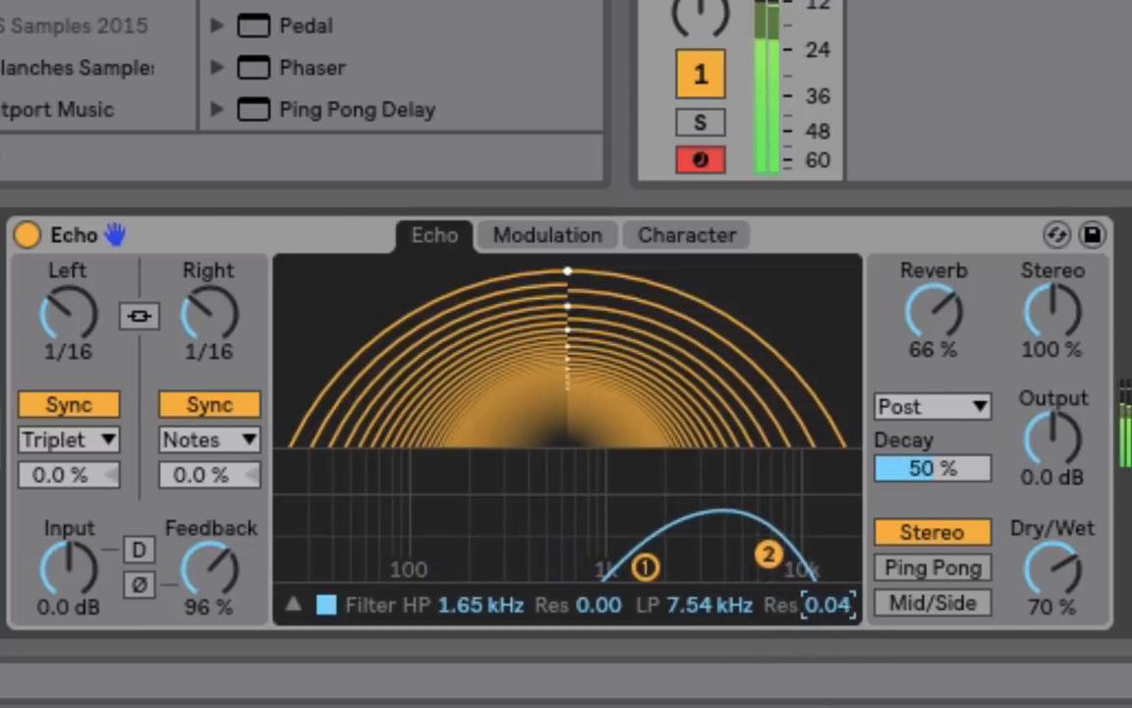
{"action": "left_click_drag", "start_coordinate": [768, 556], "coordinate": [767, 489]}
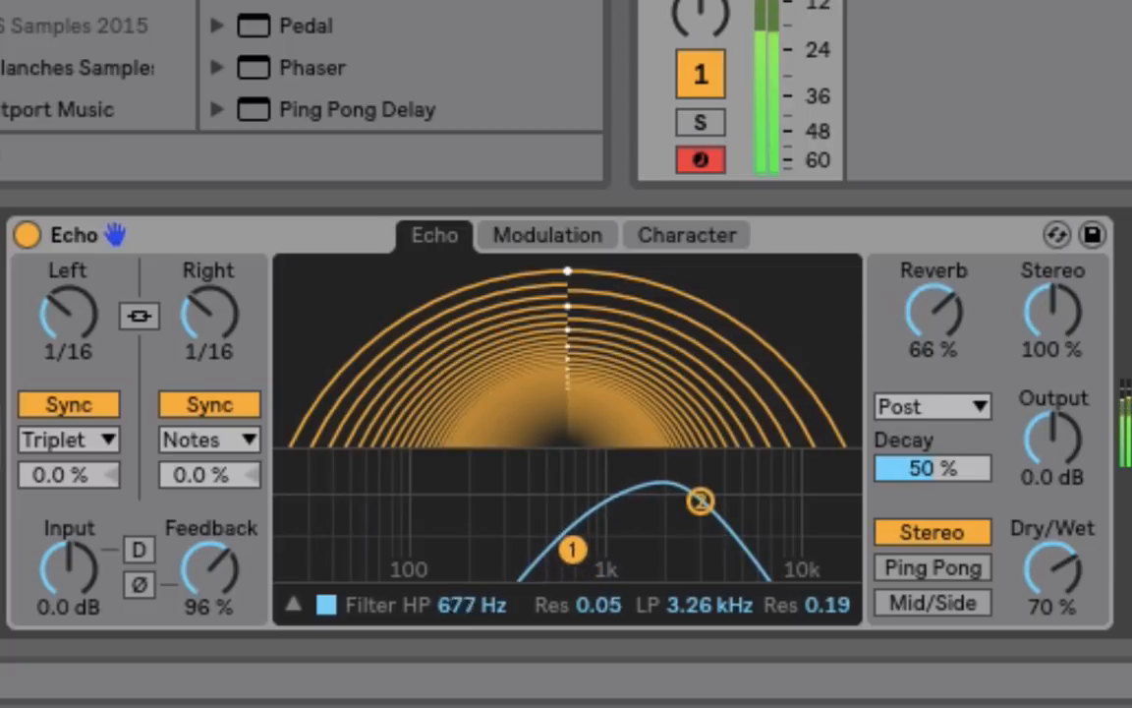
{"action": "left_click_drag", "start_coordinate": [572, 548], "coordinate": [495, 539]}
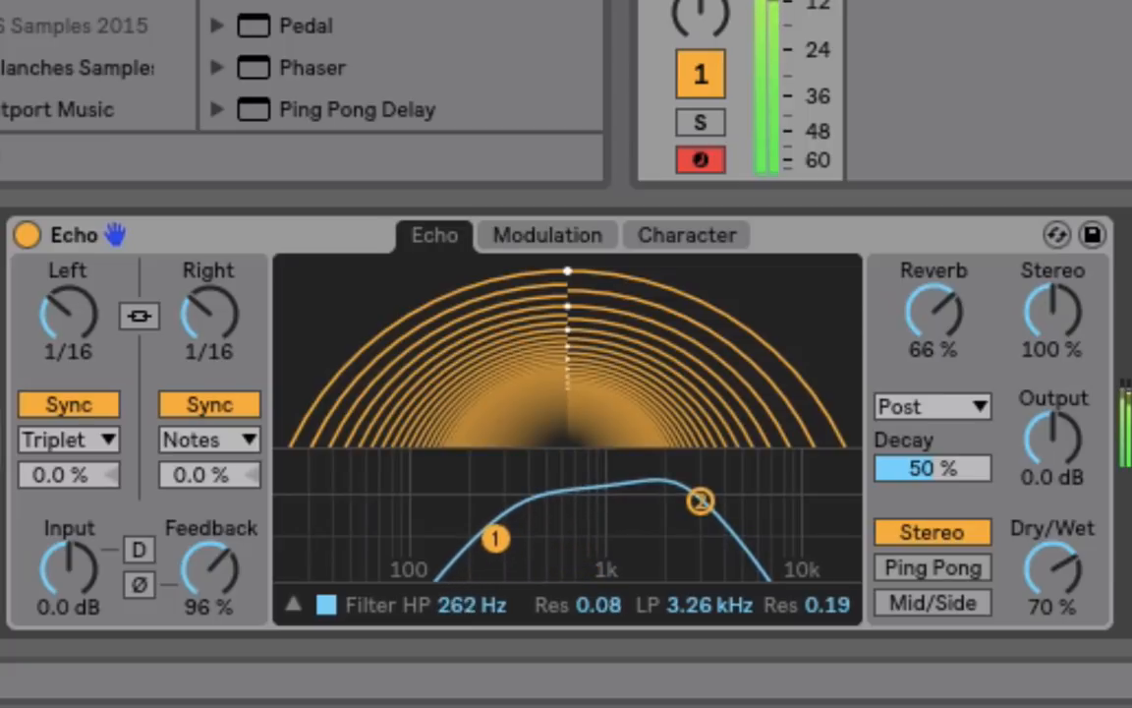
{"action": "left_click_drag", "start_coordinate": [494, 537], "coordinate": [579, 567]}
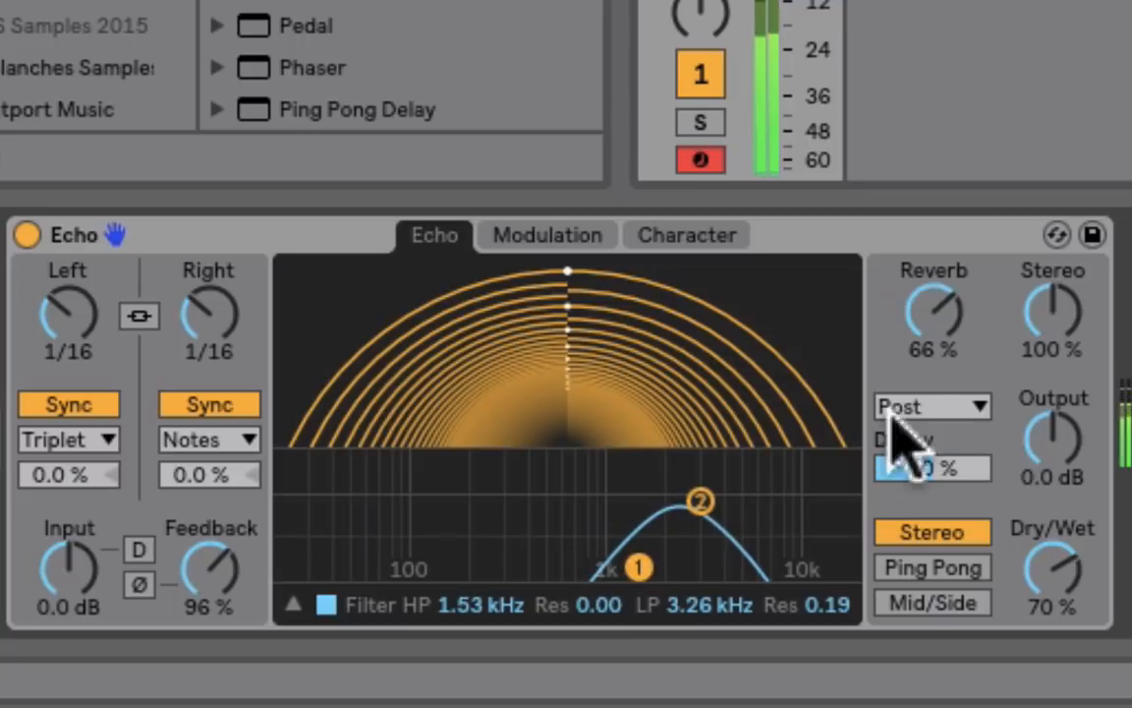
- Turn the reverb down to 0 %, then up through 78 % to 100 %, leaving decay at 0 %
{"action": "left_click_drag", "start_coordinate": [932, 314], "coordinate": [944, 354]}
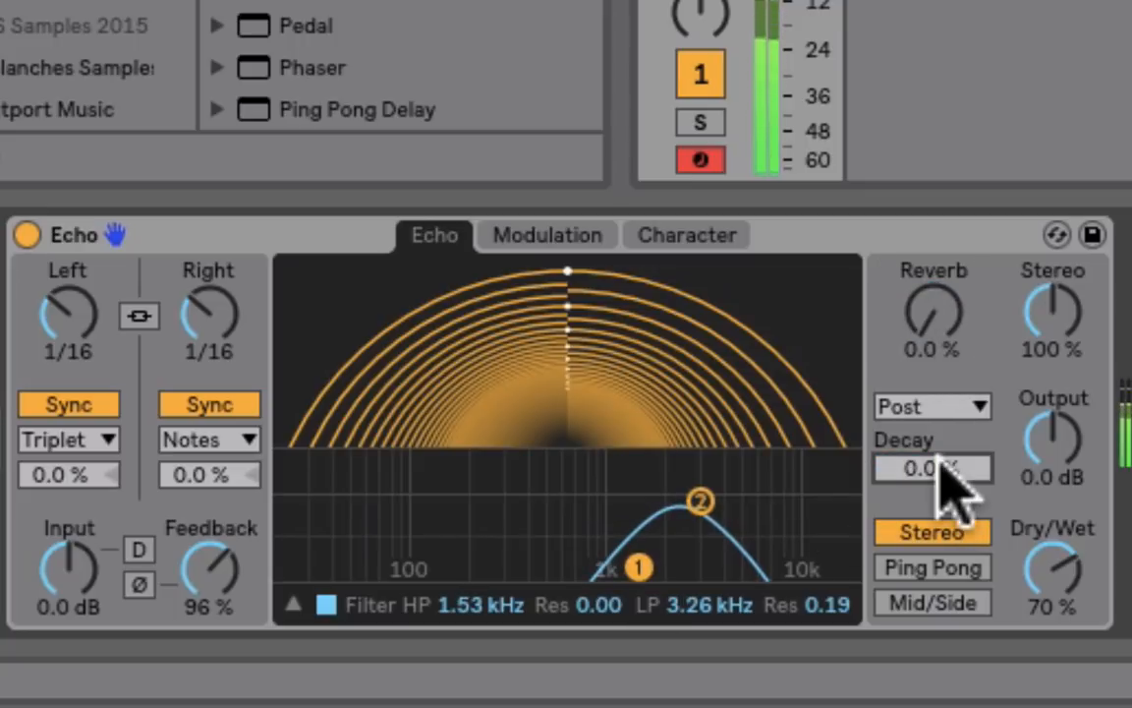
{"action": "left_click_drag", "start_coordinate": [931, 314], "coordinate": [931, 285]}
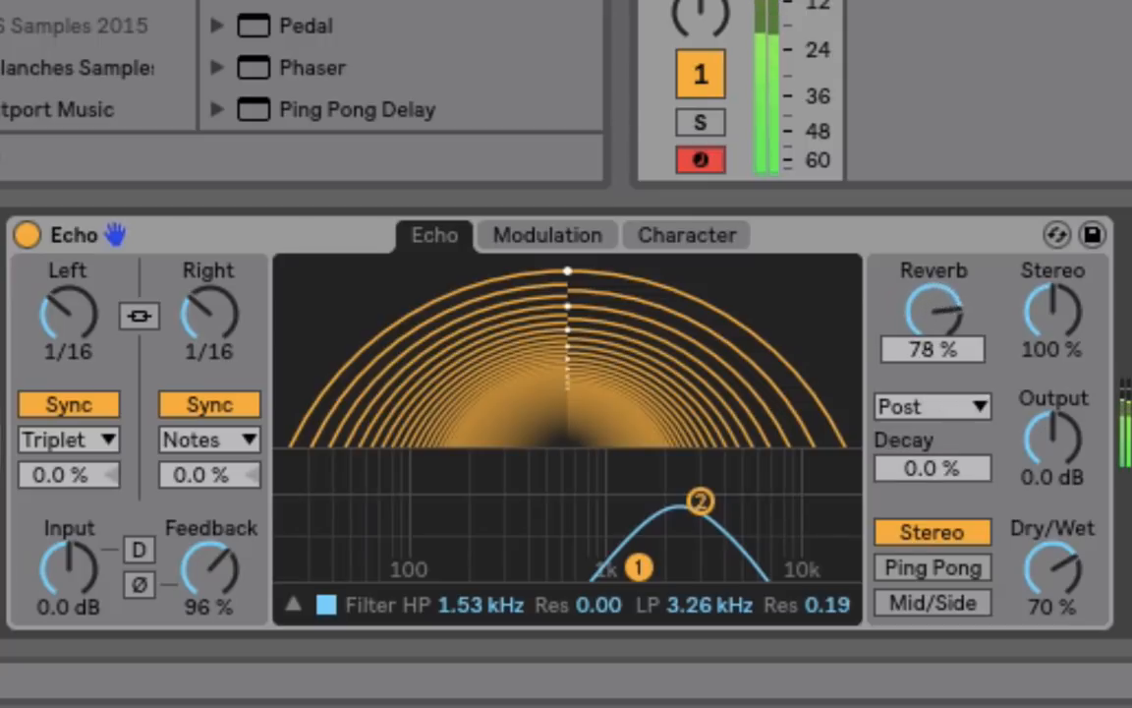
{"action": "left_click_drag", "start_coordinate": [931, 309], "coordinate": [932, 285]}
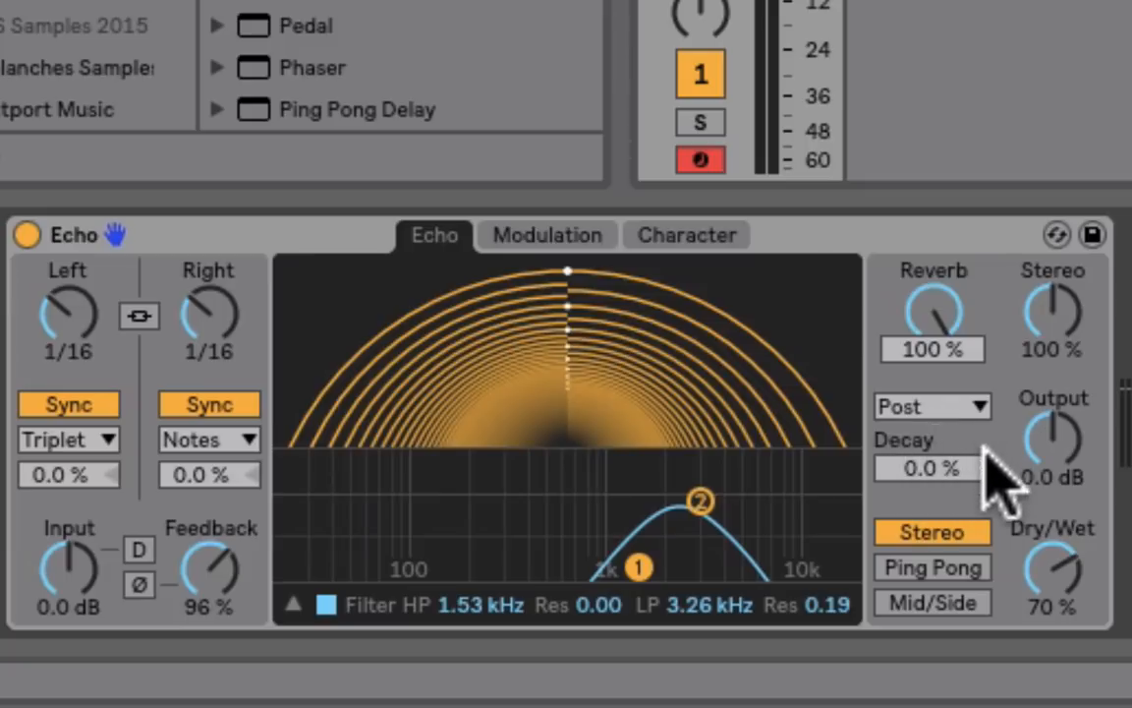
{"action": "mouse_move", "coordinate": [968, 216]}
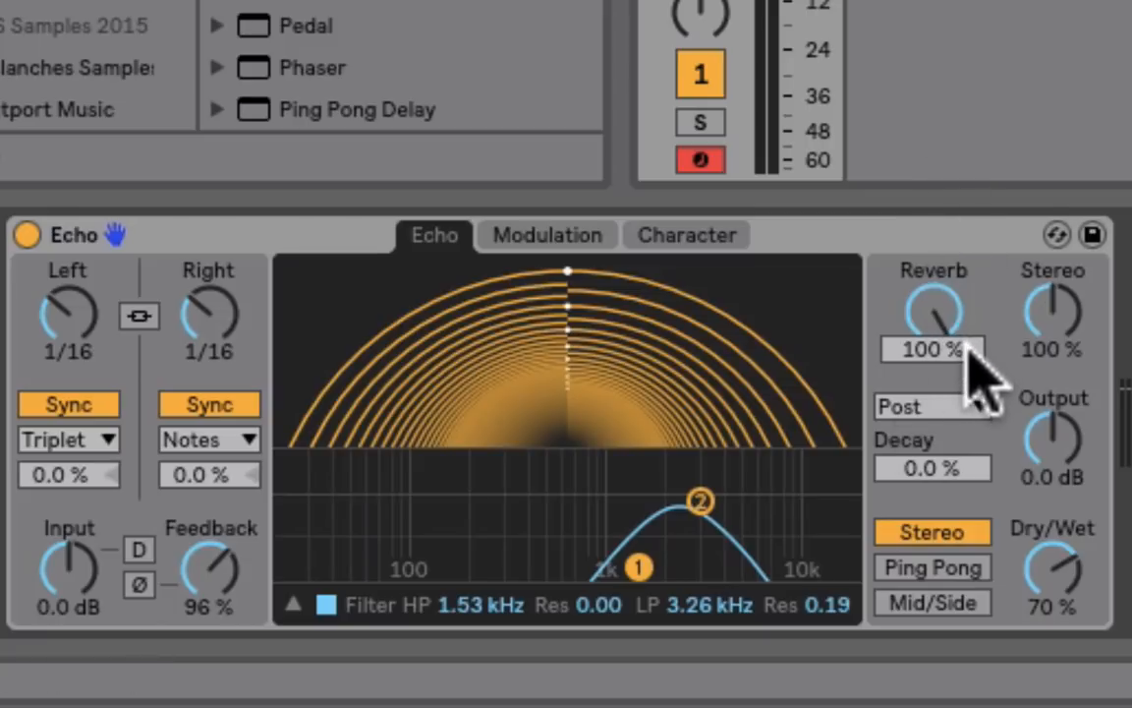
{"action": "mouse_move", "coordinate": [948, 481]}
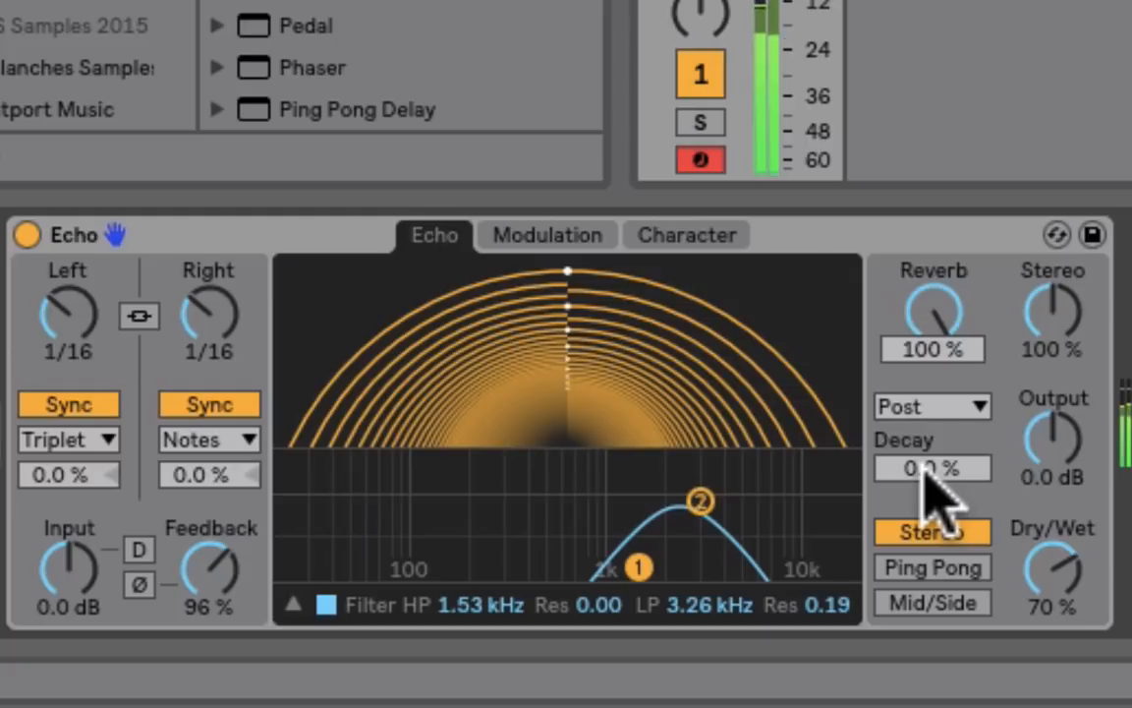
{"action": "left_click_drag", "start_coordinate": [932, 466], "coordinate": [932, 457]}
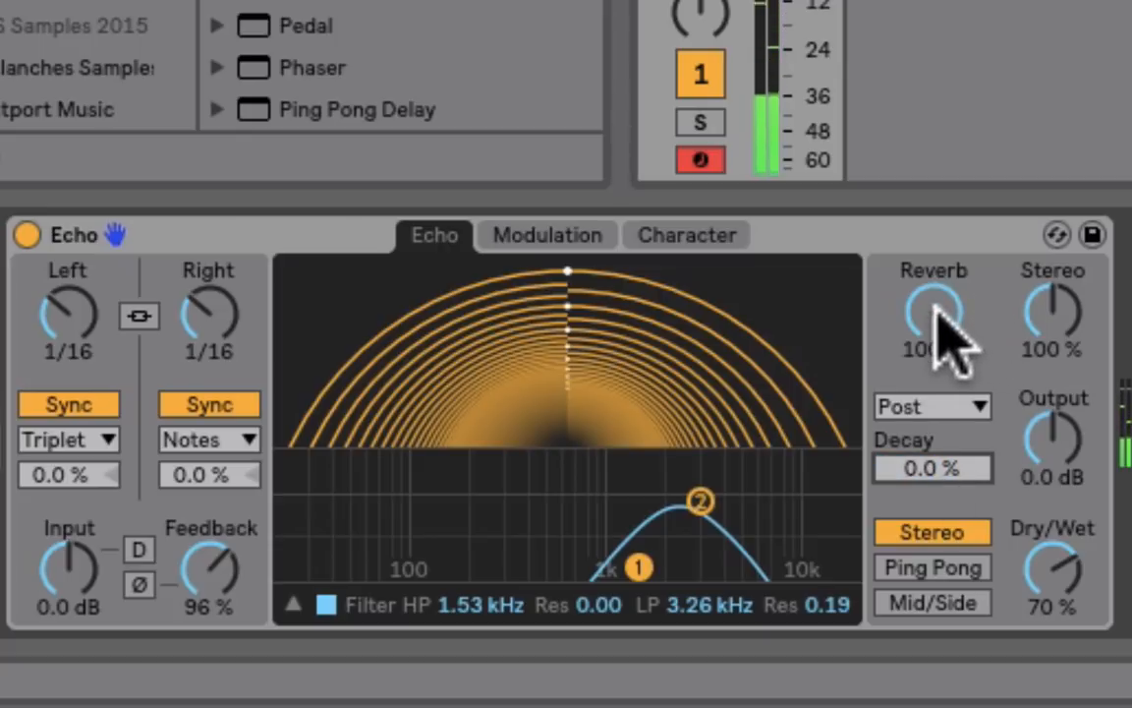
{"action": "mouse_move", "coordinate": [433, 688]}
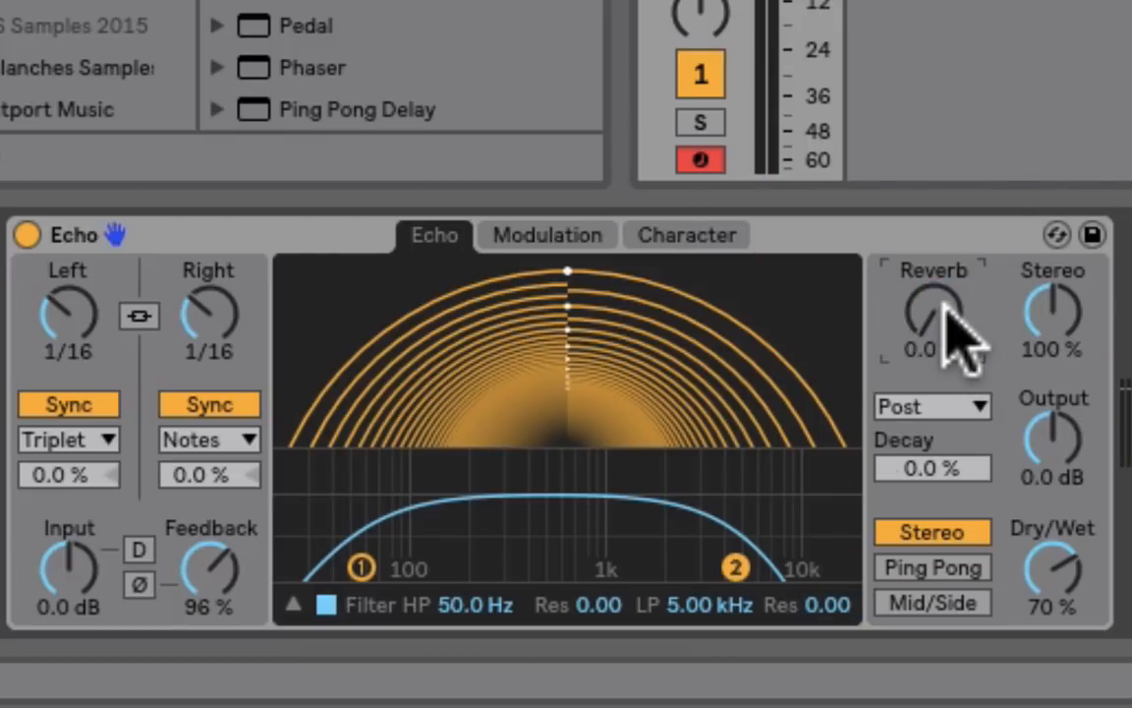
{"action": "mouse_move", "coordinate": [550, 471]}
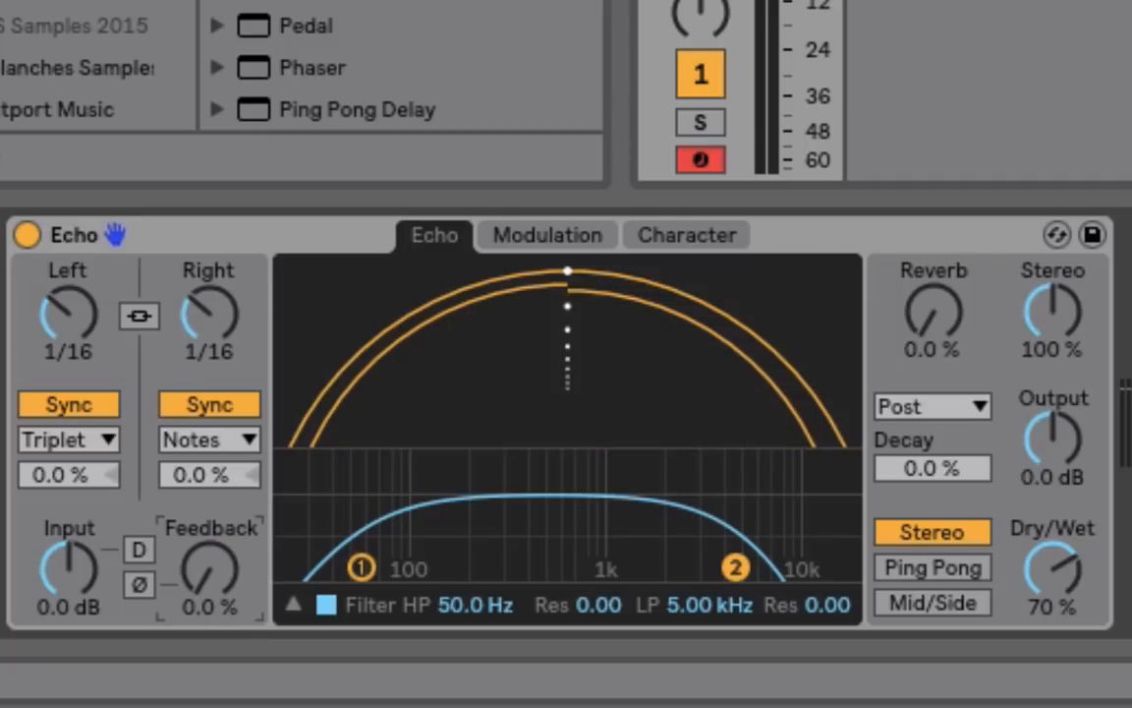
- Enable the D (Clip Dry) button to apply input clipping to the dry signal
{"action": "left_click", "coordinate": [139, 548]}
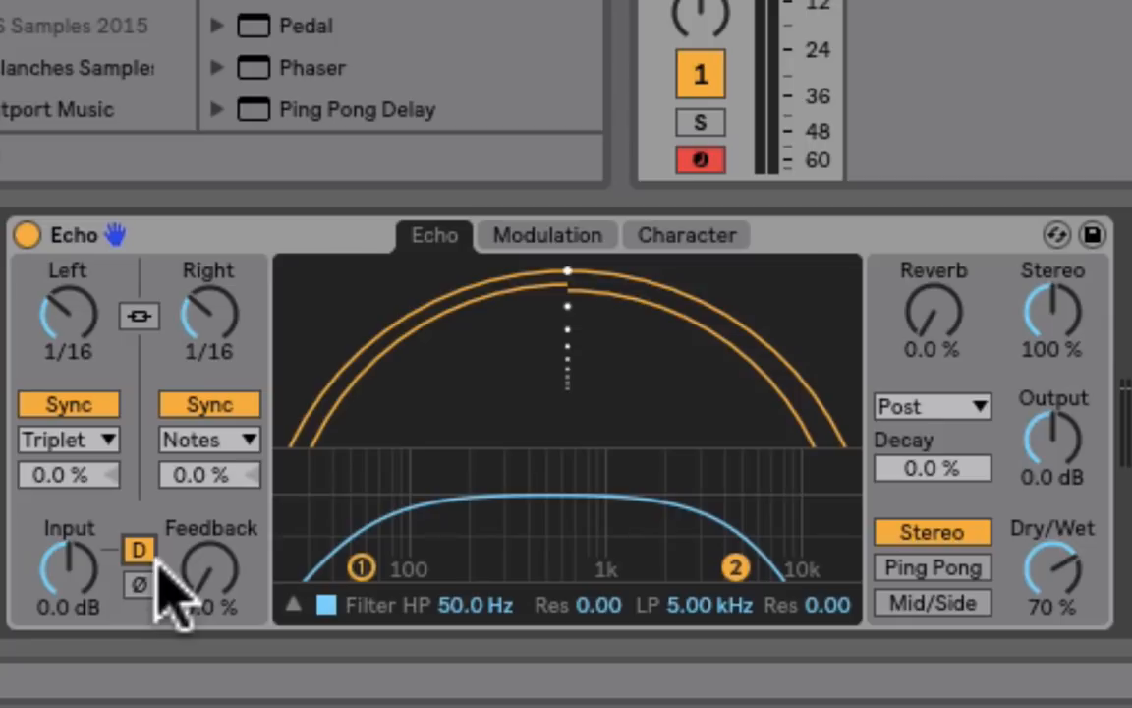
{"action": "mouse_move", "coordinate": [1071, 452]}
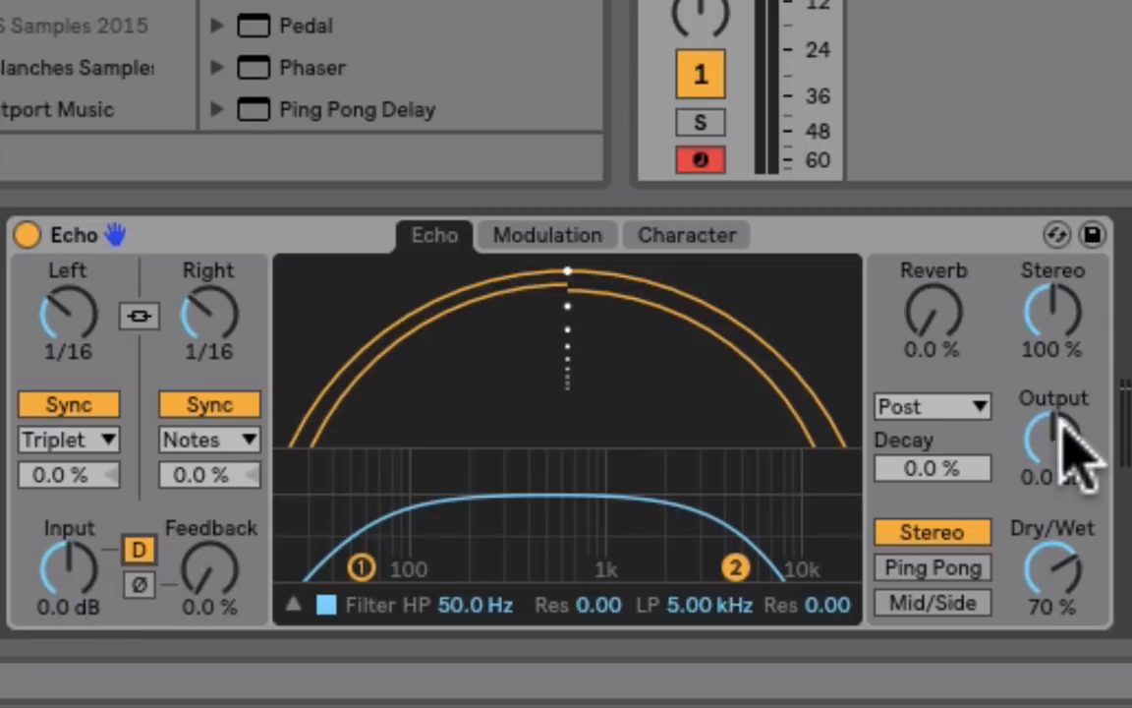
- Lower Echo's Output level and boost the Input gain toward 40 dB
{"action": "left_click_drag", "start_coordinate": [1052, 442], "coordinate": [1051, 481]}
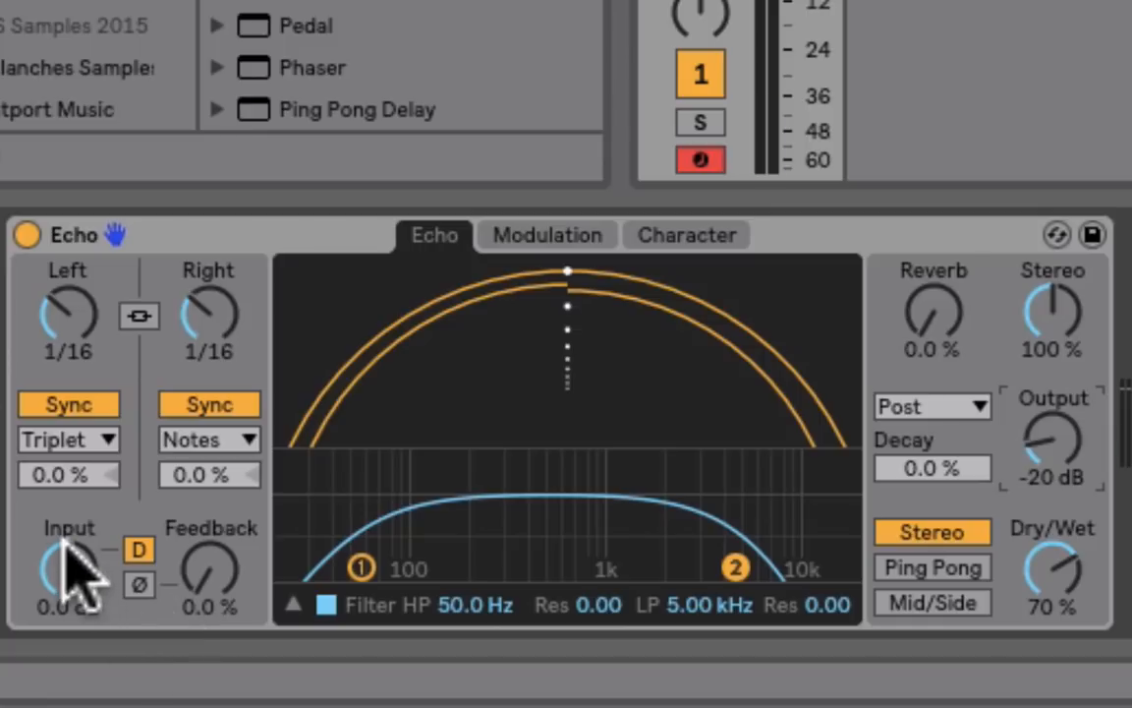
{"action": "left_click_drag", "start_coordinate": [69, 570], "coordinate": [74, 550]}
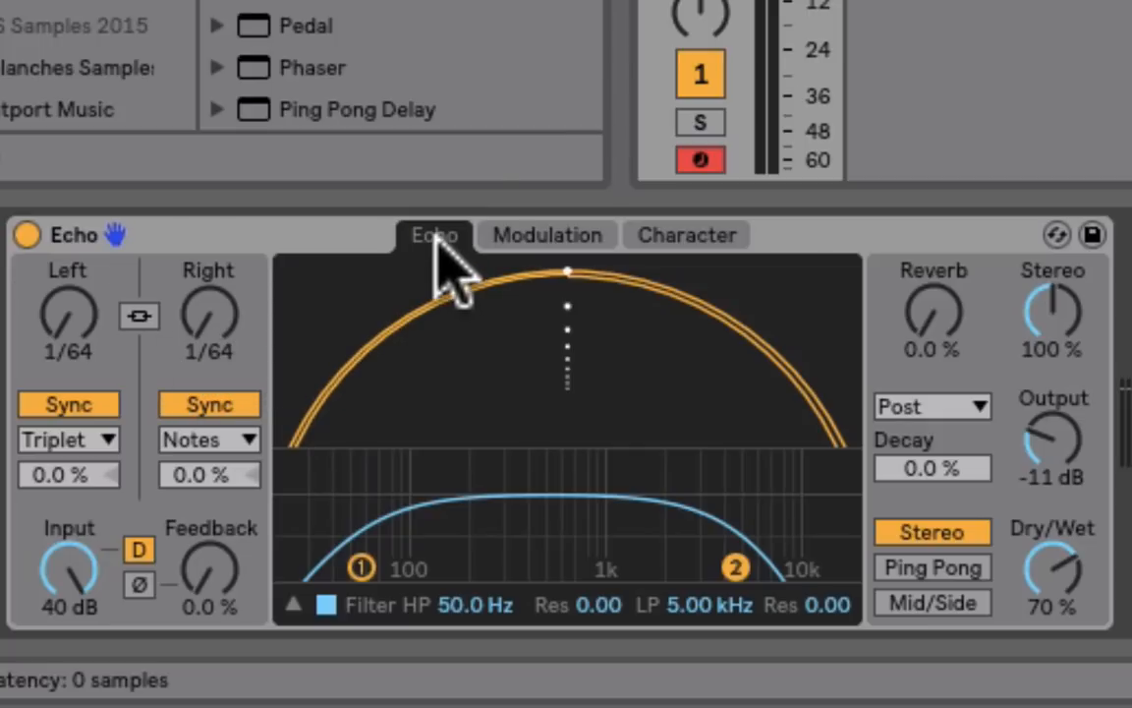
{"action": "mouse_move", "coordinate": [208, 354]}
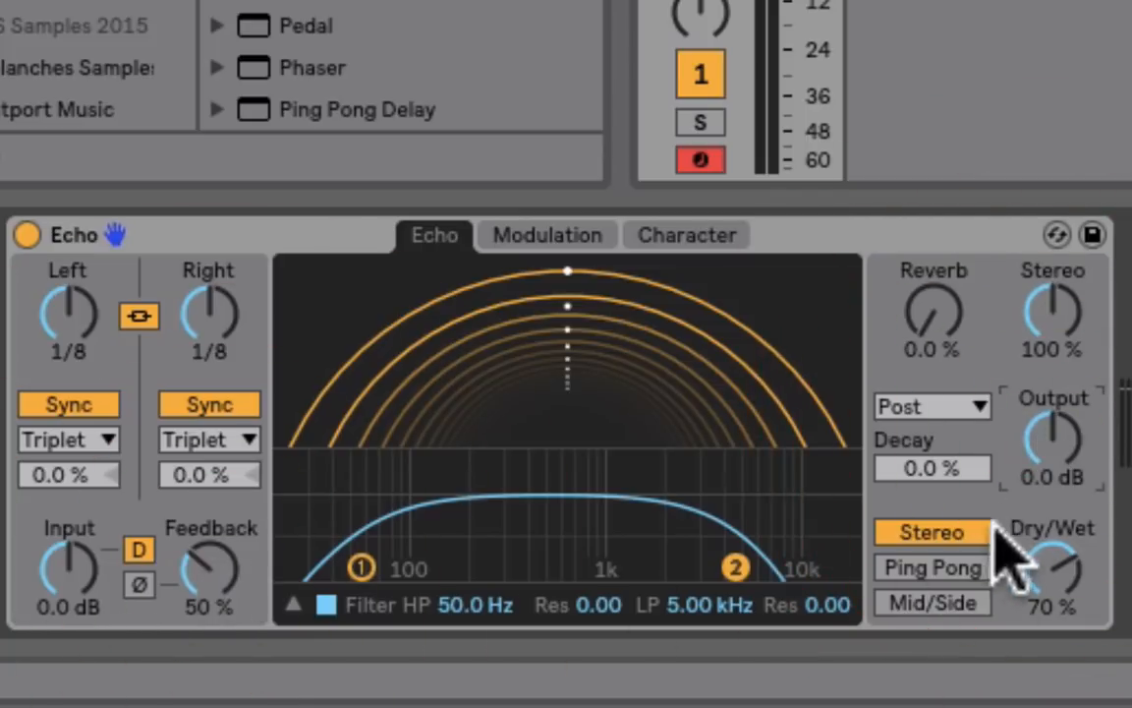
{"action": "mouse_move", "coordinate": [804, 511]}
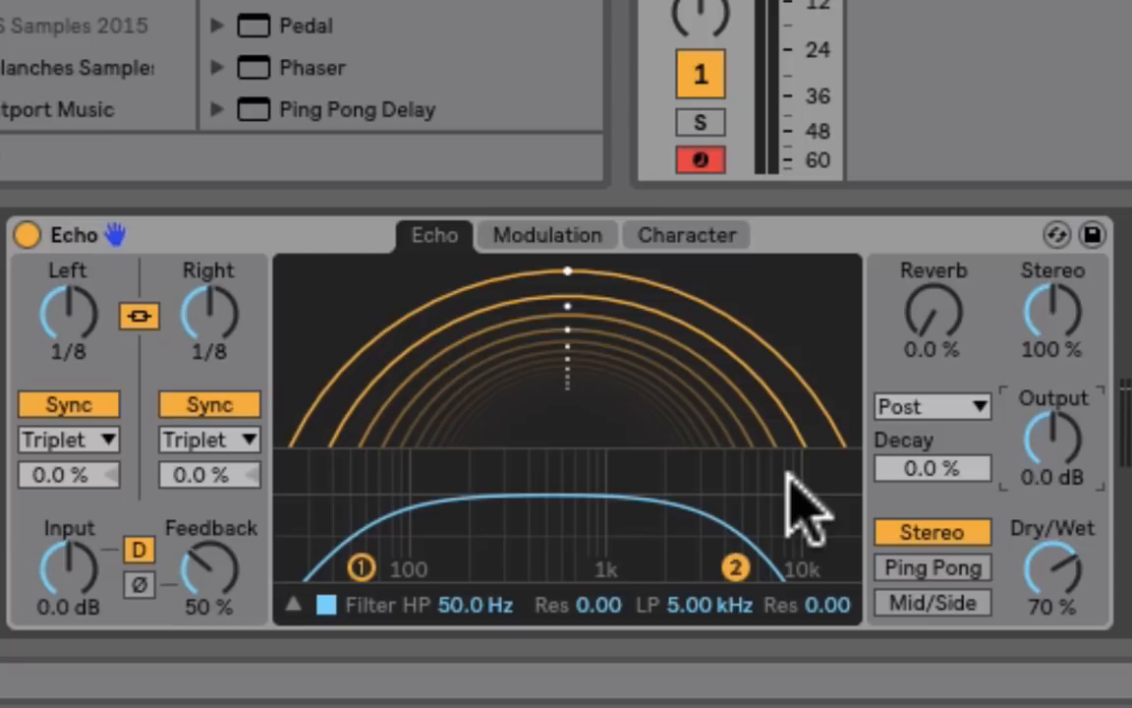
{"action": "mouse_move", "coordinate": [536, 560]}
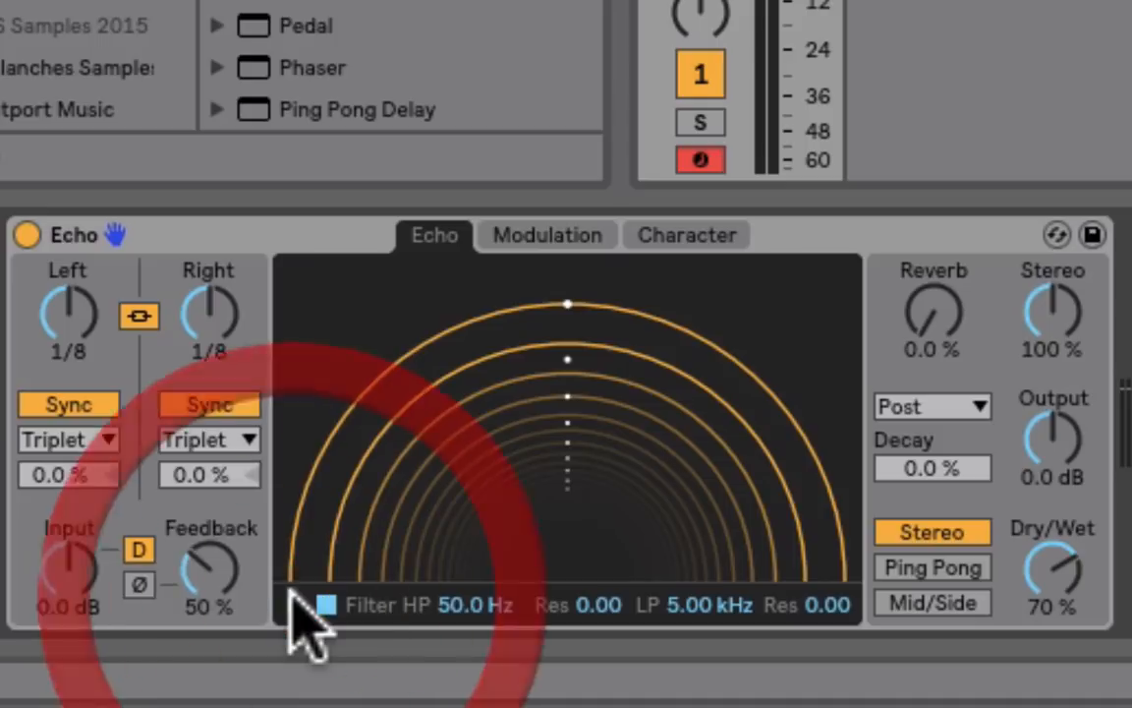
- Hide the filter graph and raise Echo's delay modulation to 98 %
{"action": "left_click", "coordinate": [548, 235]}
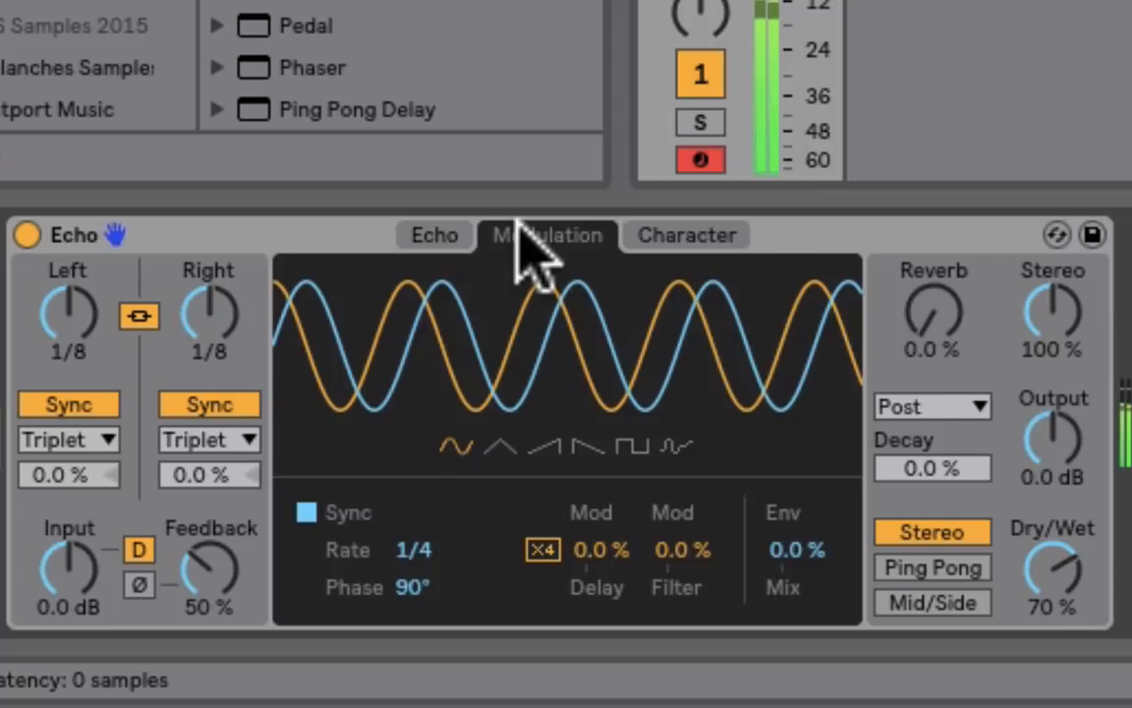
{"action": "mouse_move", "coordinate": [599, 570]}
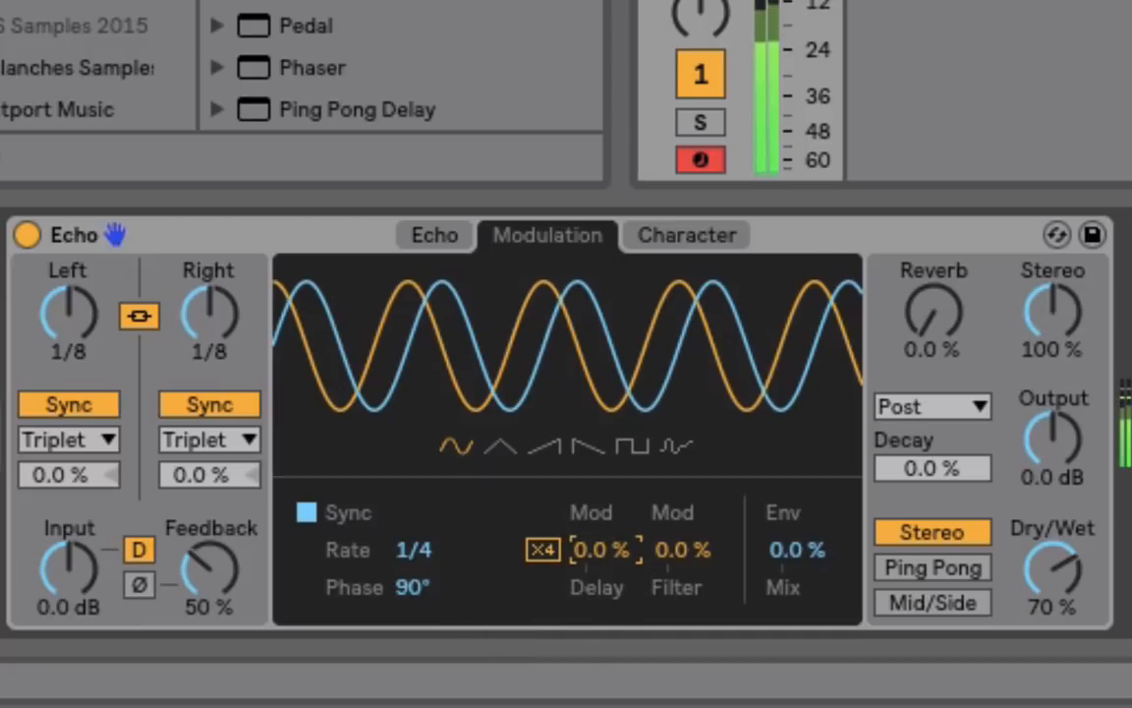
{"action": "left_click_drag", "start_coordinate": [604, 549], "coordinate": [604, 511]}
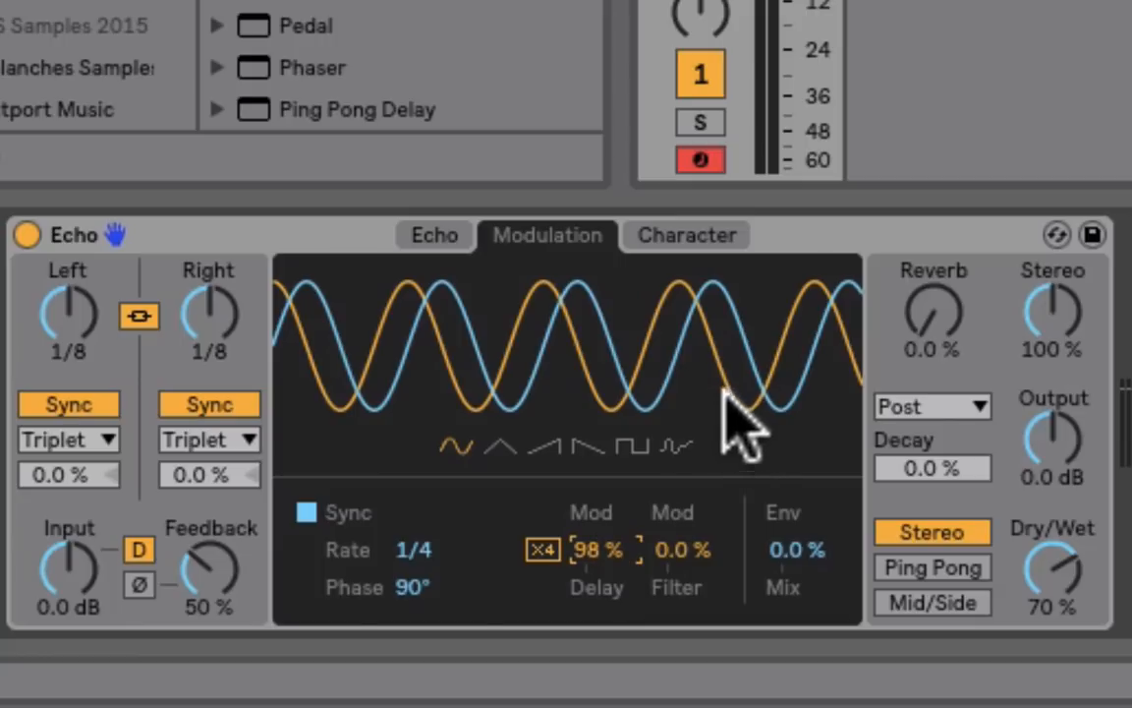
{"action": "left_click", "coordinate": [685, 235]}
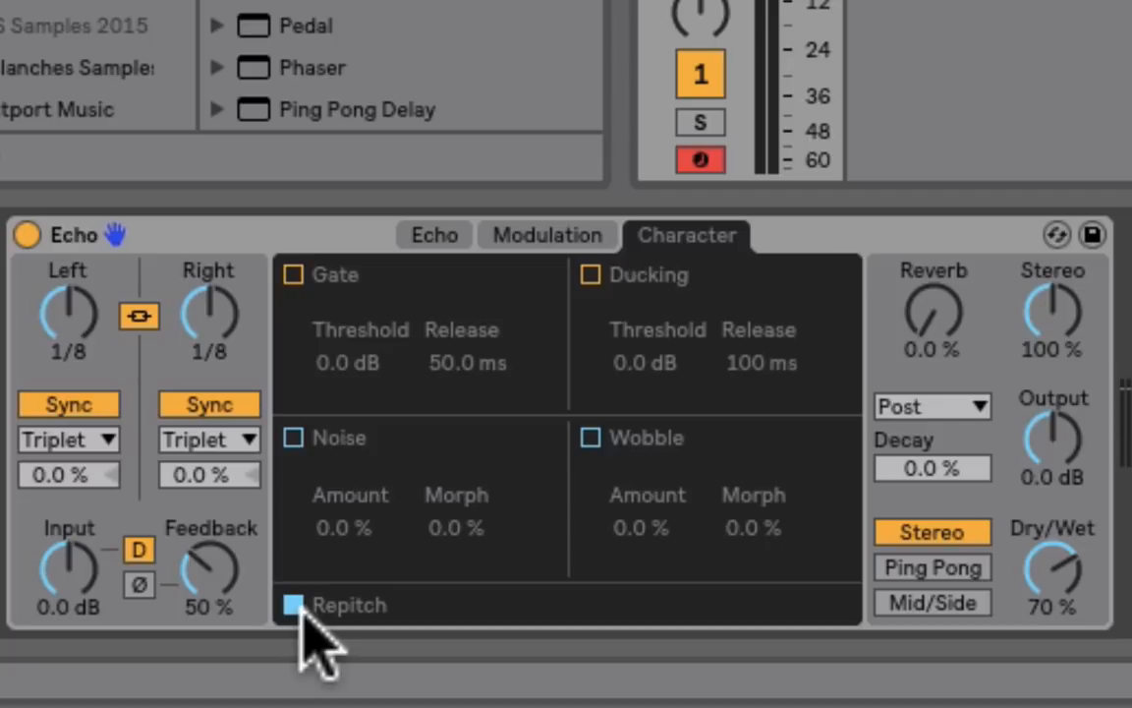
- Return to Modulation and raise delay modulation to 100 %
{"action": "left_click", "coordinate": [547, 235]}
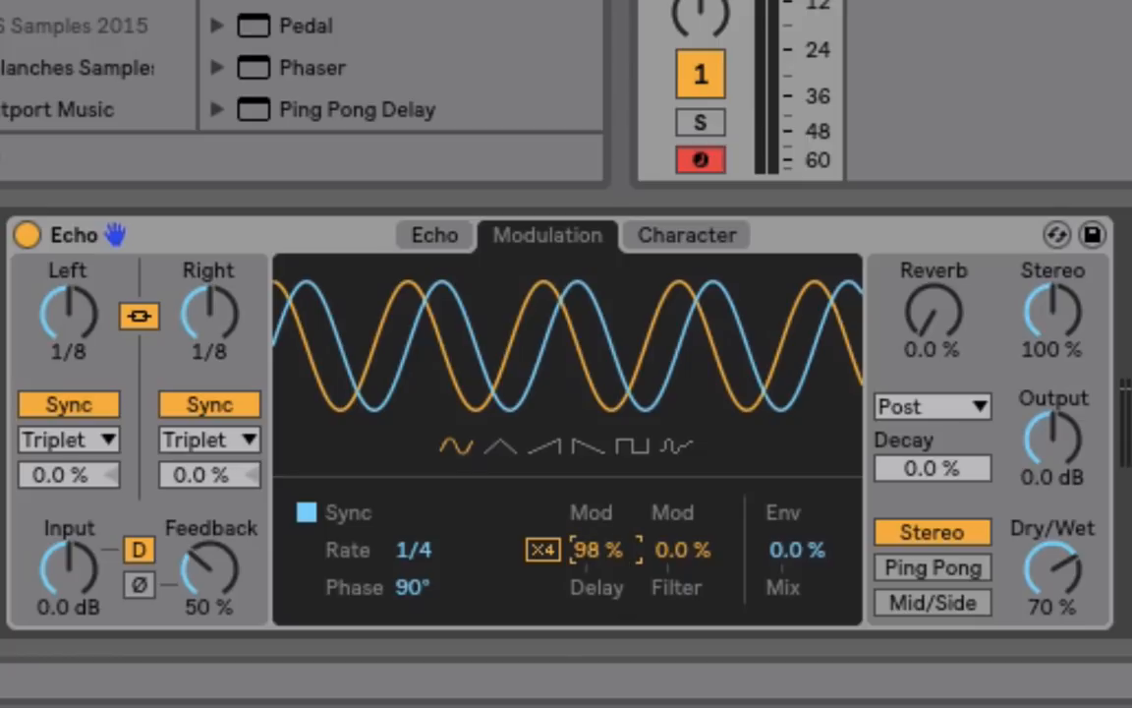
{"action": "left_click_drag", "start_coordinate": [604, 549], "coordinate": [604, 531]}
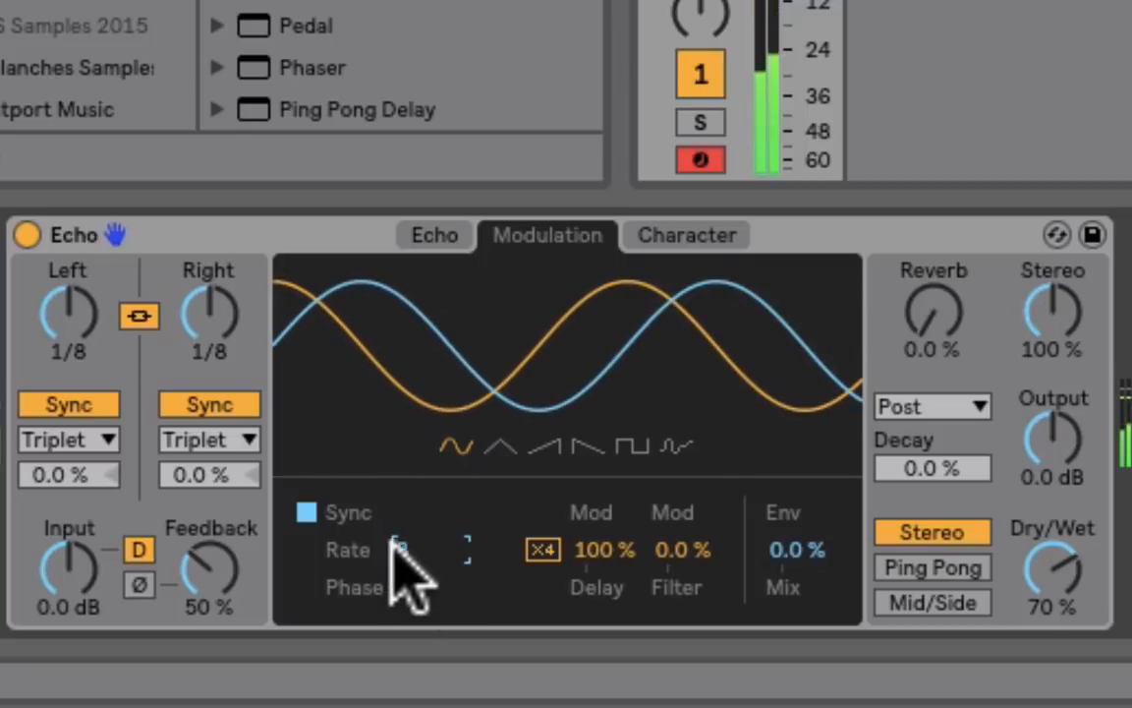
- Set the modulation rate to 8 and return to Echo's main settings
{"action": "left_click", "coordinate": [403, 549]}
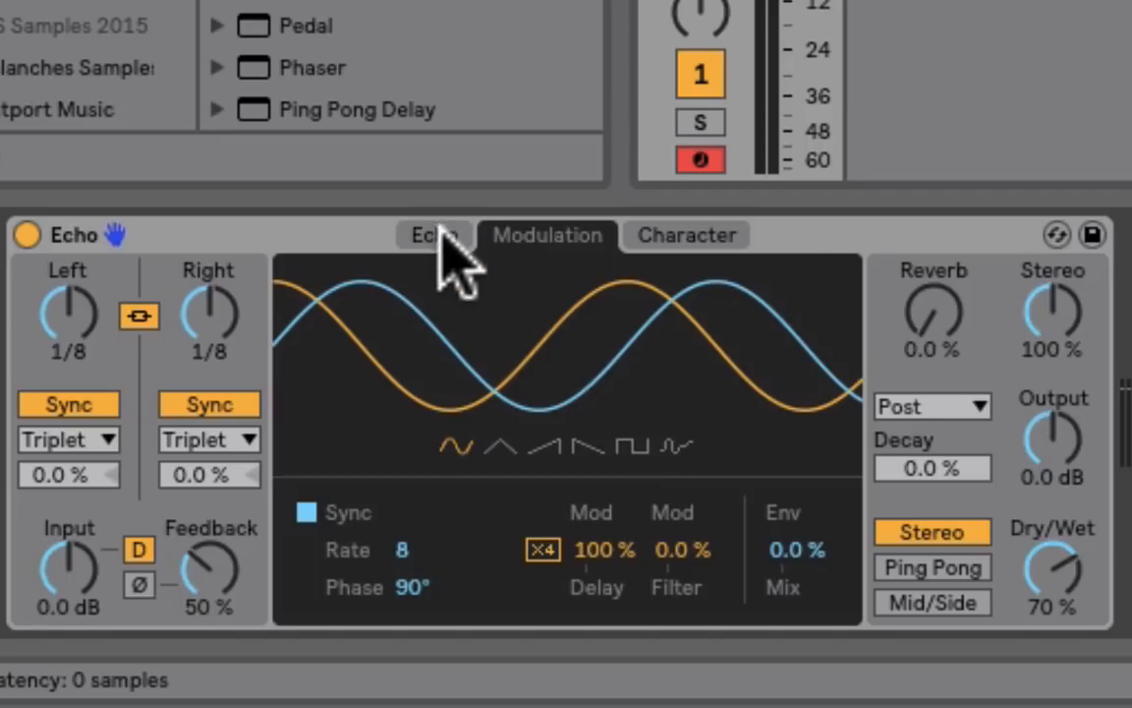
{"action": "left_click", "coordinate": [434, 235]}
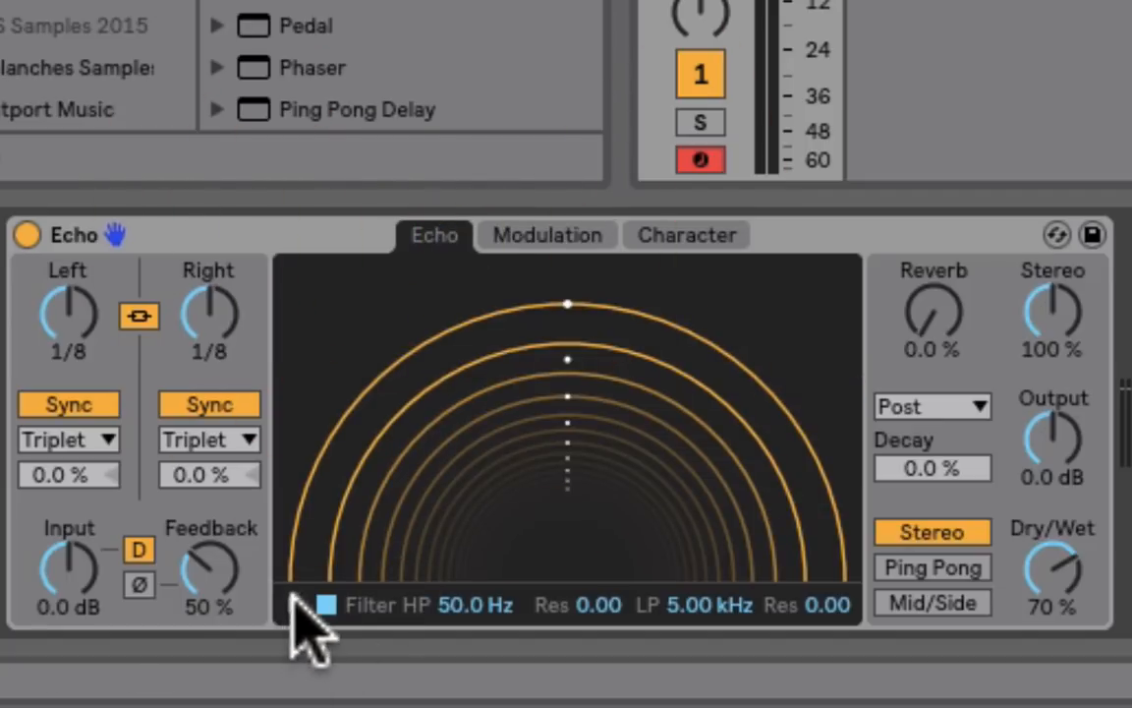
- Show the filter graph, narrow the band around 1 kHz, and switch between Echo and Modulation views
{"action": "left_click", "coordinate": [326, 605]}
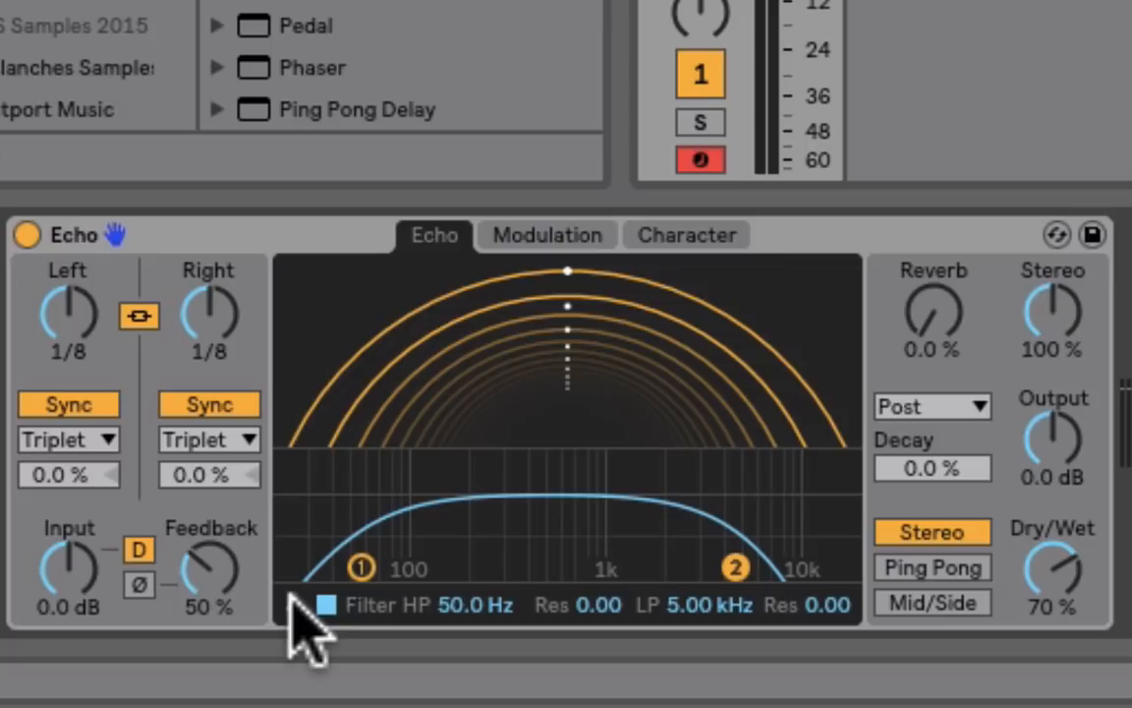
{"action": "left_click_drag", "start_coordinate": [360, 568], "coordinate": [545, 568]}
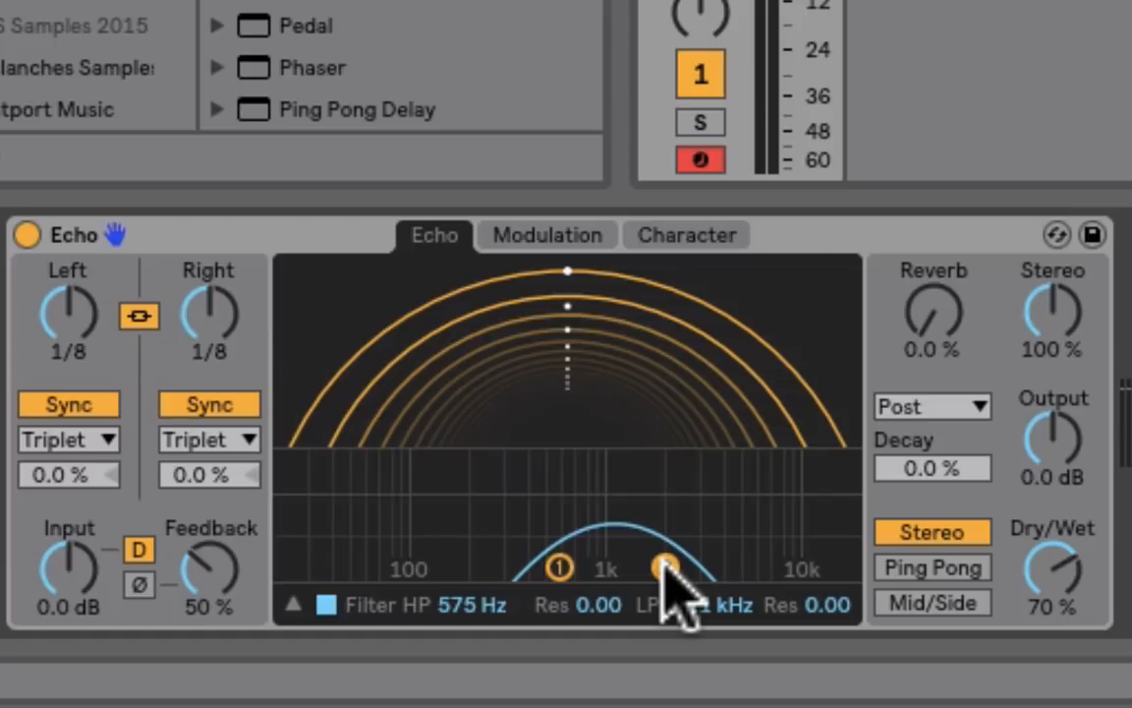
{"action": "left_click", "coordinate": [548, 235]}
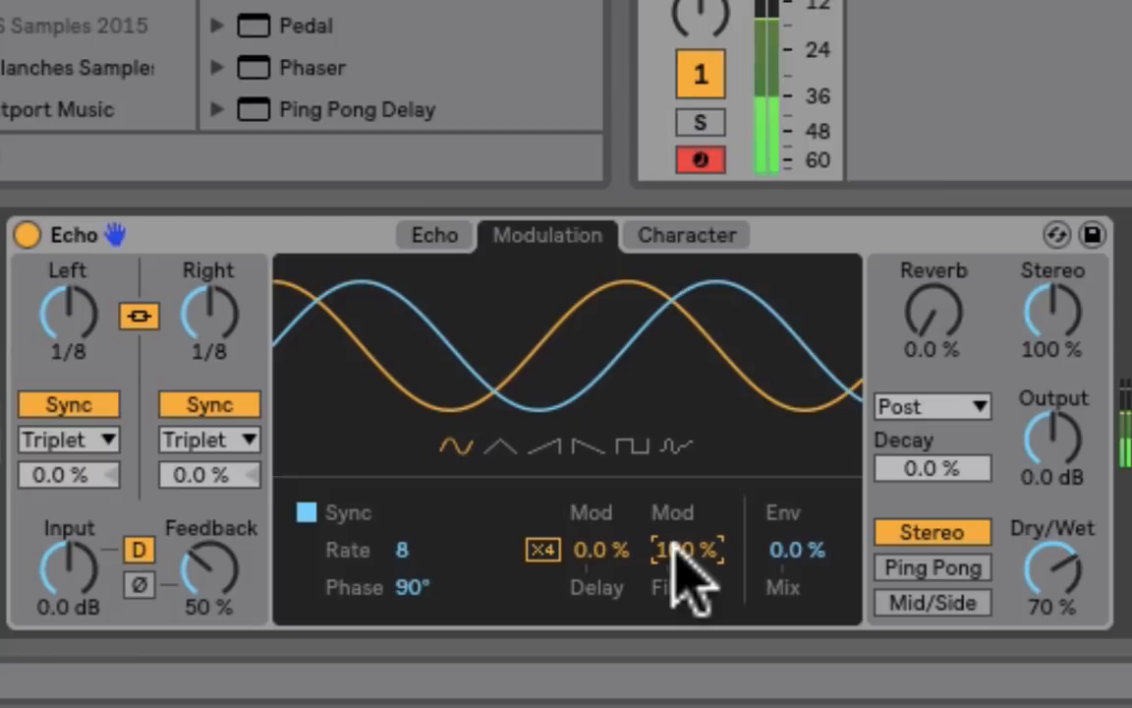
{"action": "mouse_move", "coordinate": [638, 452]}
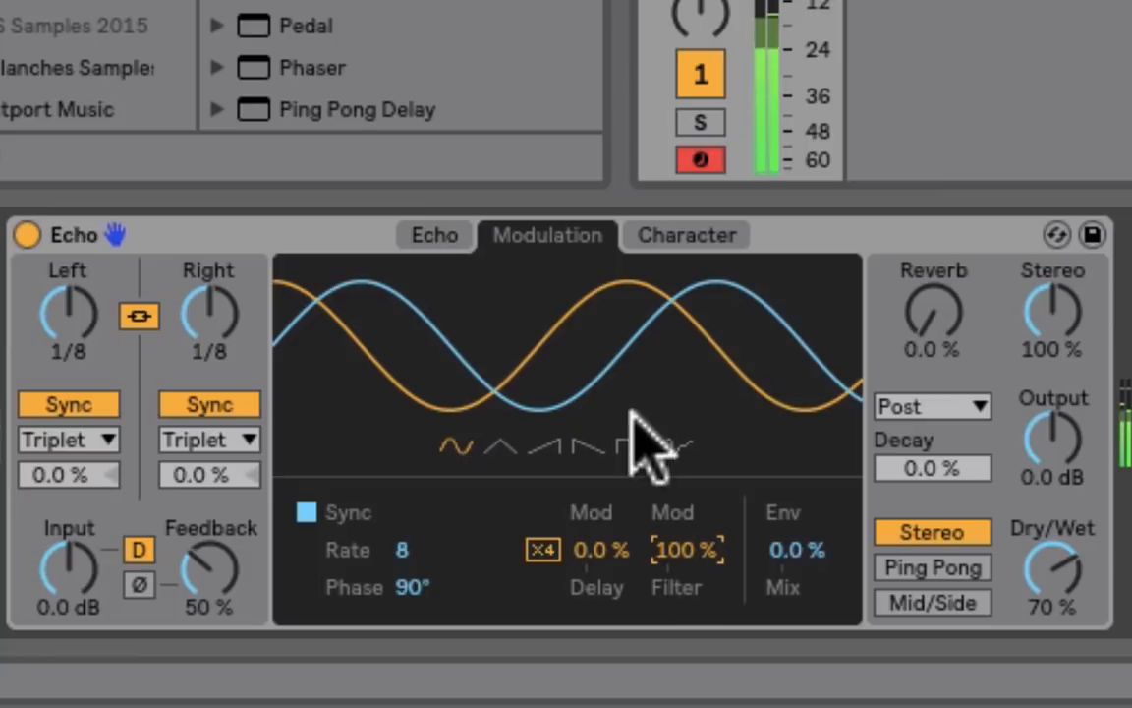
{"action": "left_click", "coordinate": [433, 235]}
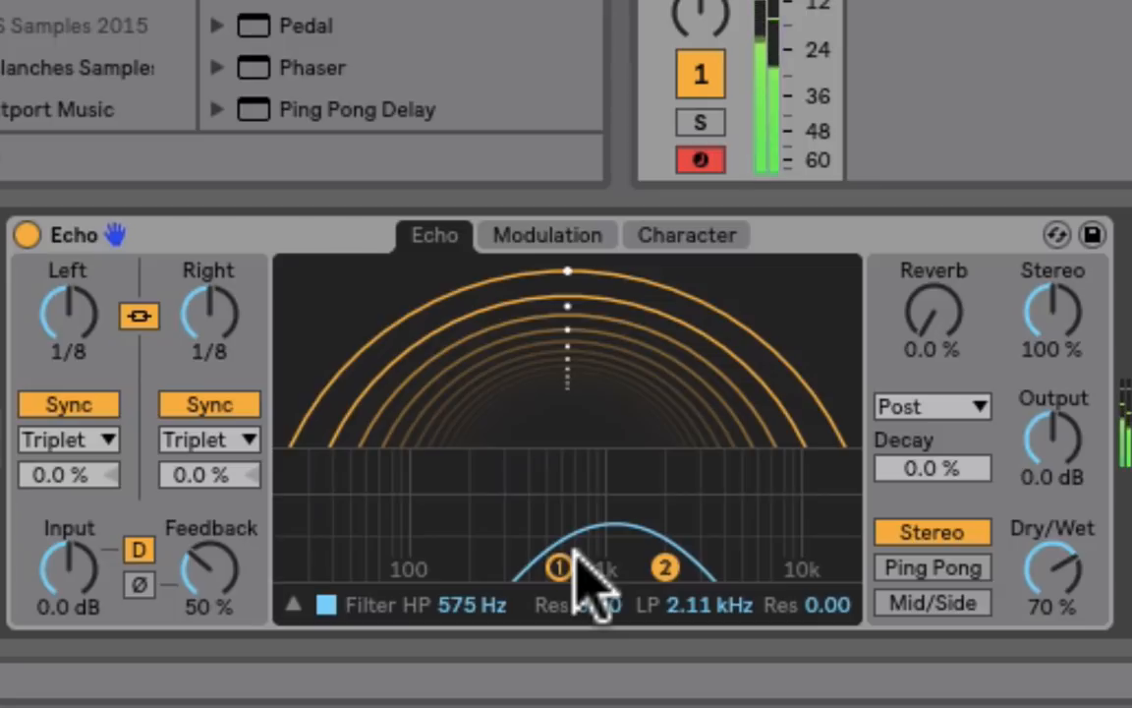
{"action": "left_click", "coordinate": [546, 234]}
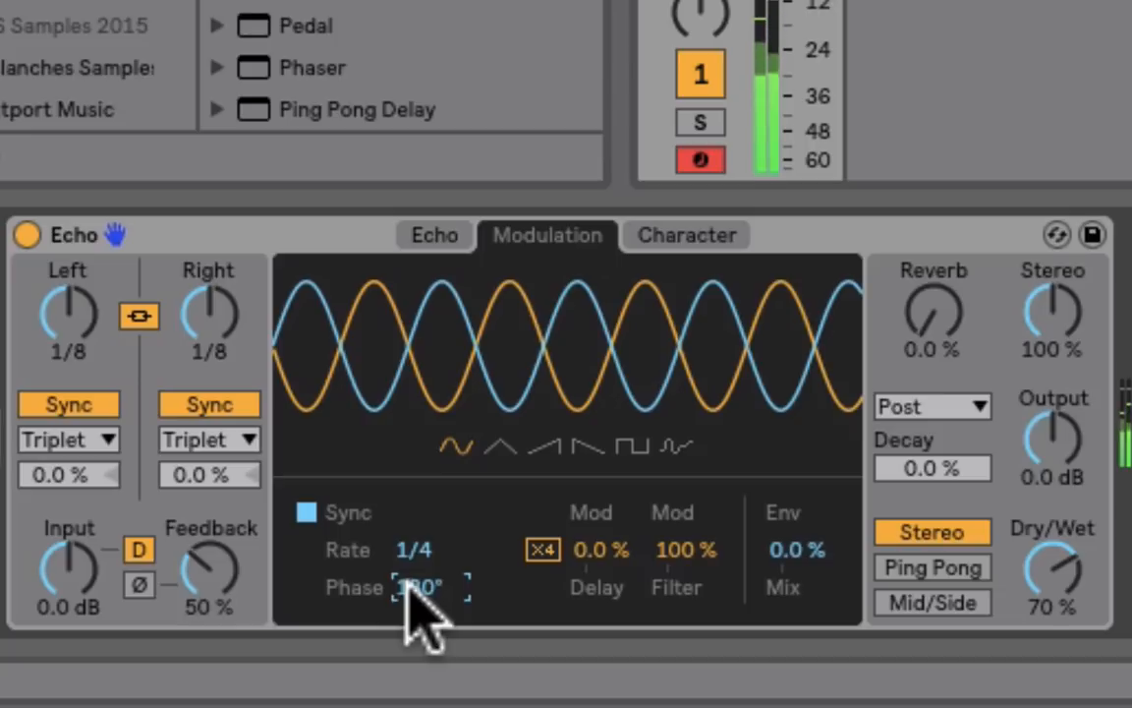
- Set the modulation rate to 2 and the phase to 180°
{"action": "left_click_drag", "start_coordinate": [413, 550], "coordinate": [412, 531]}
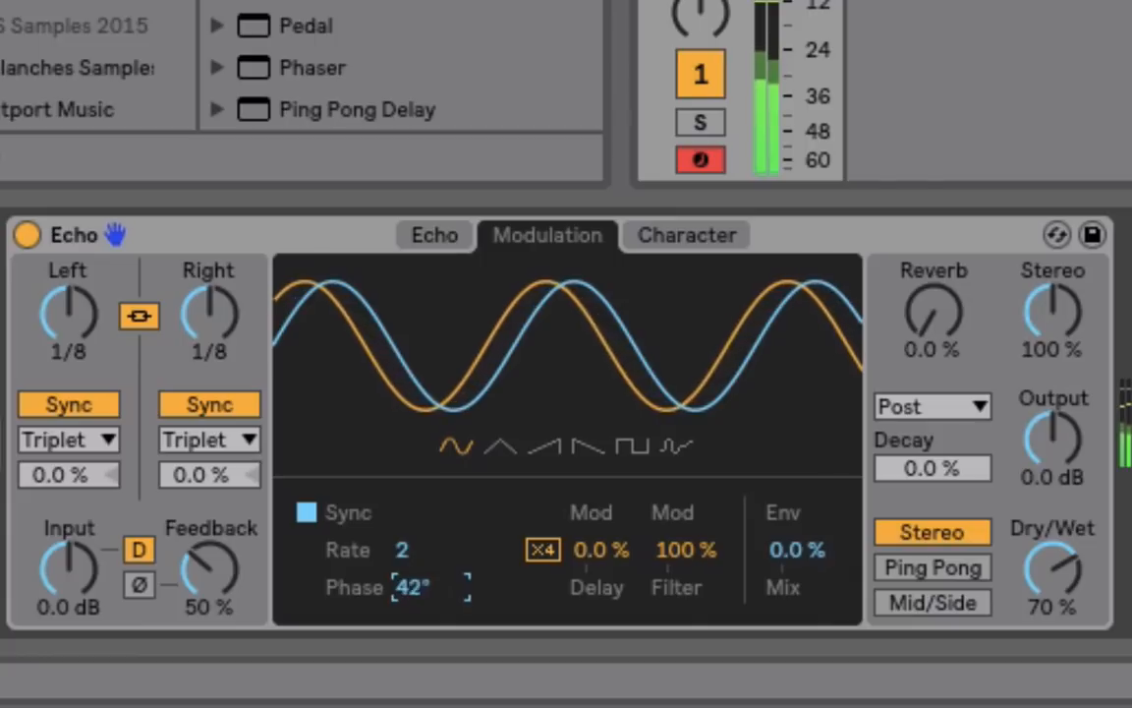
{"action": "left_click_drag", "start_coordinate": [413, 587], "coordinate": [413, 530]}
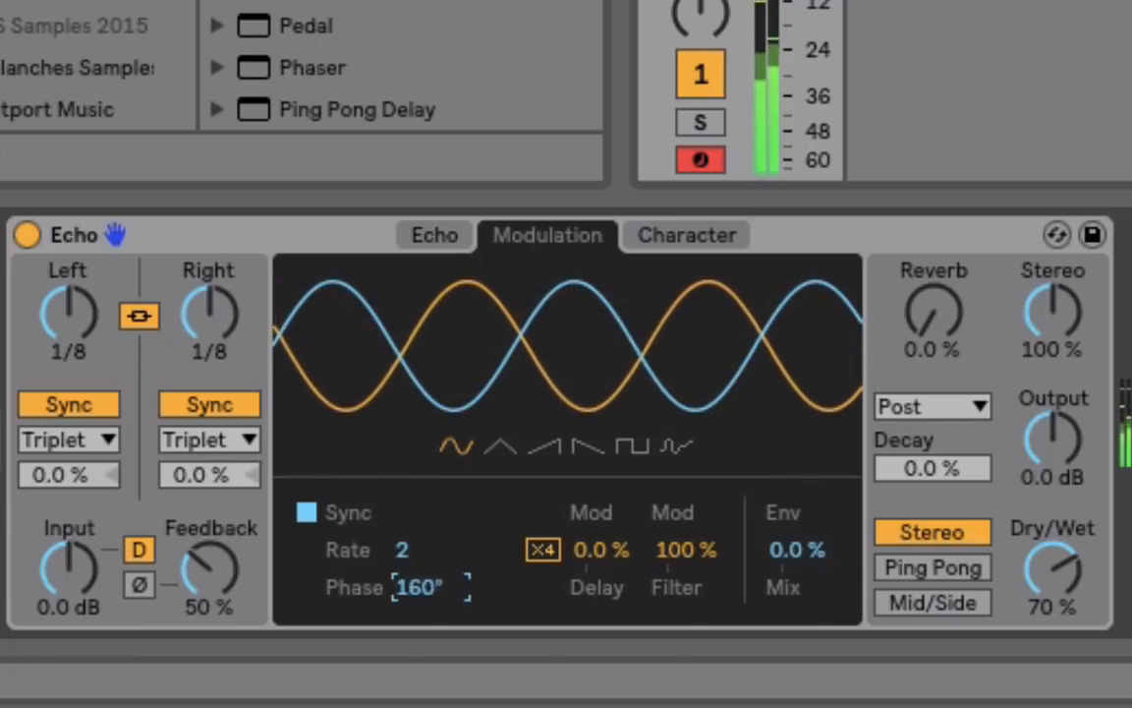
{"action": "left_click_drag", "start_coordinate": [423, 586], "coordinate": [422, 570]}
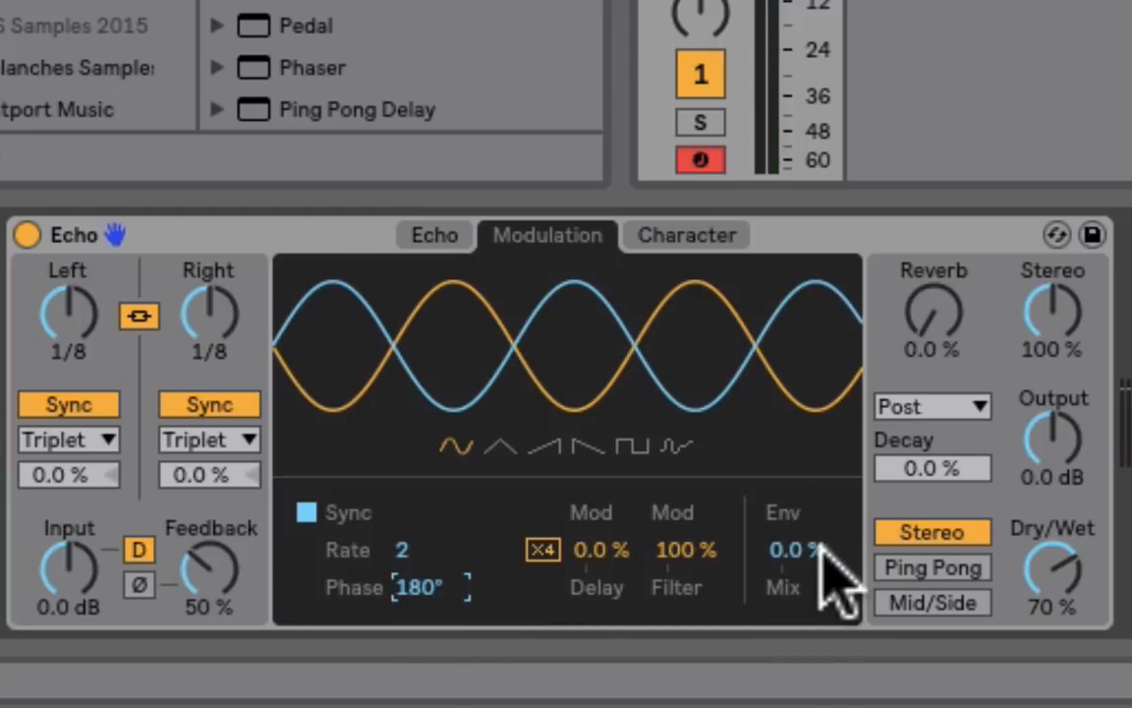
{"action": "mouse_move", "coordinate": [776, 334]}
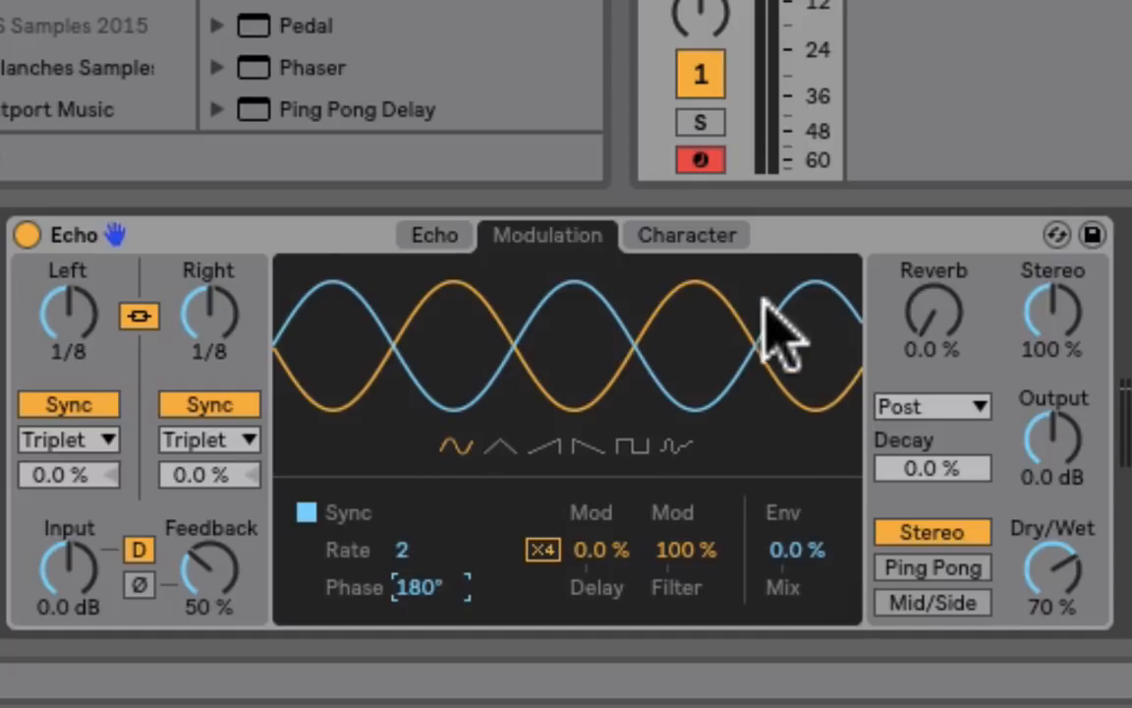
{"action": "left_click", "coordinate": [687, 235]}
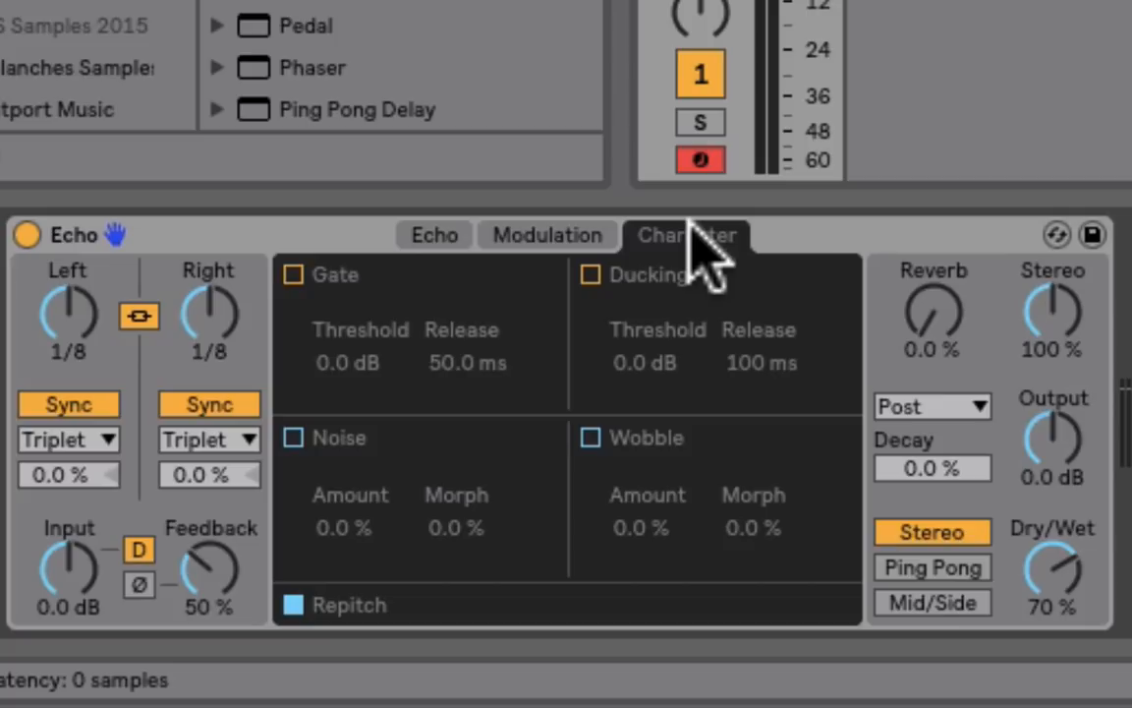
- Enable Ducking, sweep its threshold through -60 and -20 dB to -1.4 dB, then disable it
{"action": "left_click", "coordinate": [590, 274]}
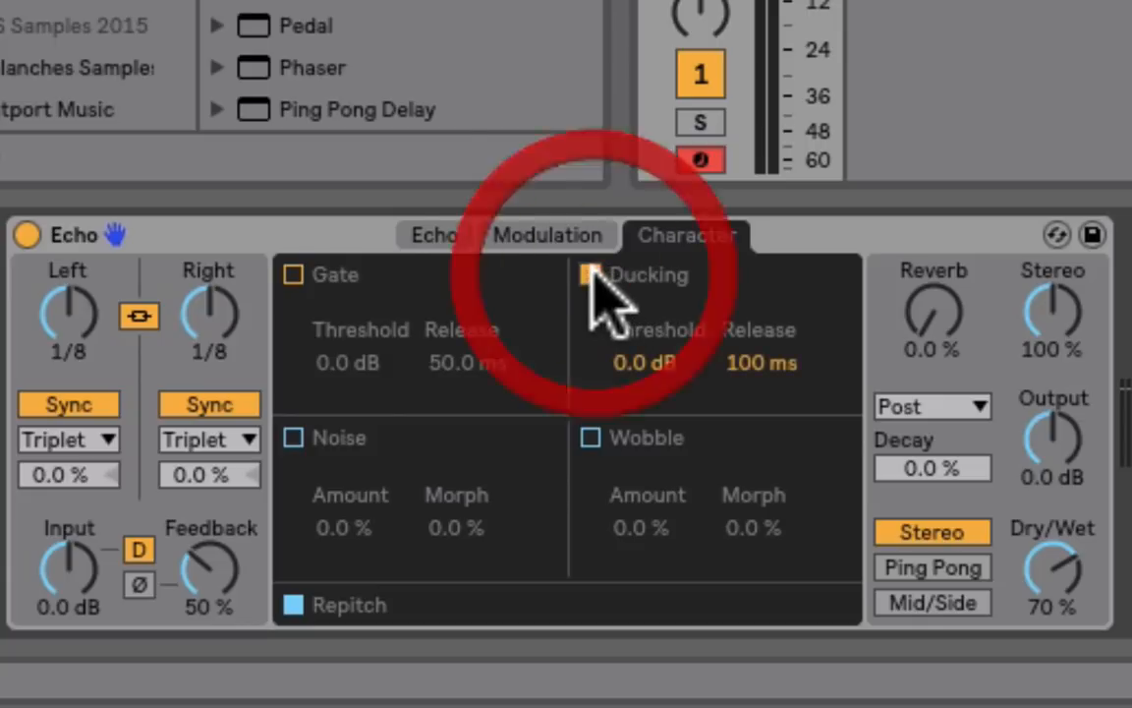
{"action": "left_click", "coordinate": [590, 275]}
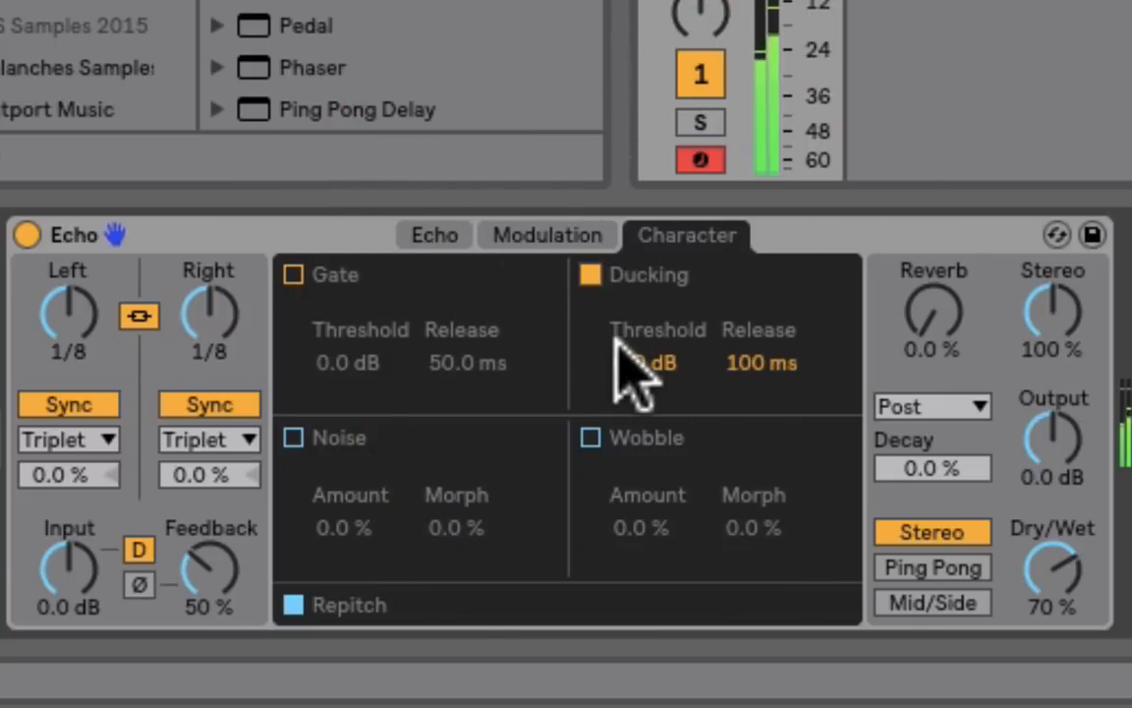
{"action": "left_click", "coordinate": [644, 363]}
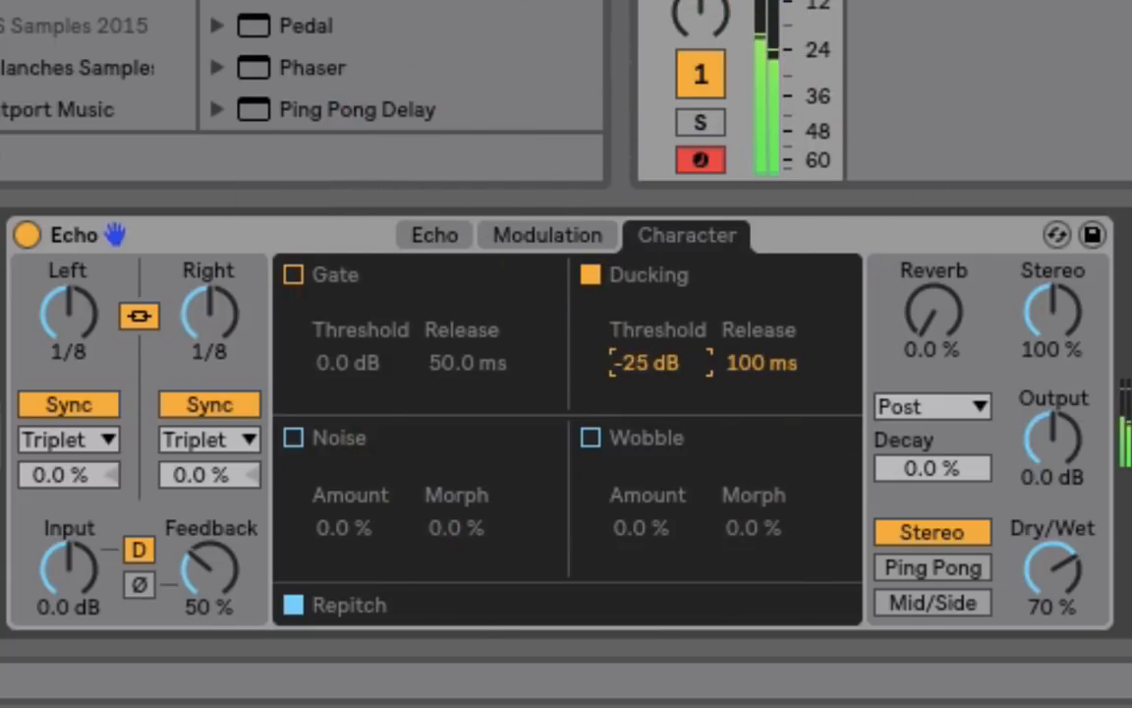
{"action": "left_click_drag", "start_coordinate": [646, 362], "coordinate": [645, 413]}
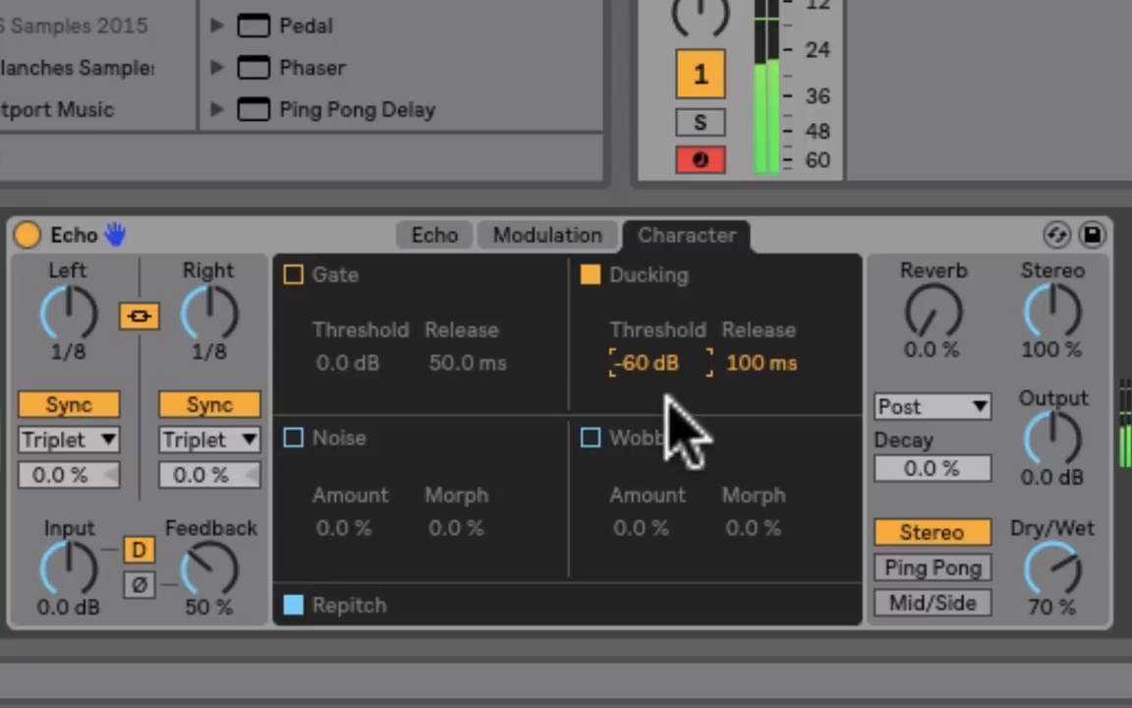
{"action": "left_click_drag", "start_coordinate": [646, 361], "coordinate": [658, 334]}
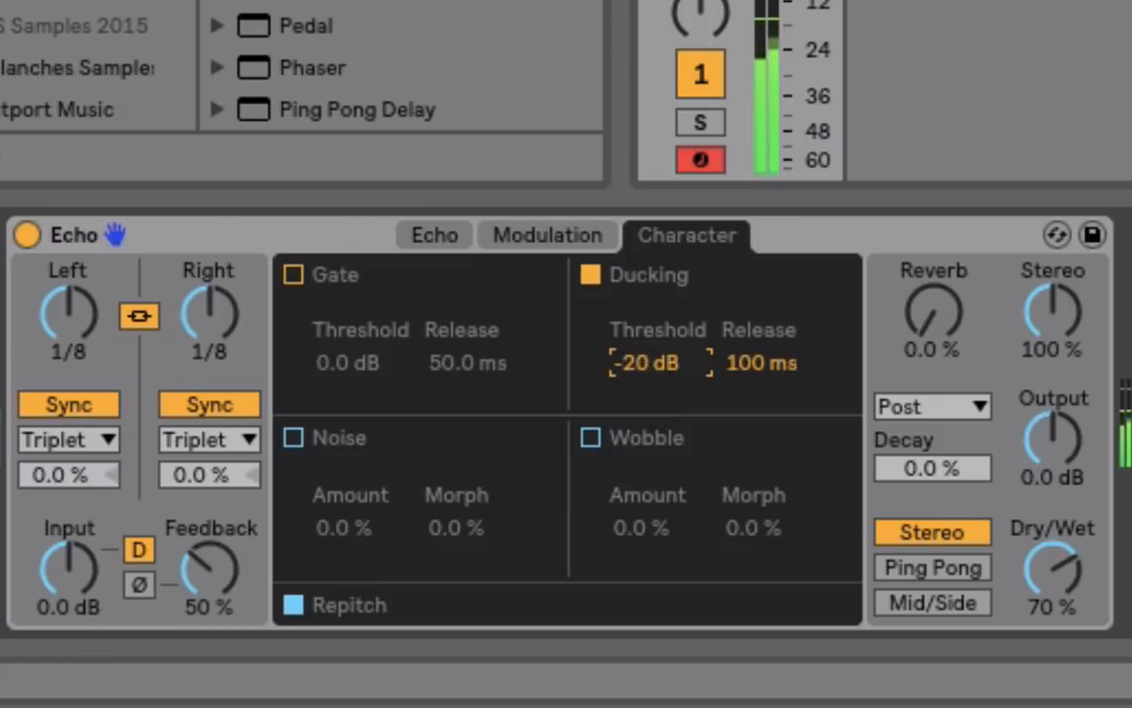
{"action": "left_click_drag", "start_coordinate": [646, 362], "coordinate": [646, 325]}
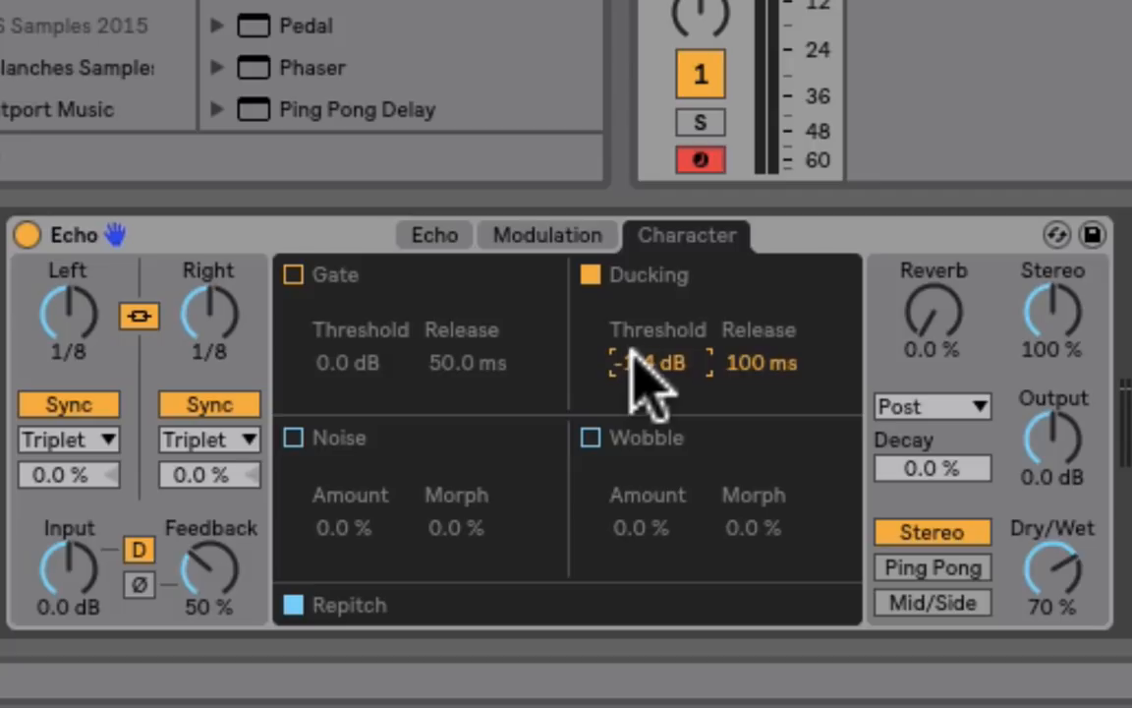
{"action": "left_click", "coordinate": [590, 275]}
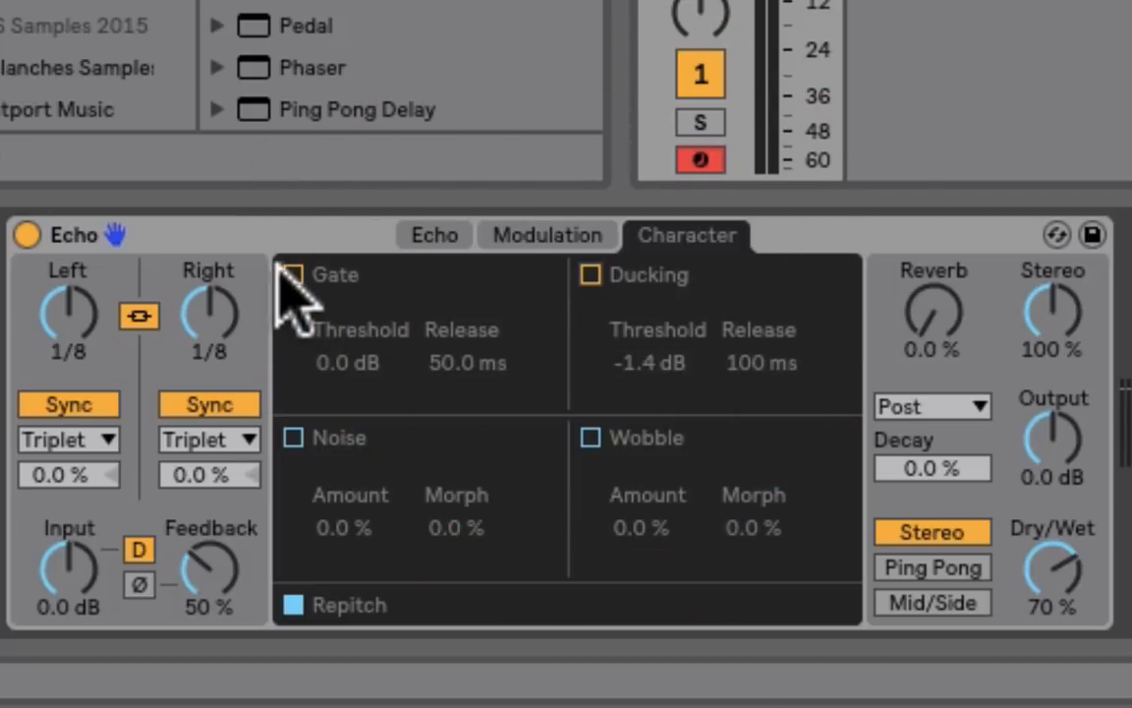
- Turn the Gate on to try its -13 dB threshold, then switch it off again
{"action": "left_click", "coordinate": [292, 275]}
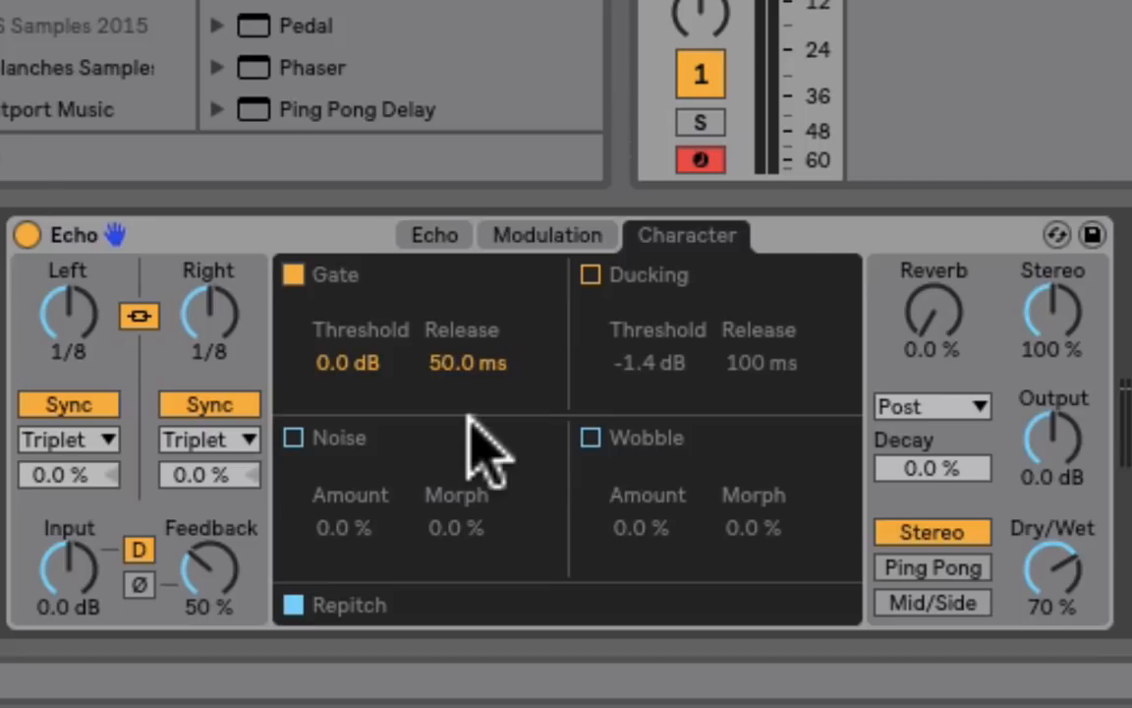
{"action": "mouse_move", "coordinate": [344, 383]}
{"action": "type", "text": "-13"}
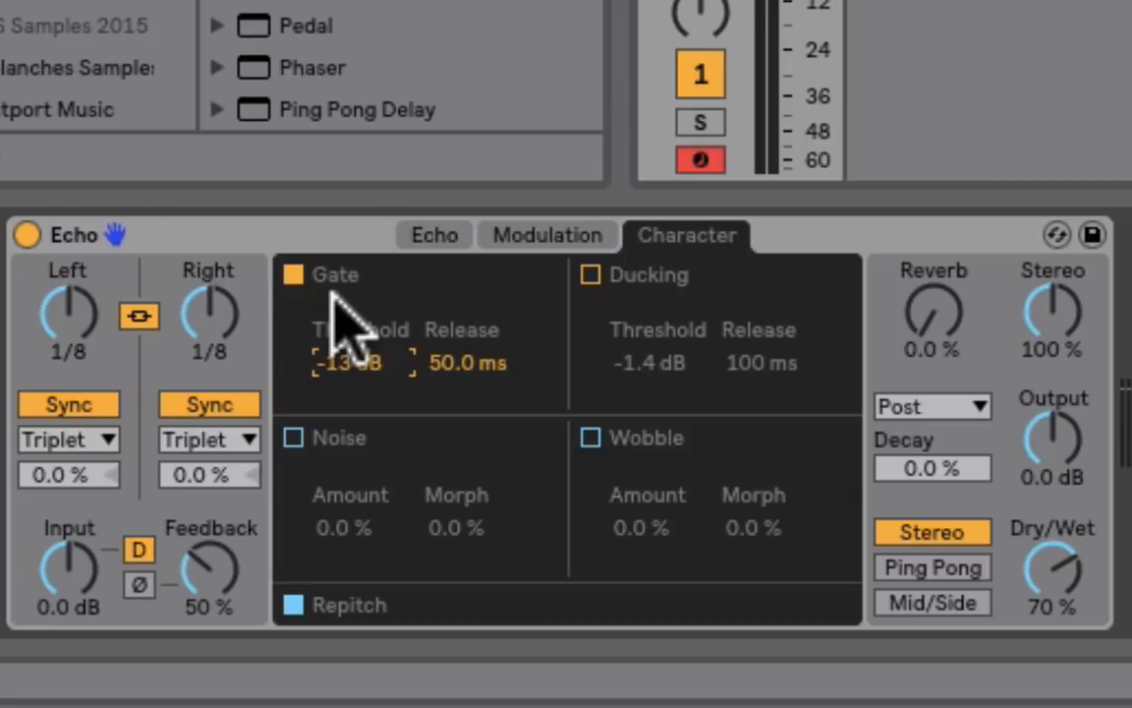
{"action": "left_click", "coordinate": [293, 275]}
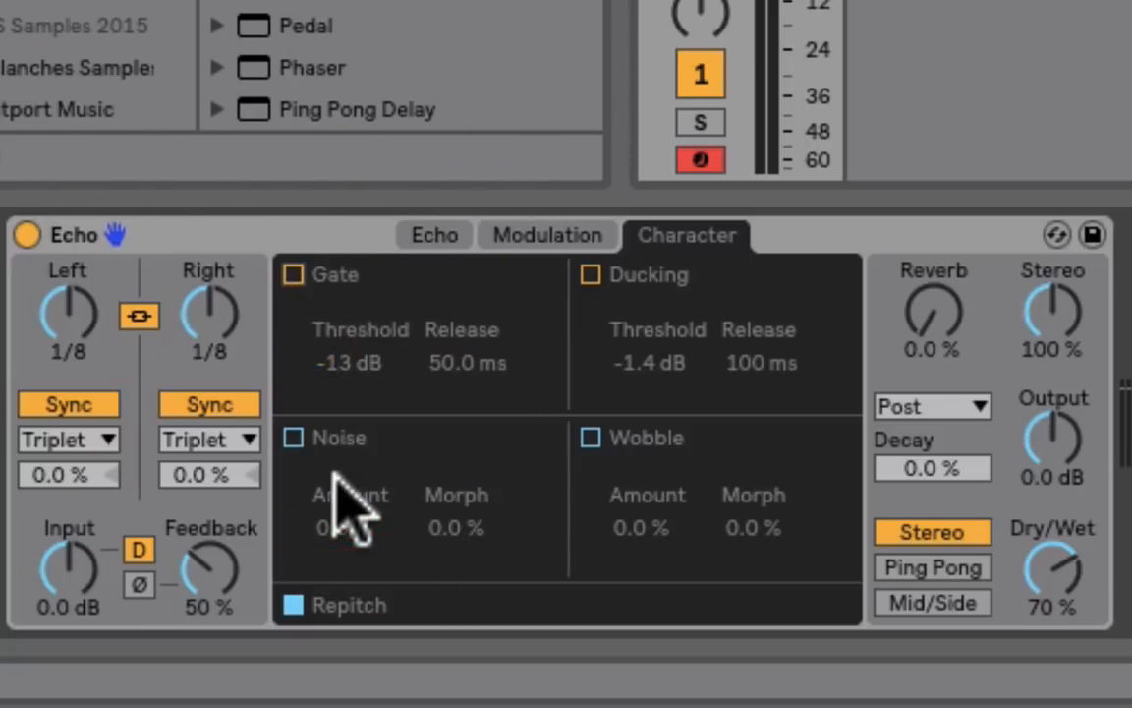
{"action": "mouse_move", "coordinate": [315, 462]}
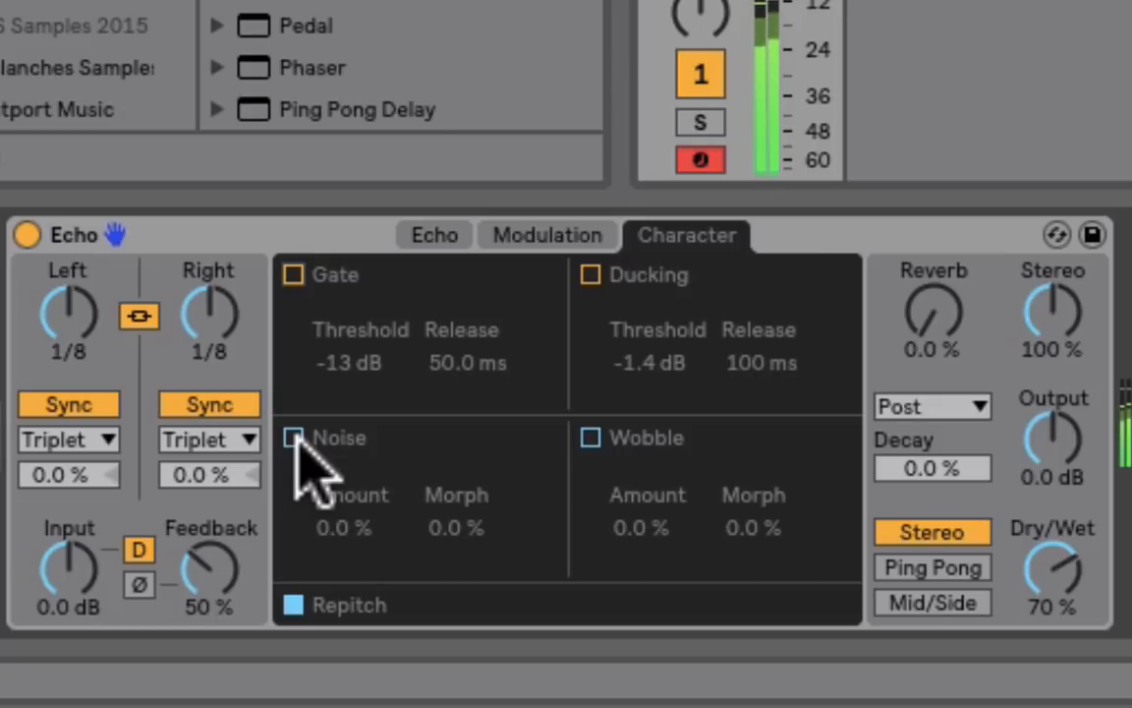
- Turn on Noise, adjust its amount, then move on to Wobble
{"action": "left_click", "coordinate": [293, 437]}
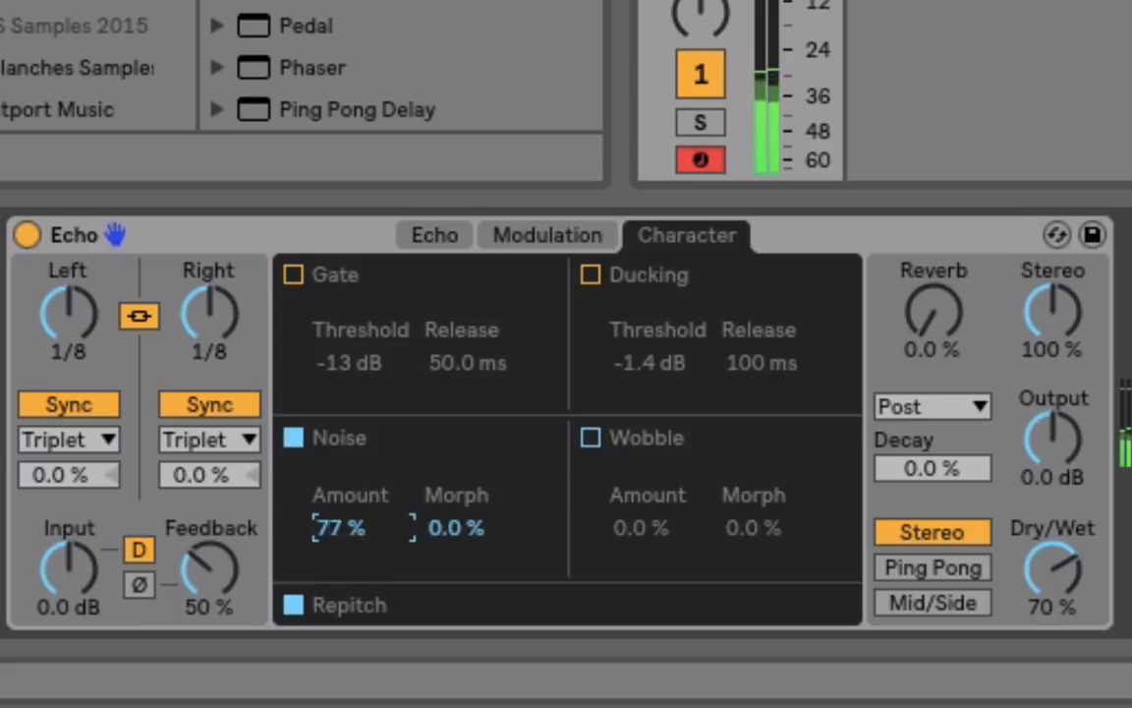
{"action": "left_click_drag", "start_coordinate": [339, 527], "coordinate": [339, 551]}
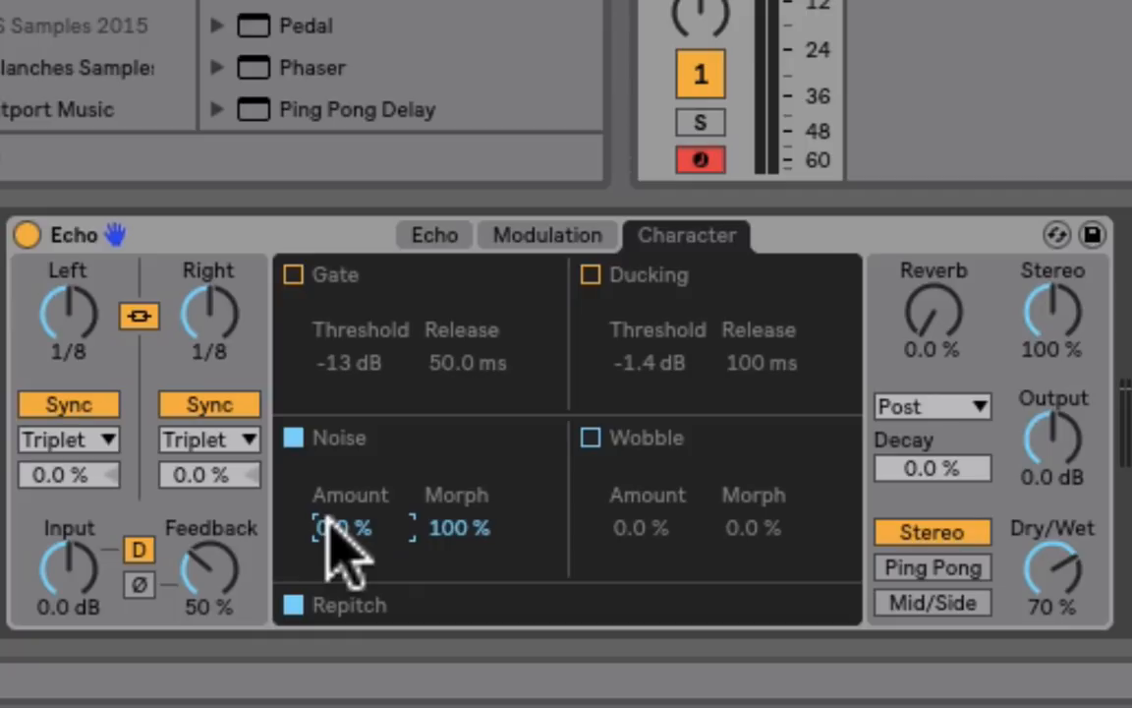
{"action": "mouse_move", "coordinate": [605, 457]}
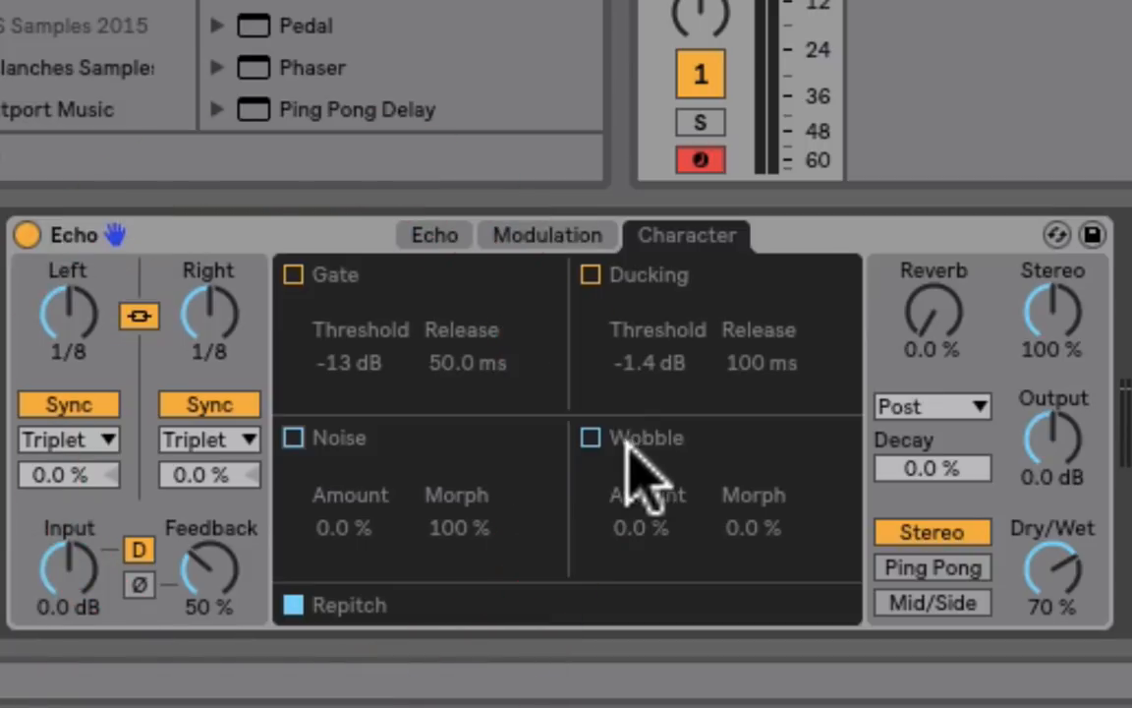
{"action": "left_click", "coordinate": [590, 438]}
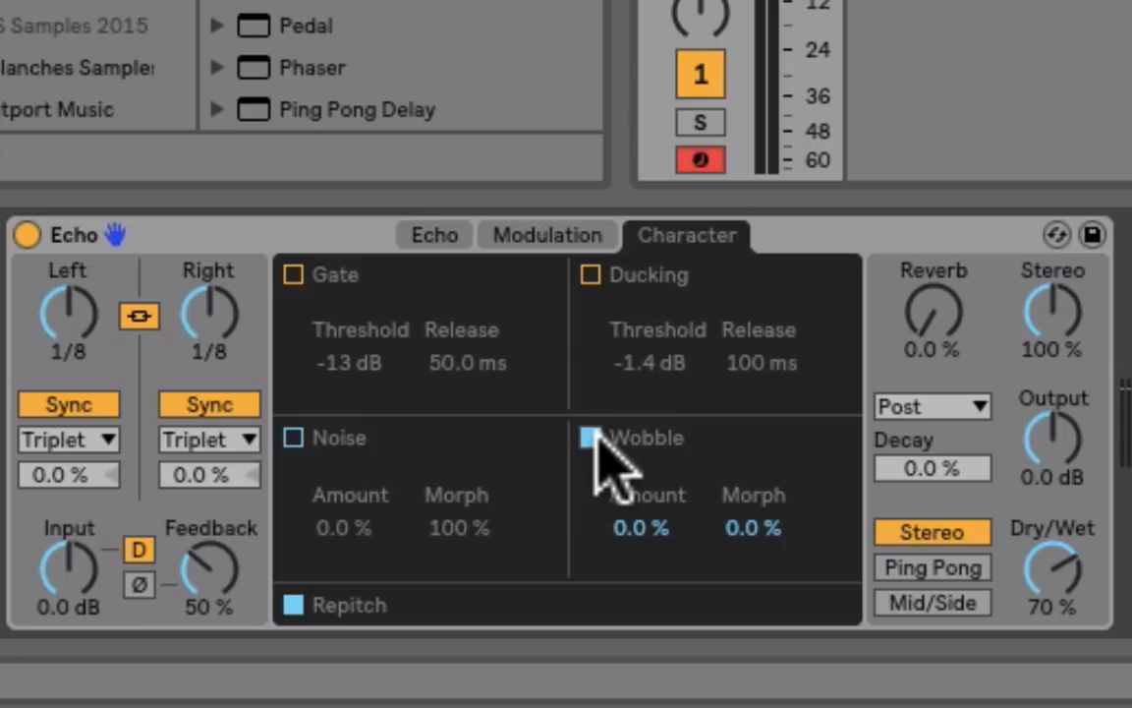
- Enable Wobble with amount and morph both at 100%
{"action": "left_click", "coordinate": [589, 438]}
{"action": "type", "text": "100"}
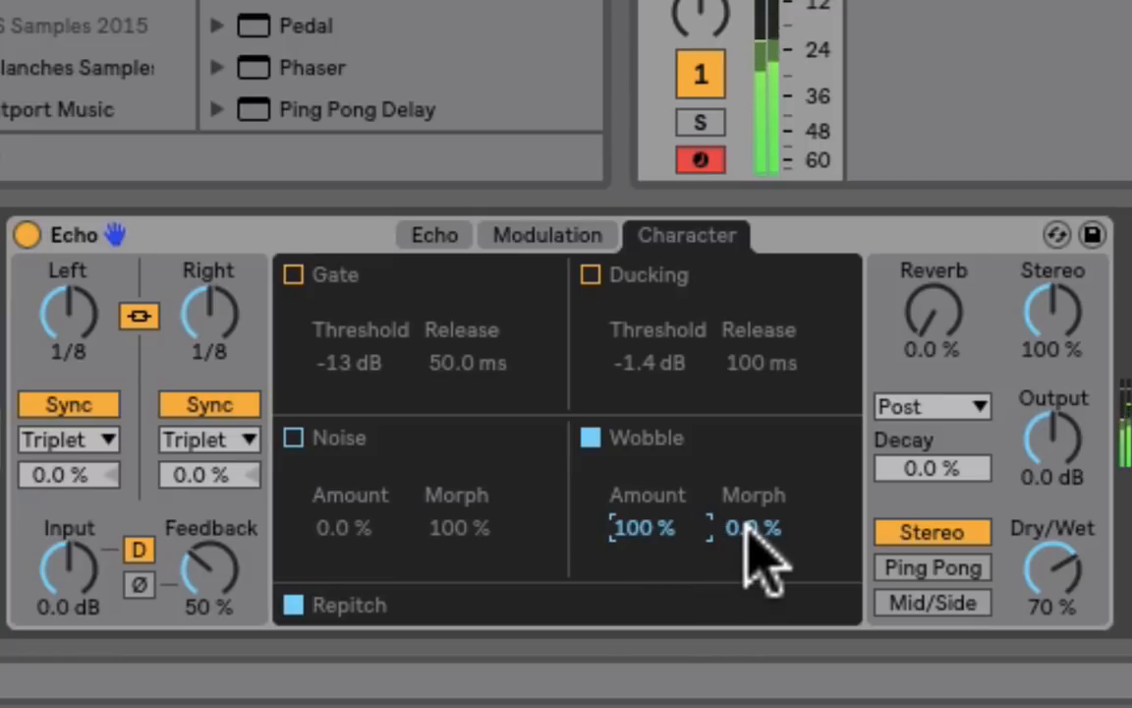
{"action": "left_click_drag", "start_coordinate": [752, 528], "coordinate": [751, 502]}
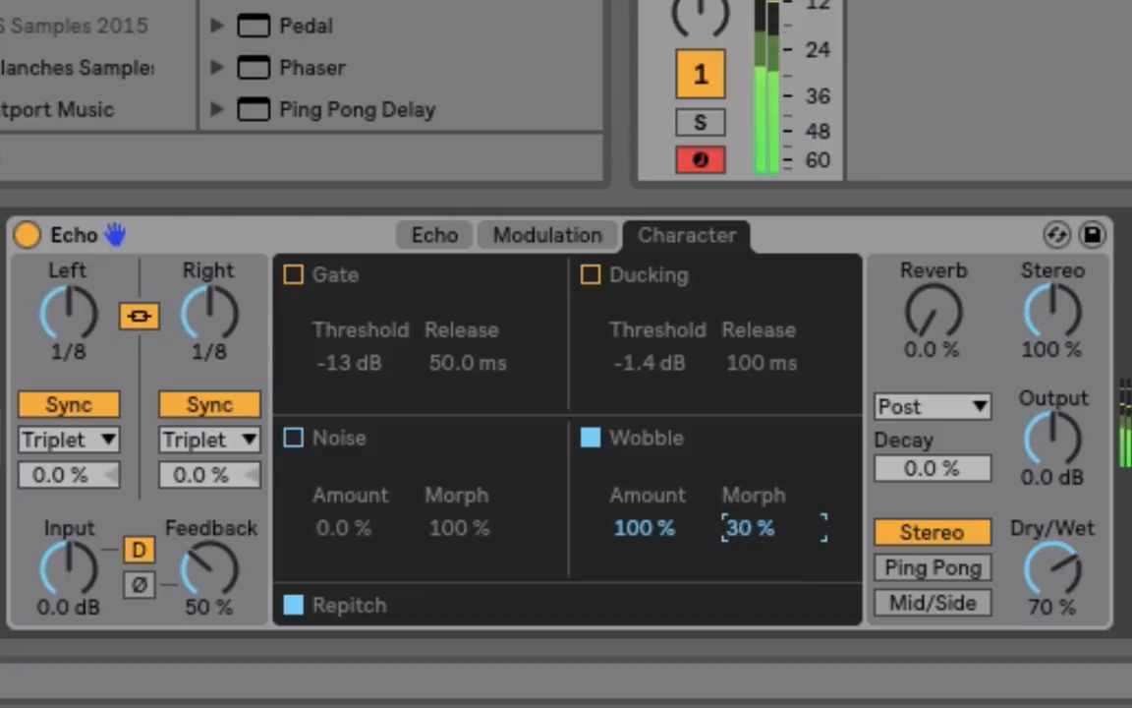
{"action": "left_click_drag", "start_coordinate": [747, 528], "coordinate": [748, 491]}
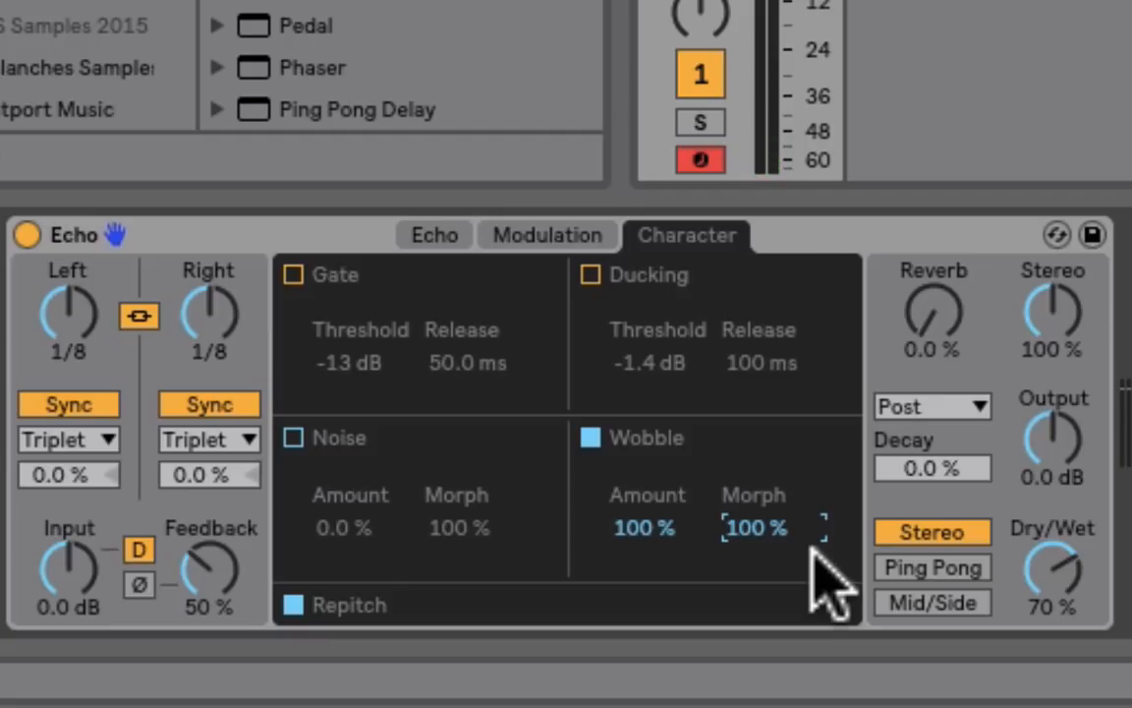
{"action": "mouse_move", "coordinate": [523, 256]}
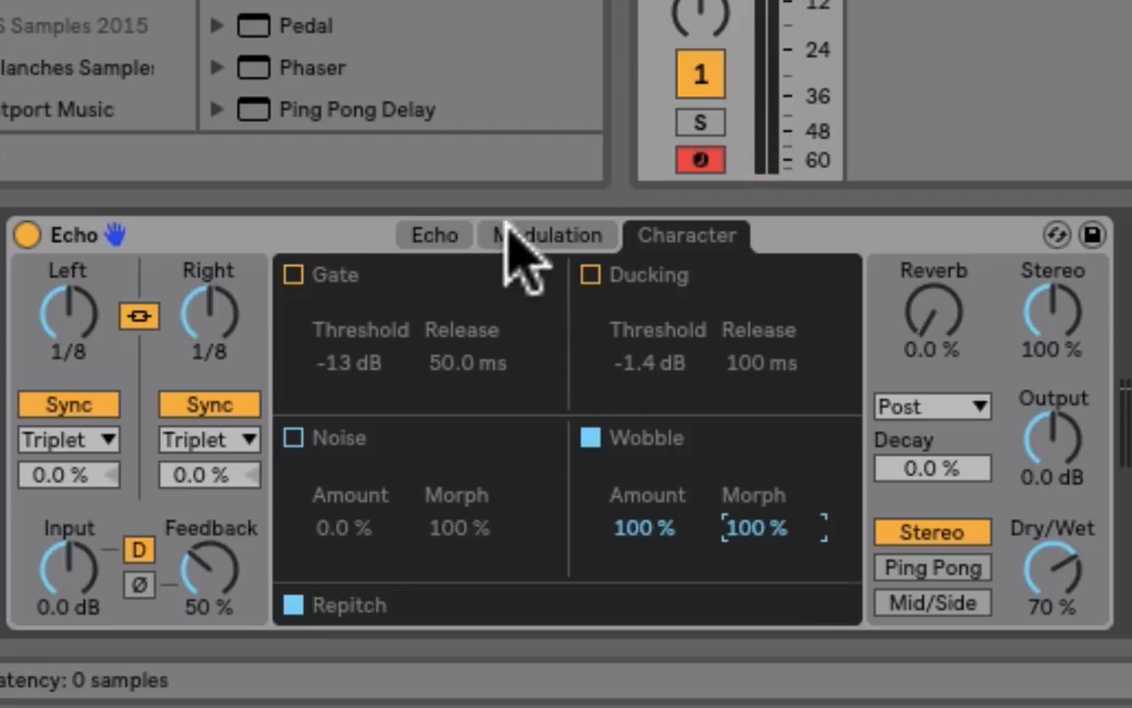
- Return from the modulation view to Echo's main echo settings
{"action": "left_click", "coordinate": [433, 234]}
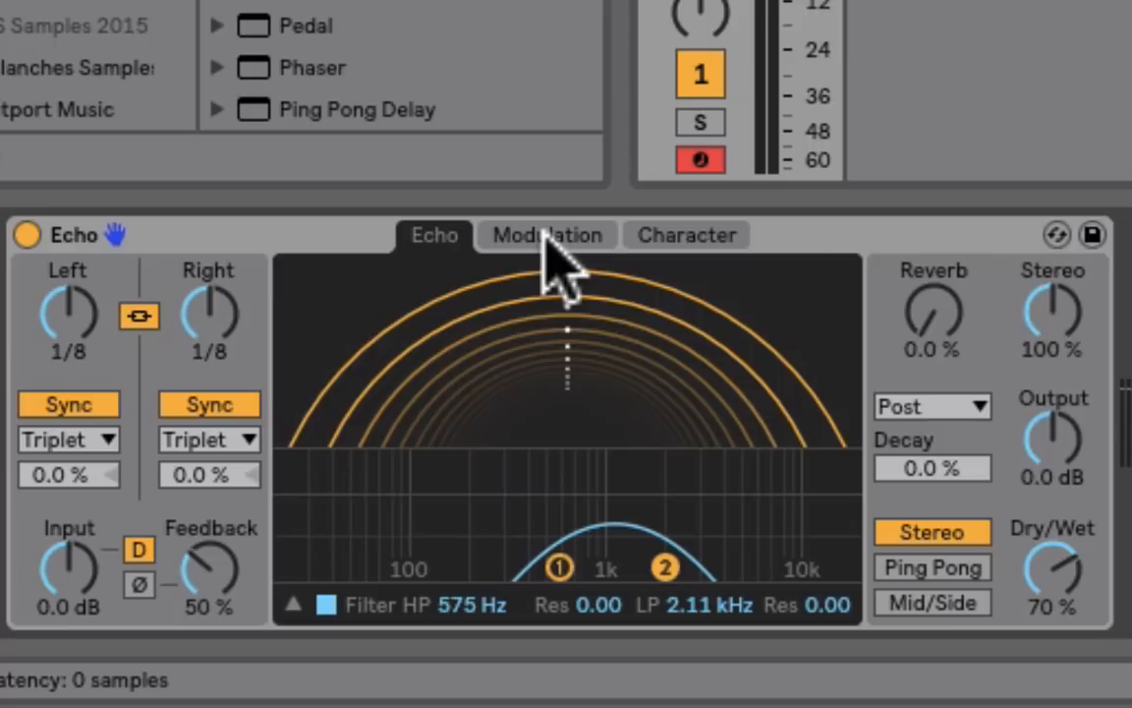
{"action": "mouse_move", "coordinate": [653, 472]}
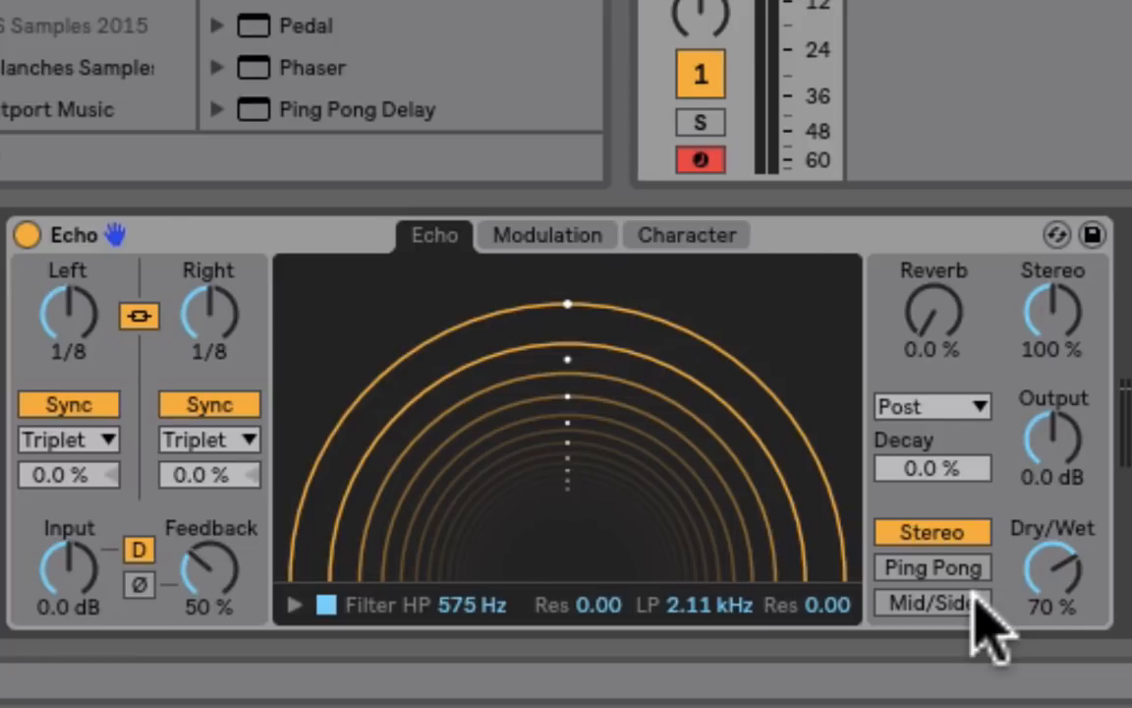
- Settle the echo in Ping Pong mode and switch its filter off
{"action": "left_click", "coordinate": [932, 568]}
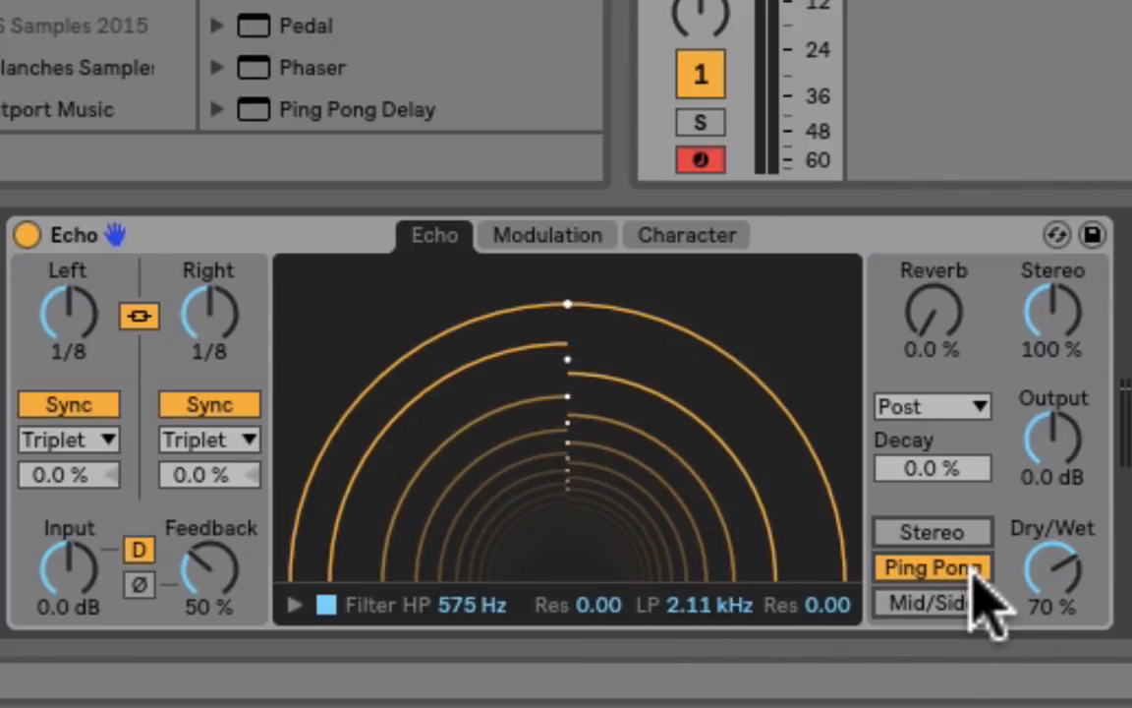
{"action": "left_click", "coordinate": [930, 531]}
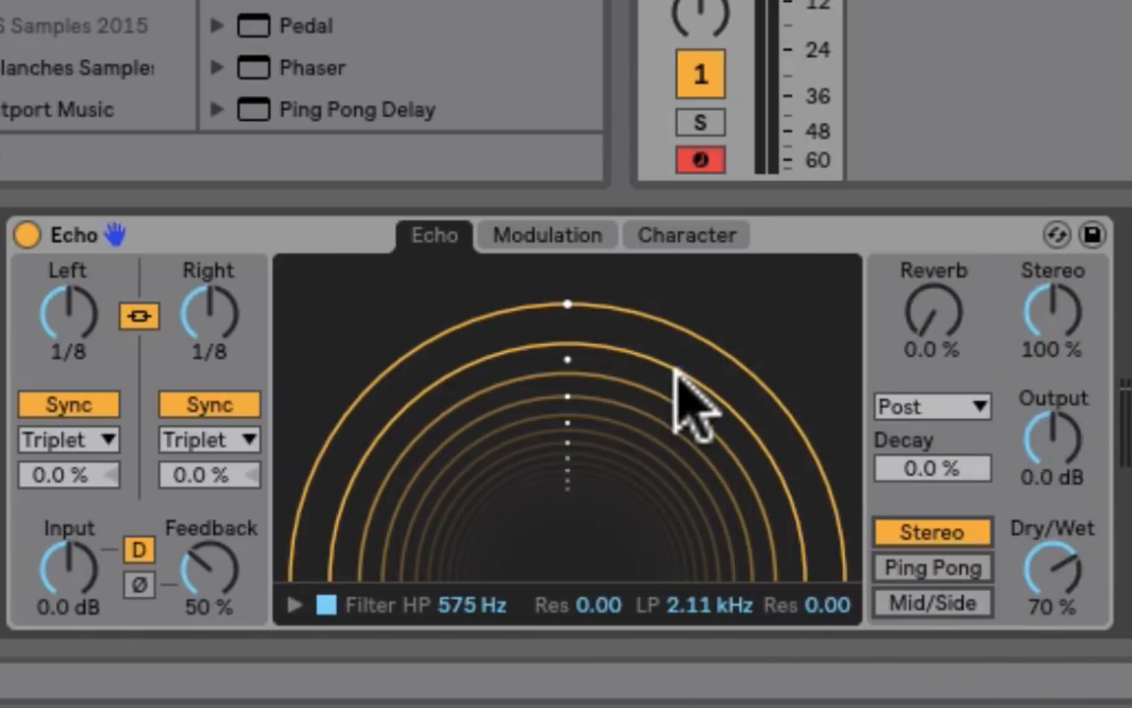
{"action": "left_click", "coordinate": [932, 567]}
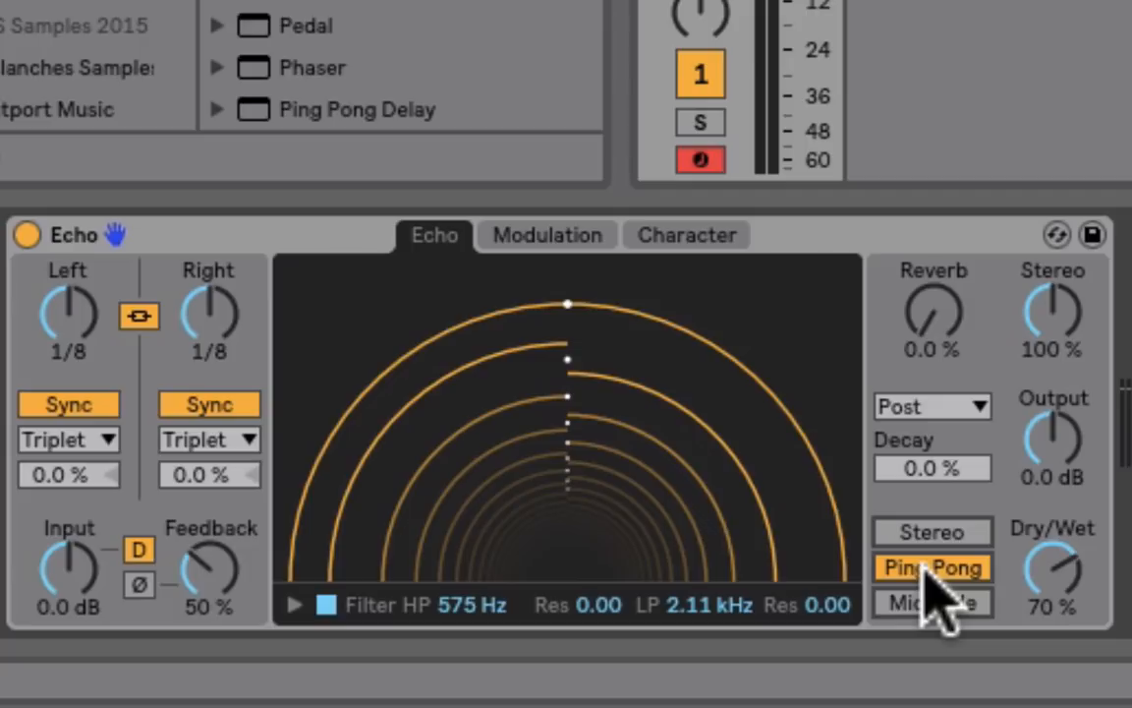
{"action": "mouse_move", "coordinate": [688, 354]}
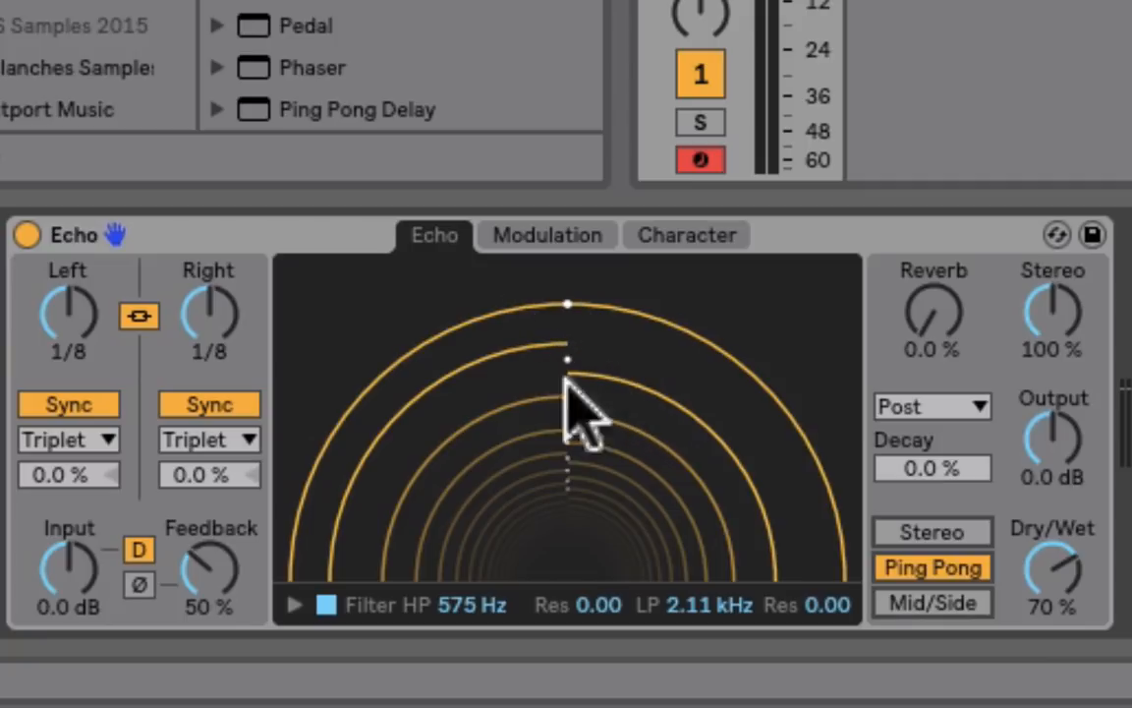
{"action": "mouse_move", "coordinate": [727, 471]}
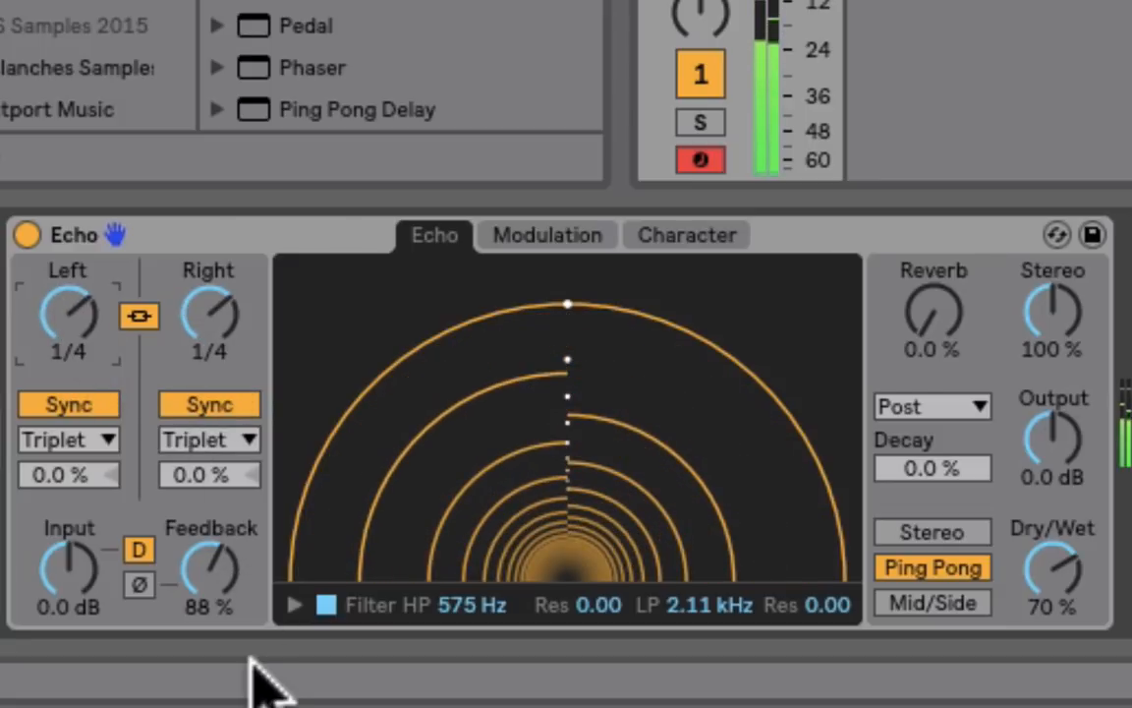
{"action": "left_click", "coordinate": [326, 604]}
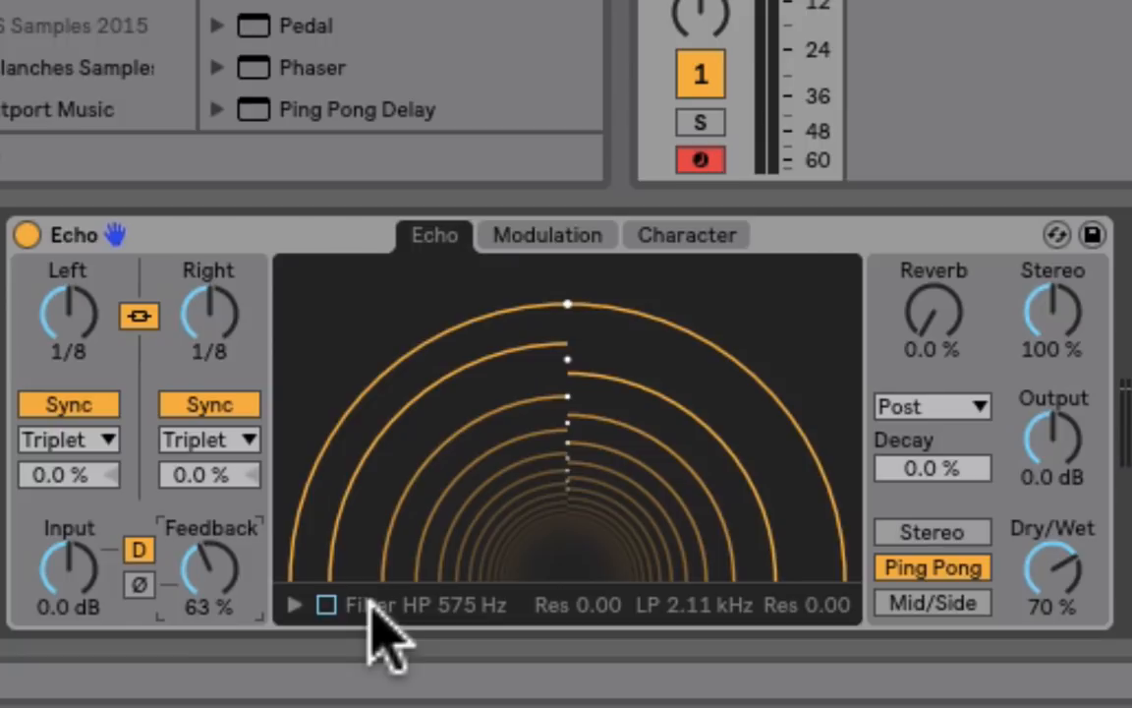
{"action": "mouse_move", "coordinate": [983, 609]}
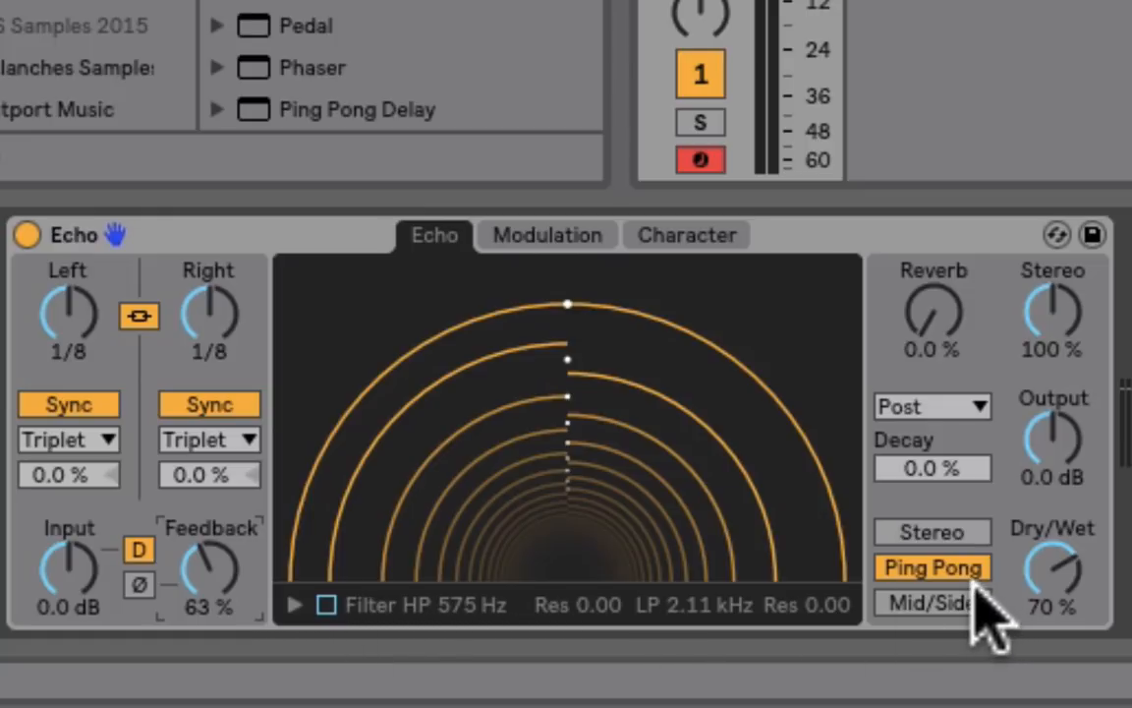
- Run the echo in Mid/Side with unlinked delays: Side at 1/4 note, Mid offset at -33%
{"action": "left_click", "coordinate": [932, 602]}
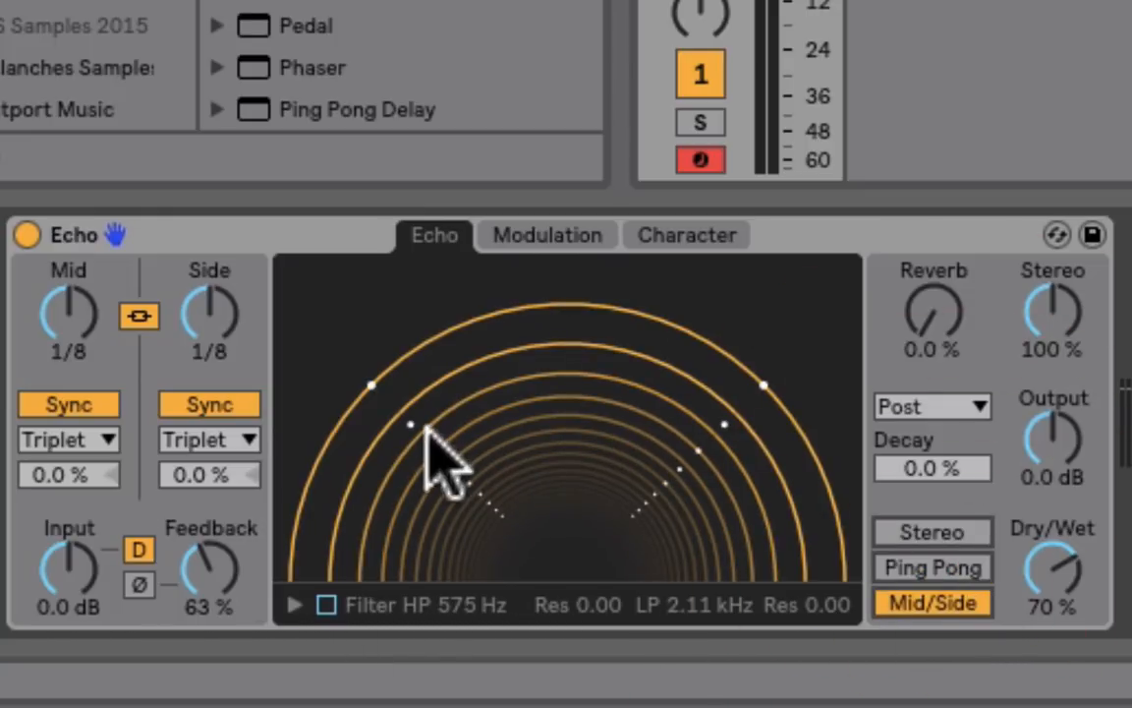
{"action": "mouse_move", "coordinate": [216, 305]}
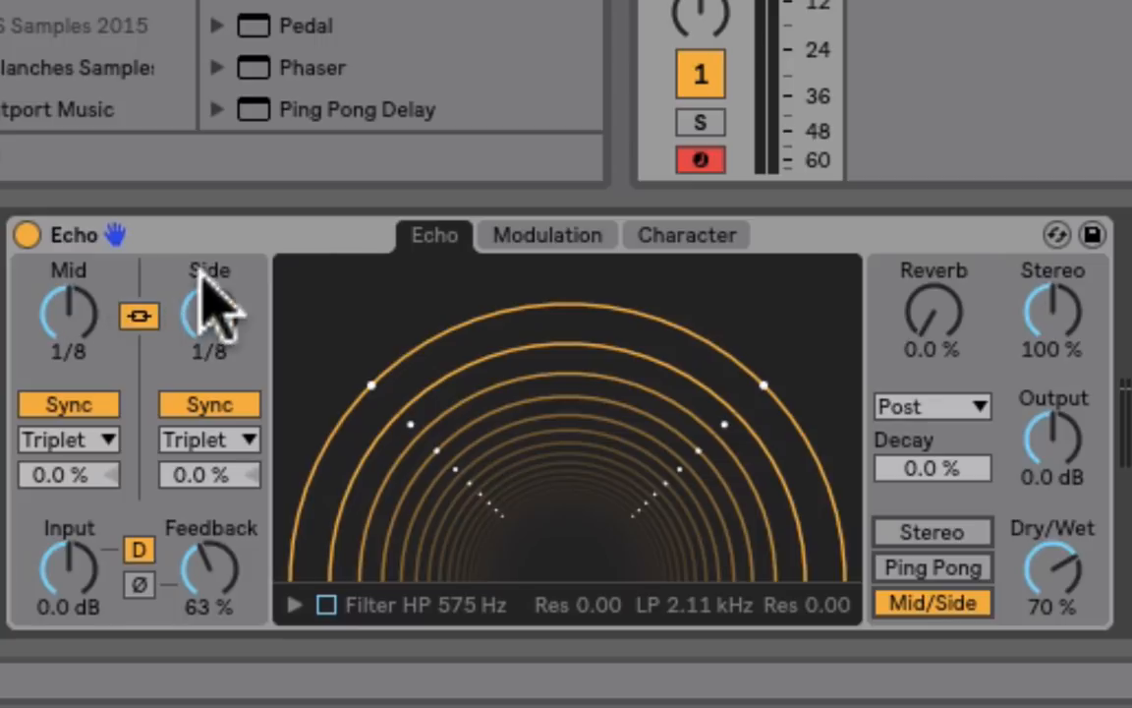
{"action": "mouse_move", "coordinate": [152, 309]}
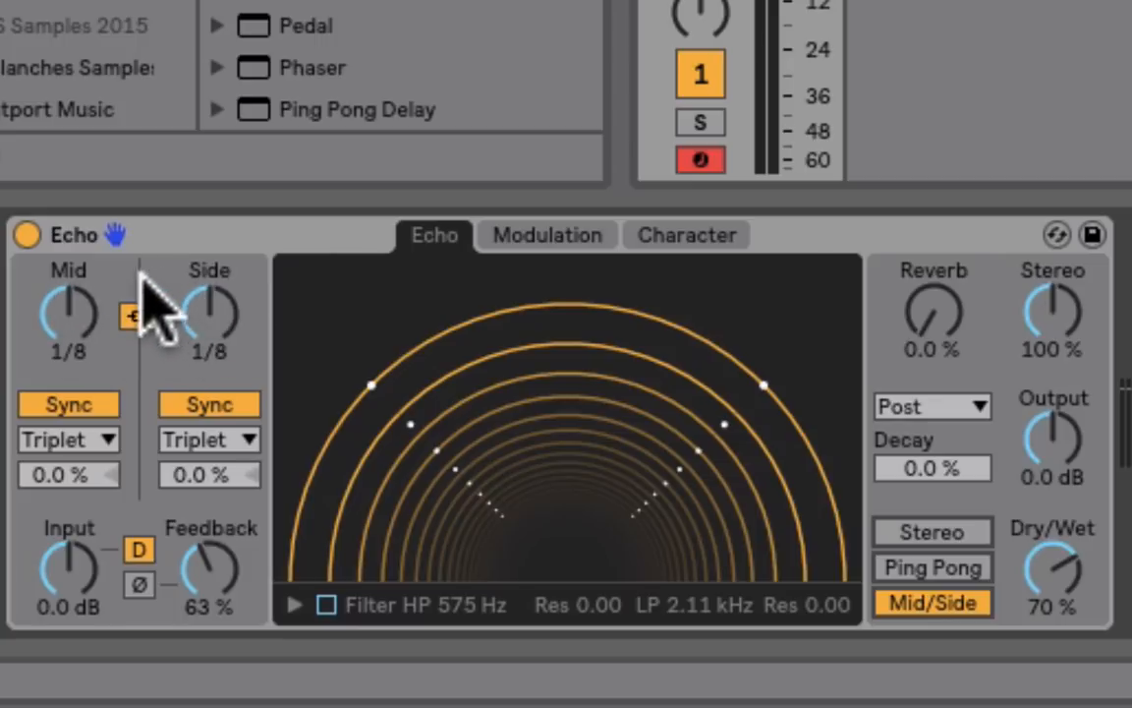
{"action": "left_click", "coordinate": [210, 438]}
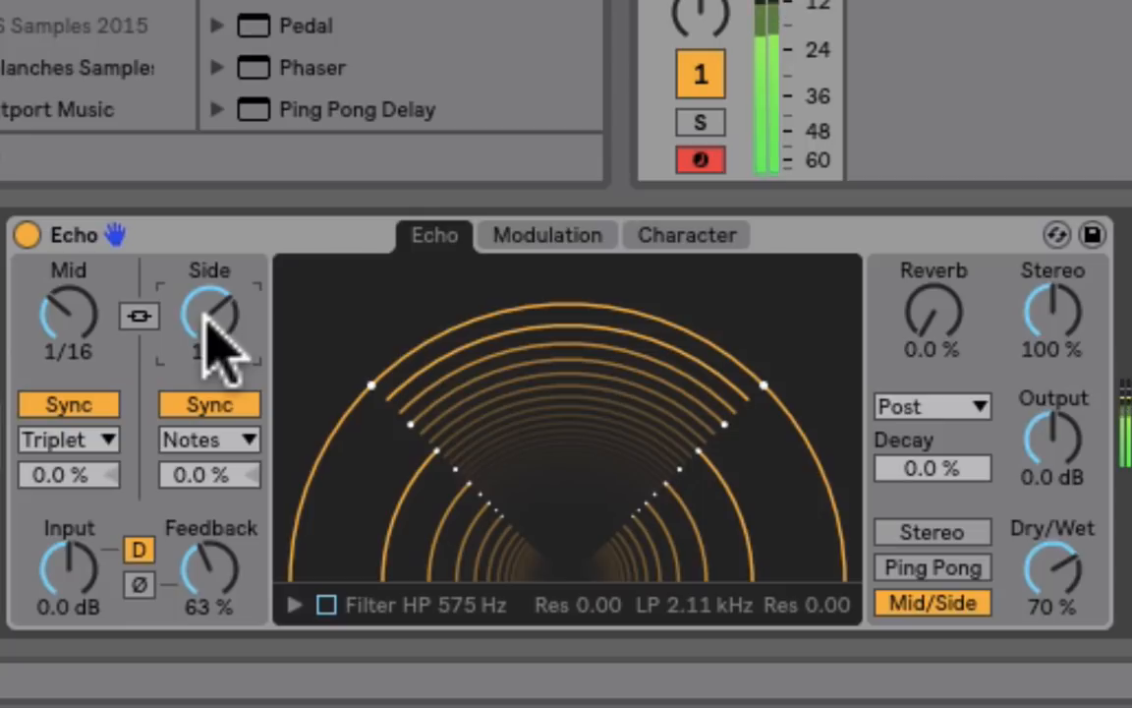
{"action": "left_click_drag", "start_coordinate": [211, 315], "coordinate": [226, 501]}
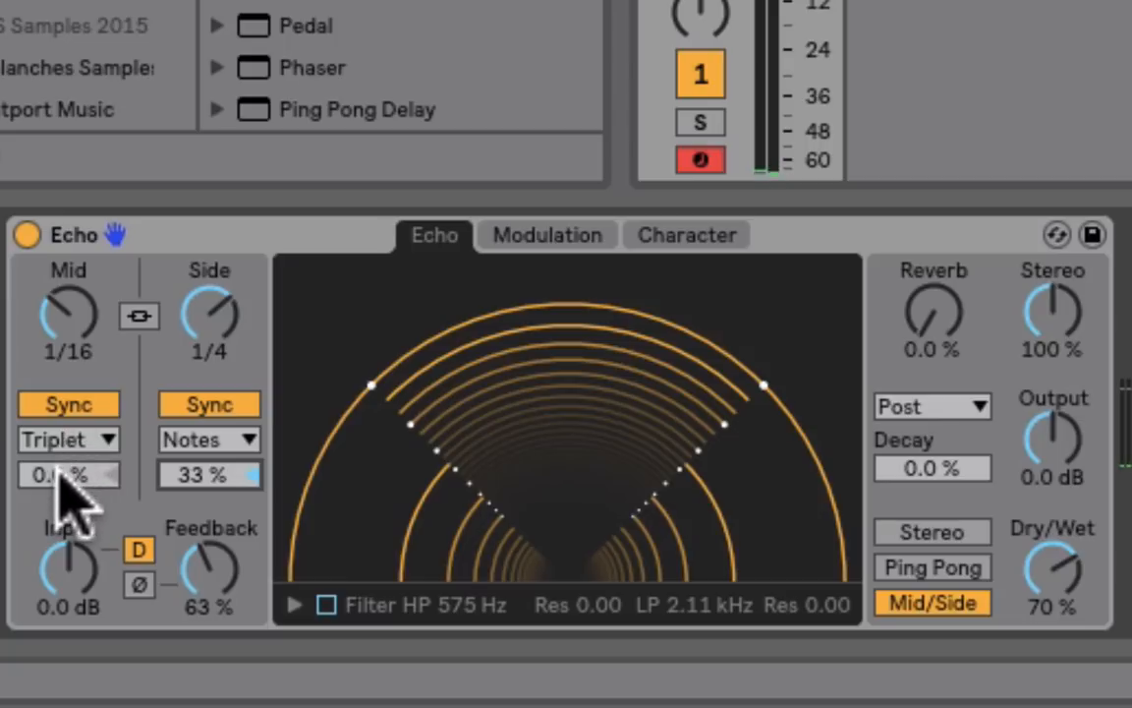
{"action": "left_click_drag", "start_coordinate": [69, 474], "coordinate": [68, 511]}
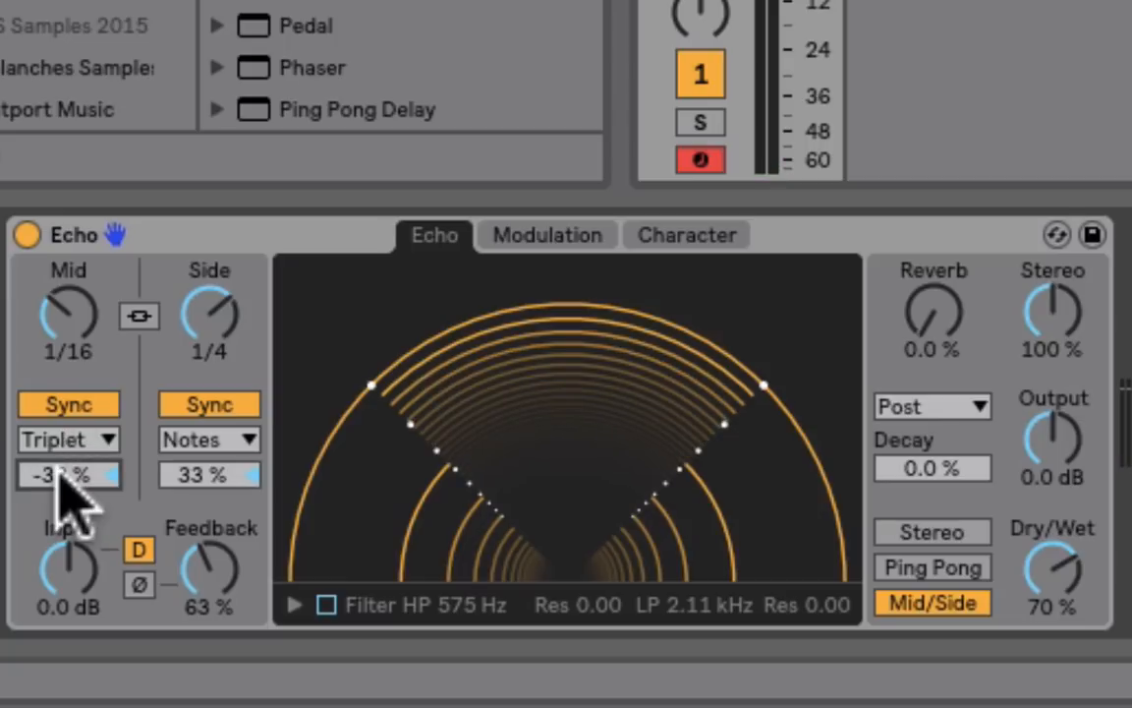
{"action": "mouse_move", "coordinate": [604, 437]}
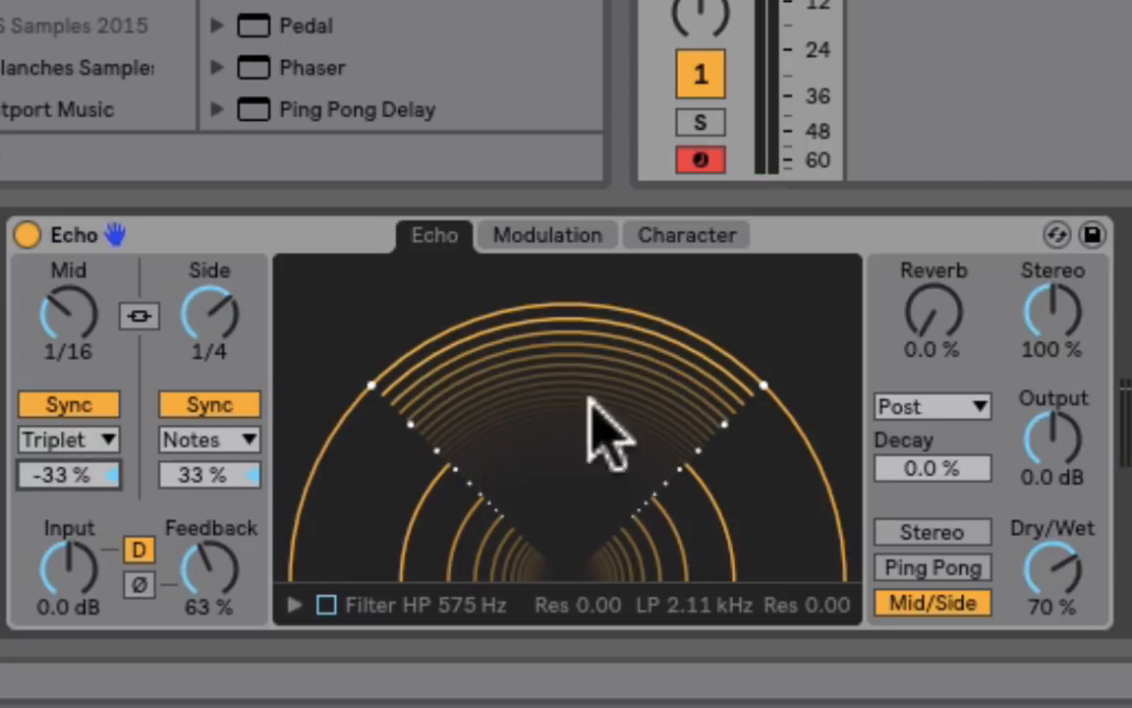
{"action": "mouse_move", "coordinate": [1111, 314]}
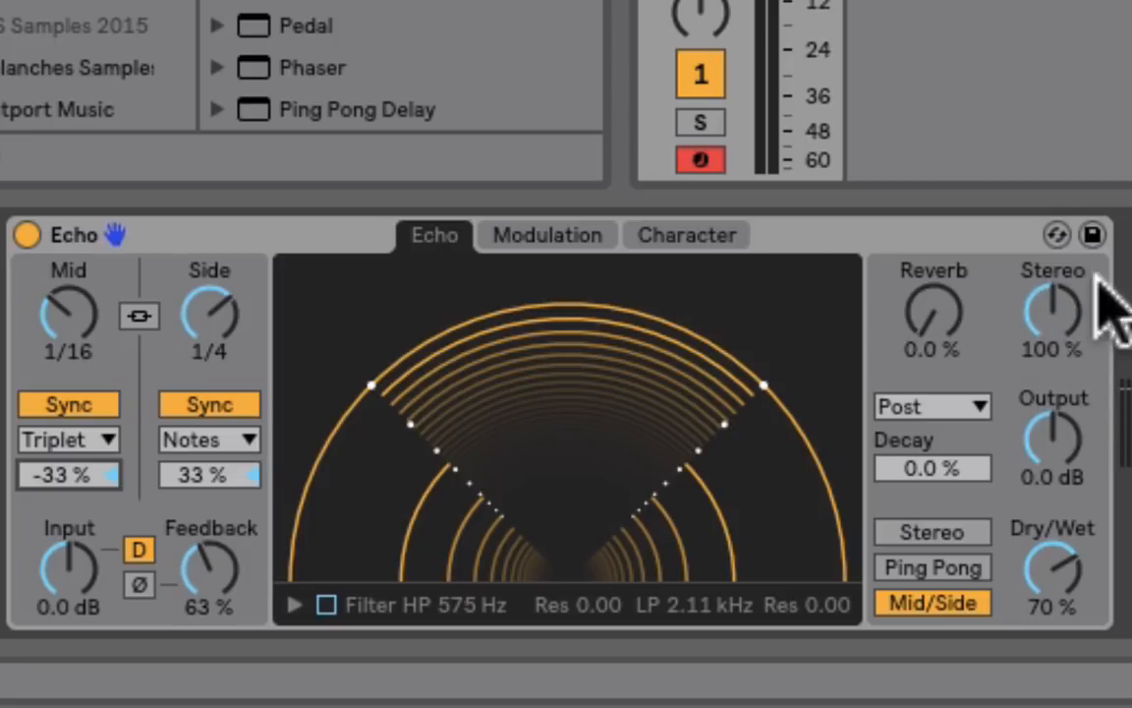
{"action": "mouse_move", "coordinate": [1091, 383]}
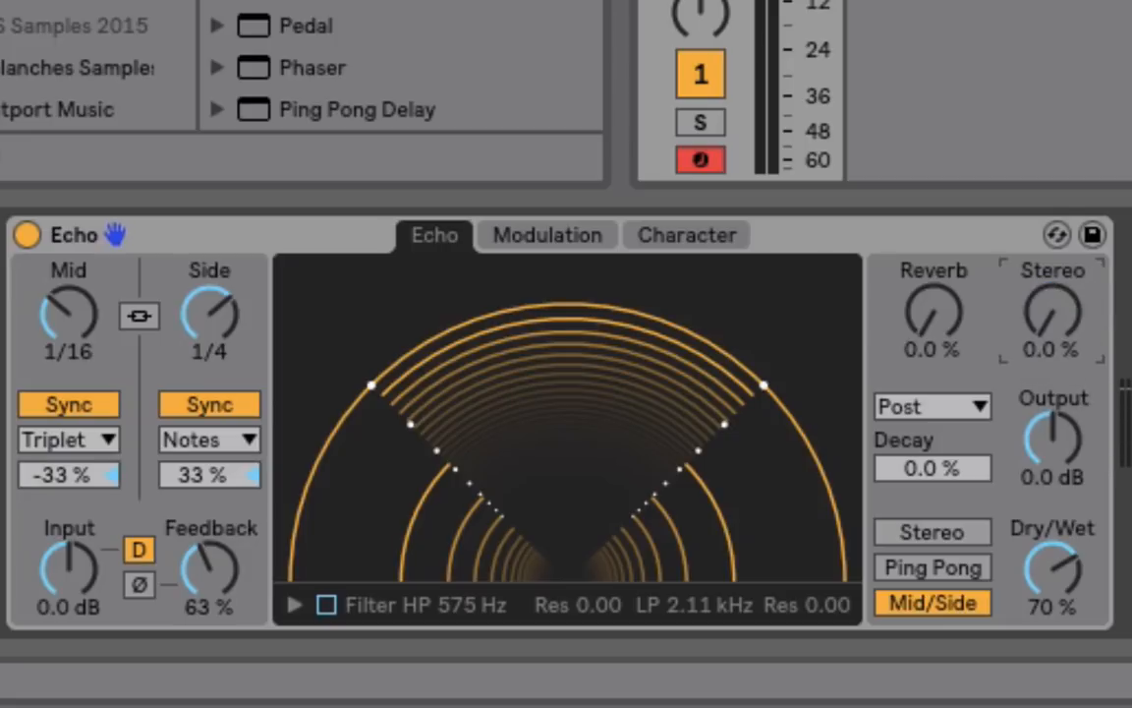
{"action": "mouse_move", "coordinate": [1061, 324]}
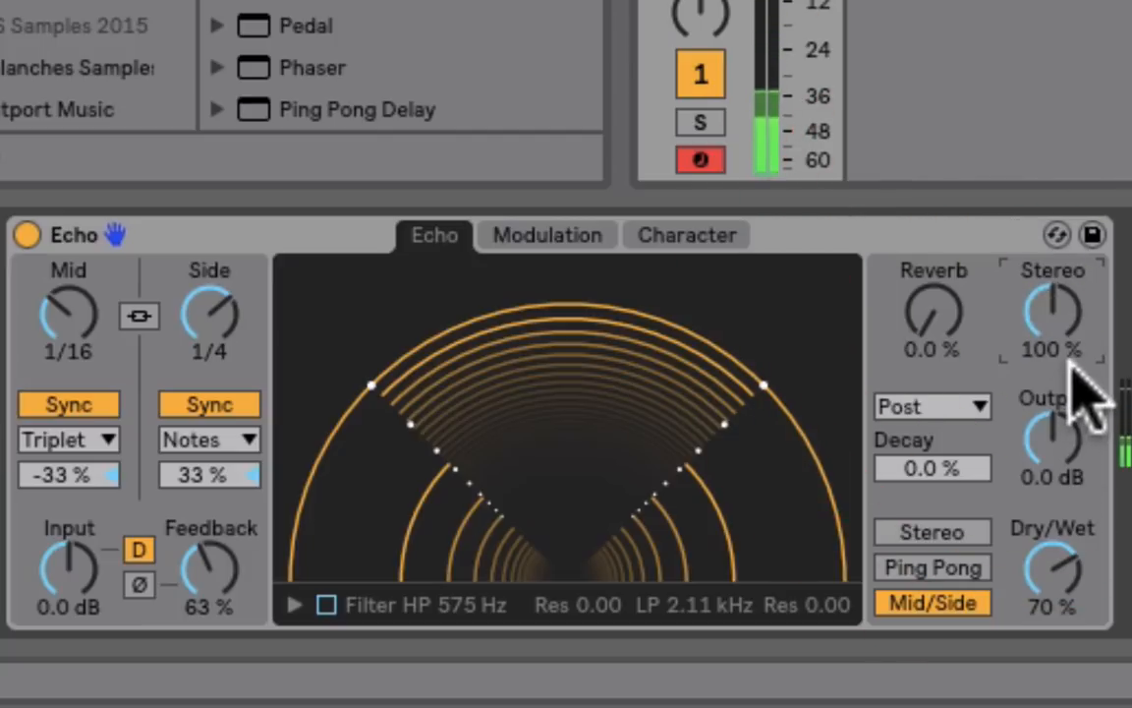
{"action": "mouse_move", "coordinate": [1066, 373]}
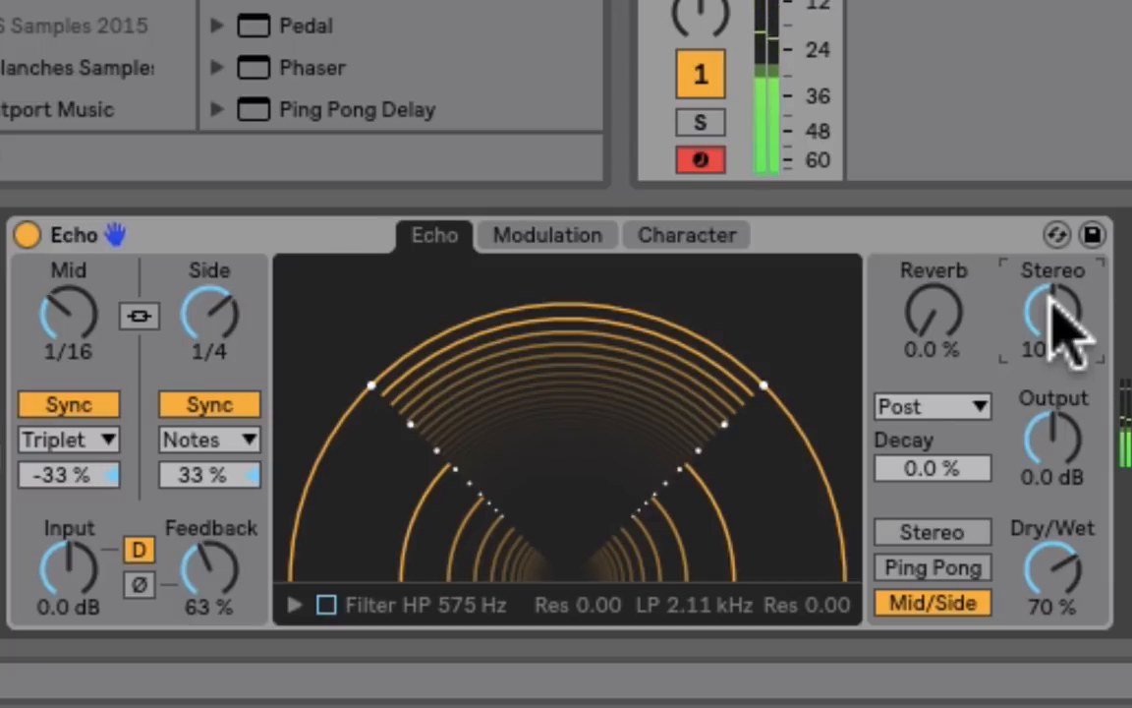
- Widen the echo's stereo image to 200%
{"action": "left_click_drag", "start_coordinate": [1052, 315], "coordinate": [1052, 295]}
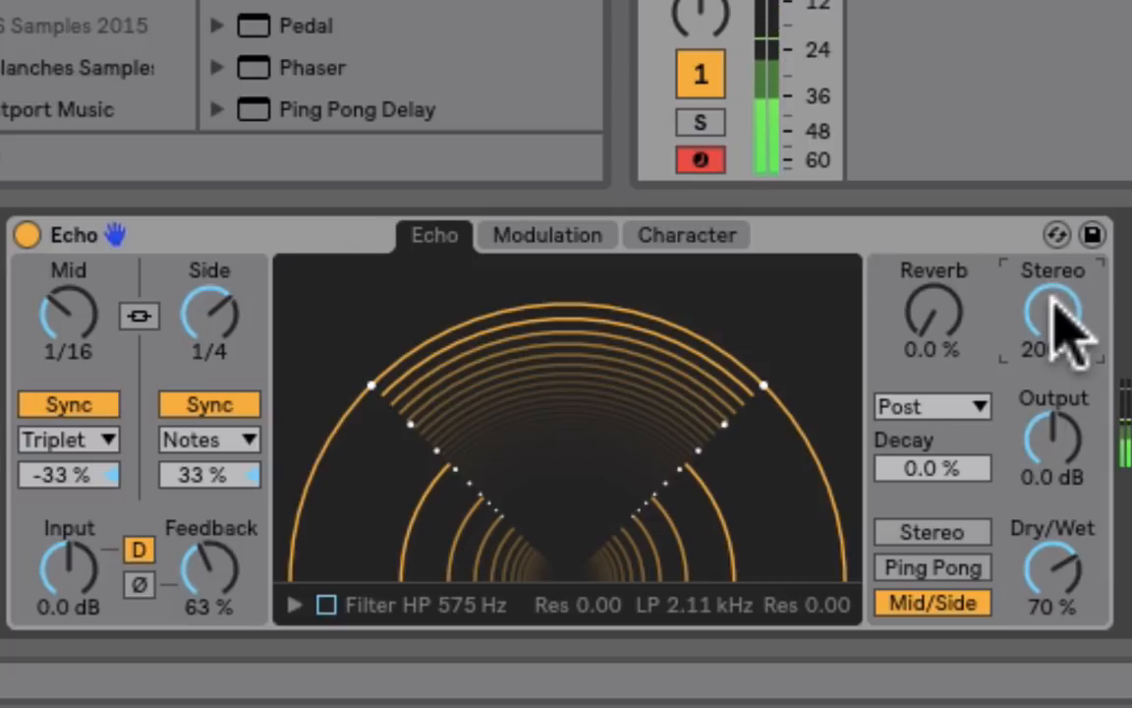
{"action": "left_click_drag", "start_coordinate": [1052, 315], "coordinate": [1052, 315]}
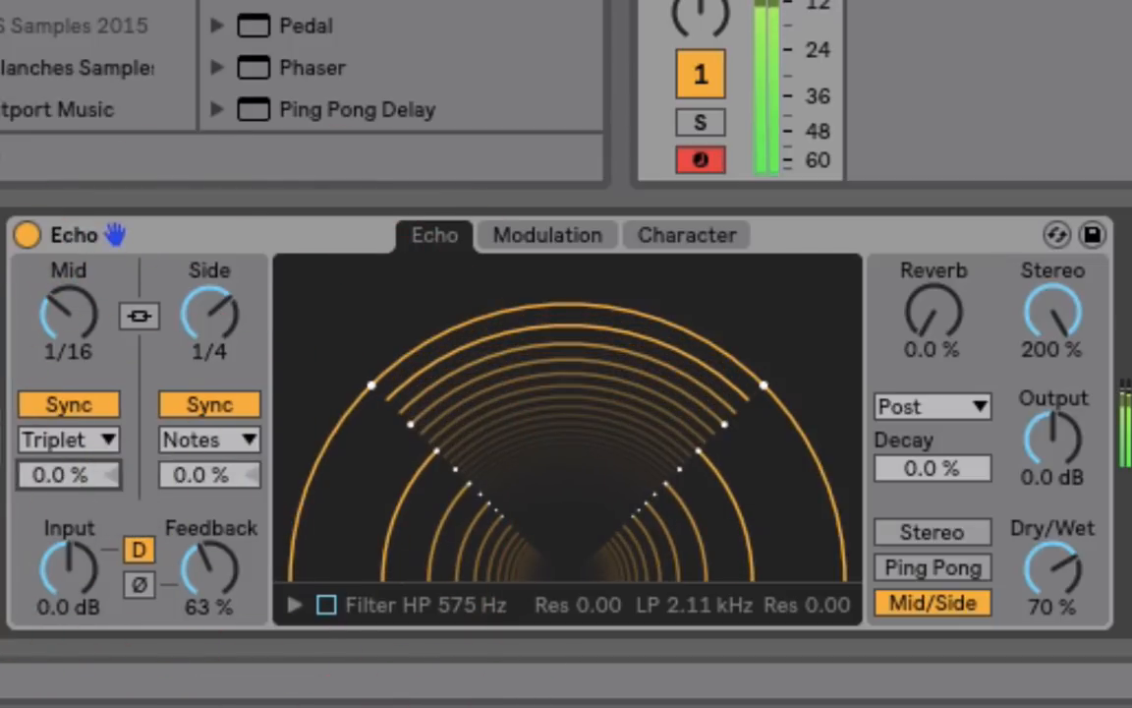
- Keep the side delay in Notes sync and return the echo to Stereo mode via Ping Pong
{"action": "left_click", "coordinate": [209, 439]}
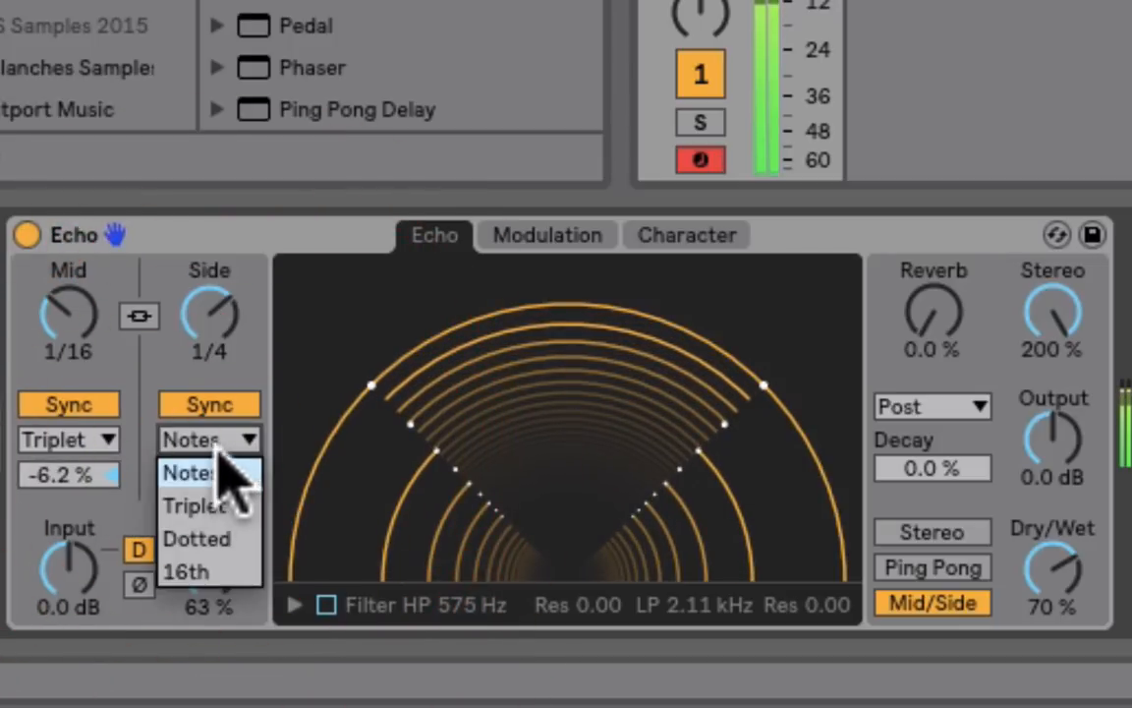
{"action": "left_click", "coordinate": [186, 472]}
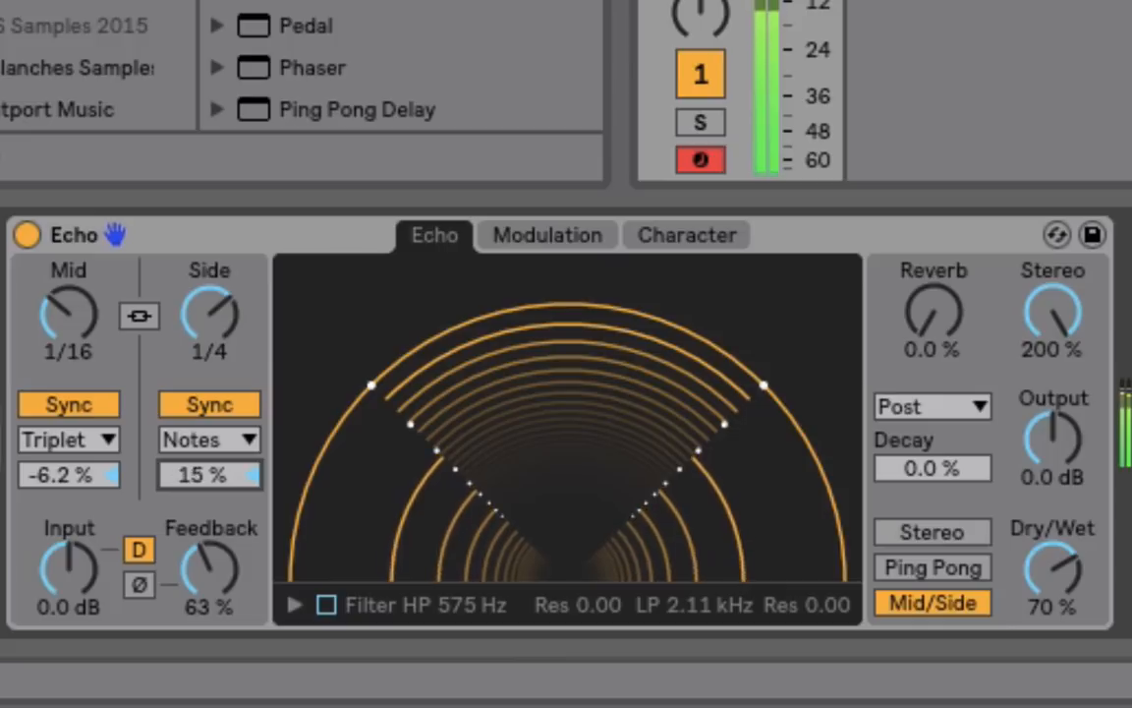
{"action": "left_click", "coordinate": [931, 567]}
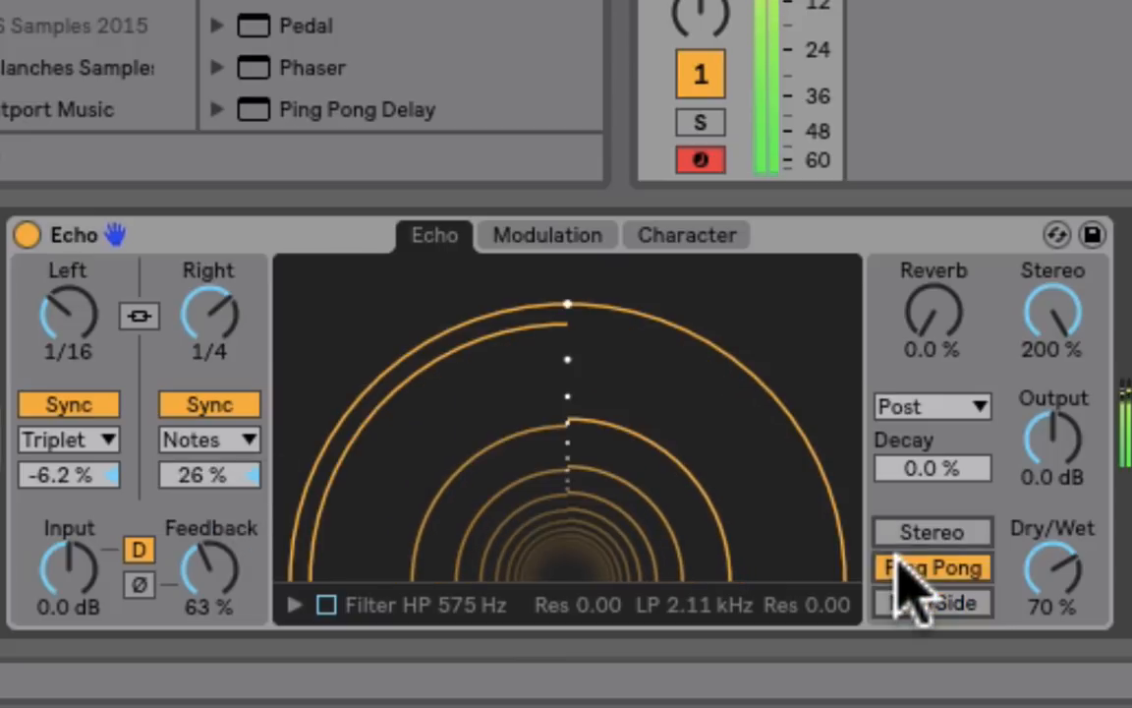
{"action": "left_click", "coordinate": [931, 531]}
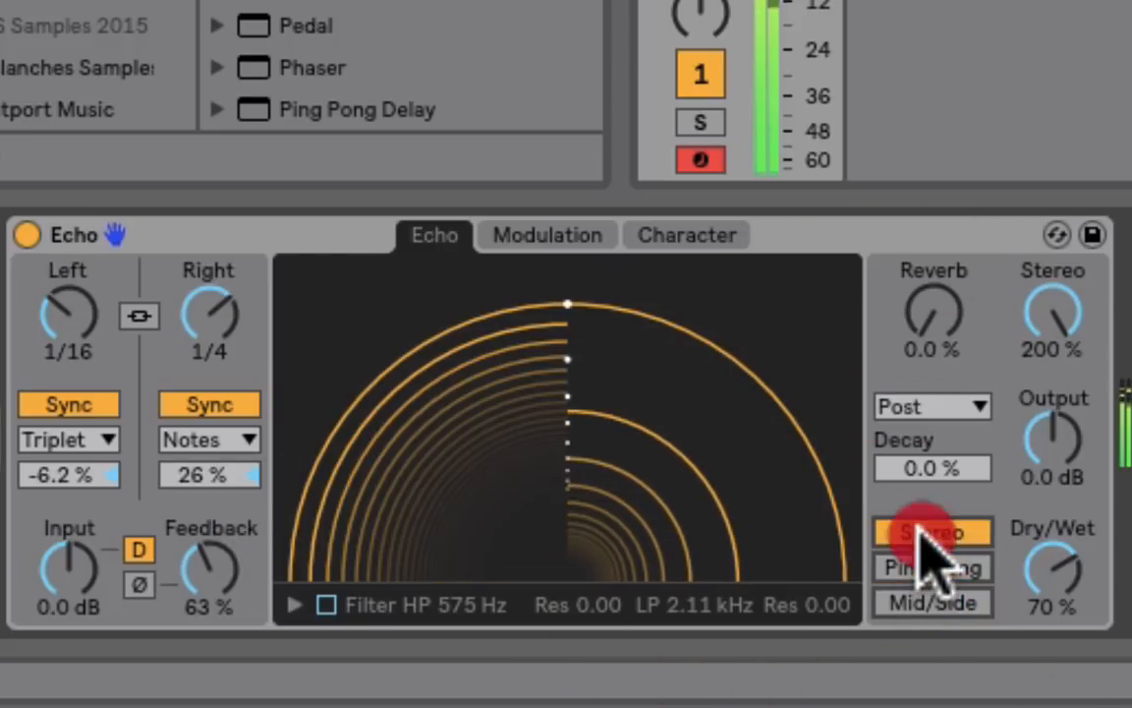
{"action": "left_click", "coordinate": [930, 532]}
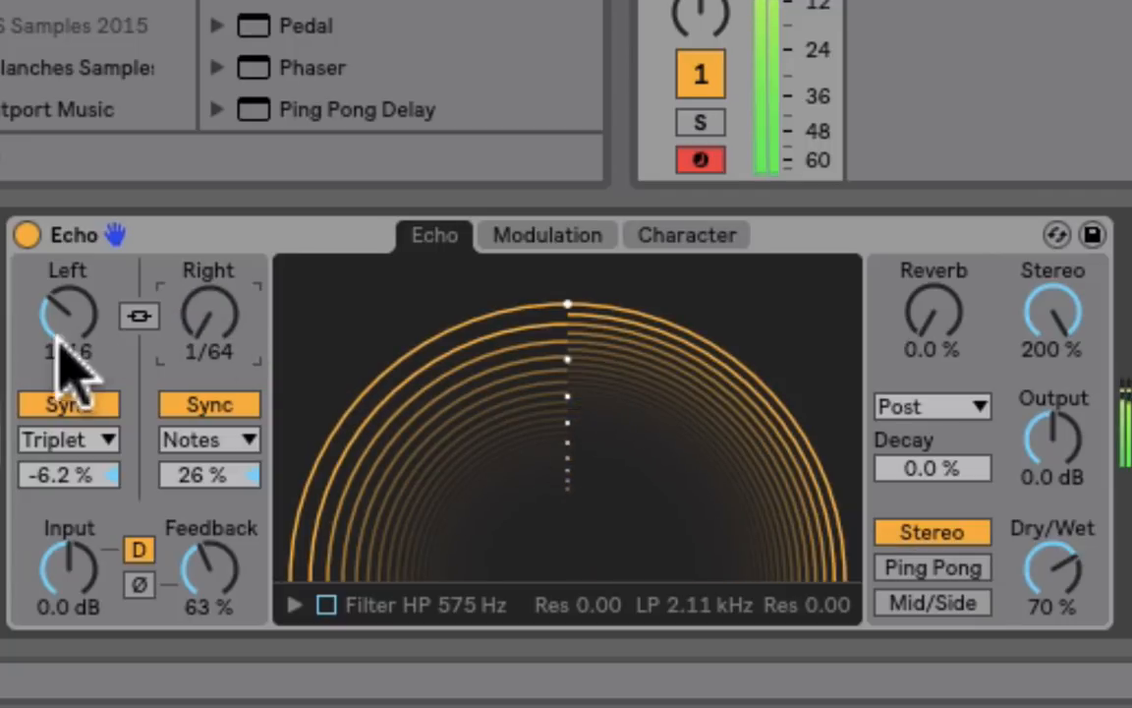
- Switch both delays to free time linked at 1.00 ms and raise feedback to 95%
{"action": "left_click", "coordinate": [66, 404]}
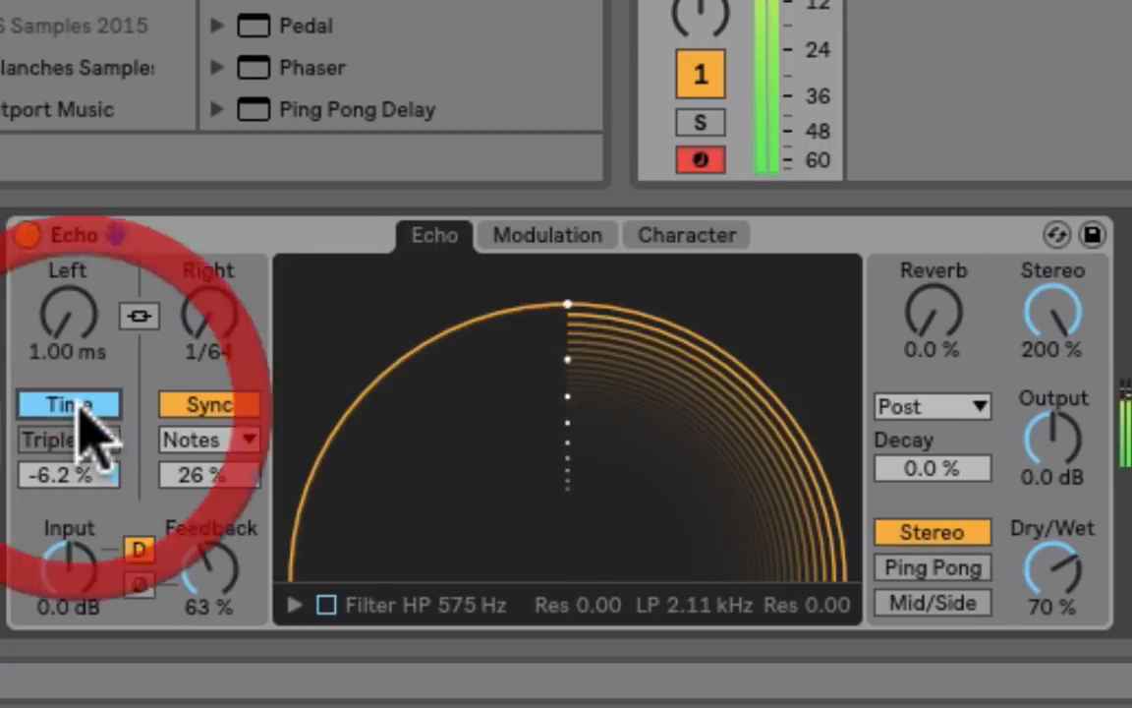
{"action": "left_click", "coordinate": [207, 404]}
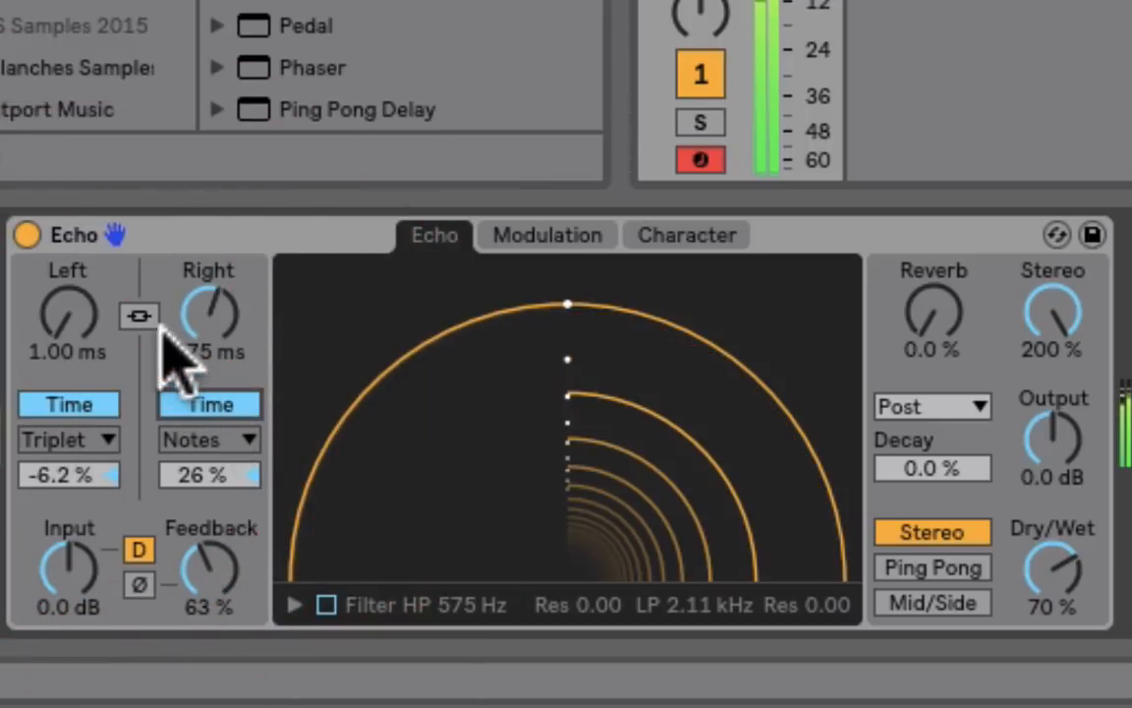
{"action": "left_click", "coordinate": [140, 316]}
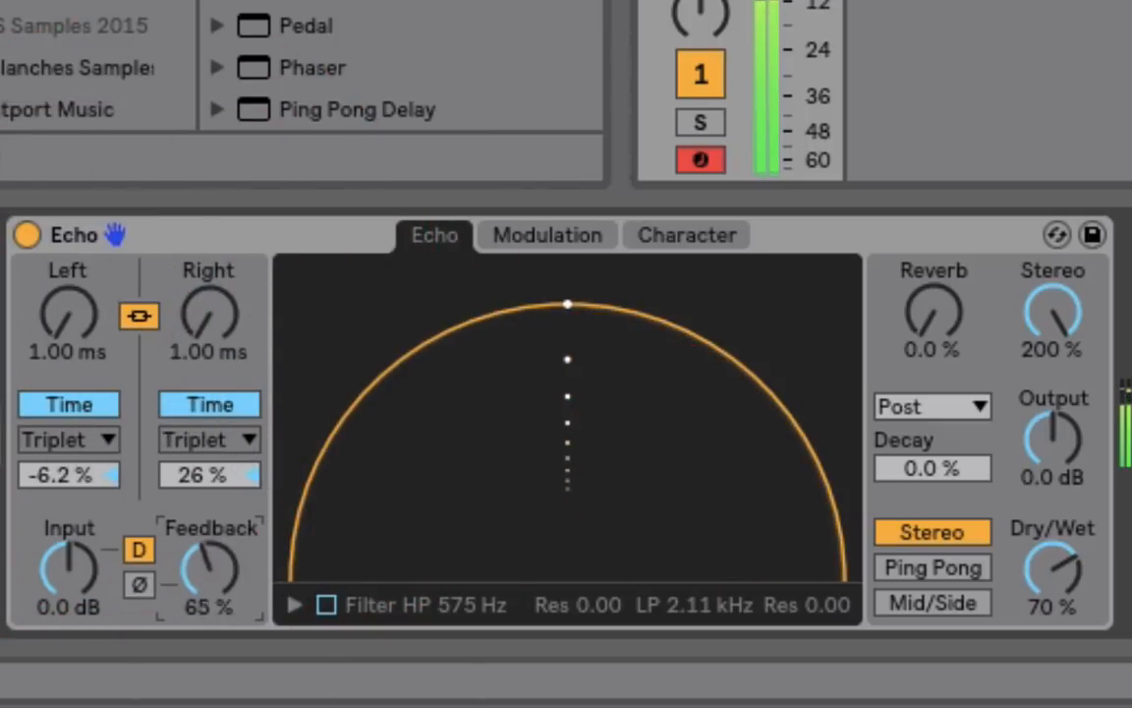
{"action": "left_click_drag", "start_coordinate": [209, 570], "coordinate": [209, 551]}
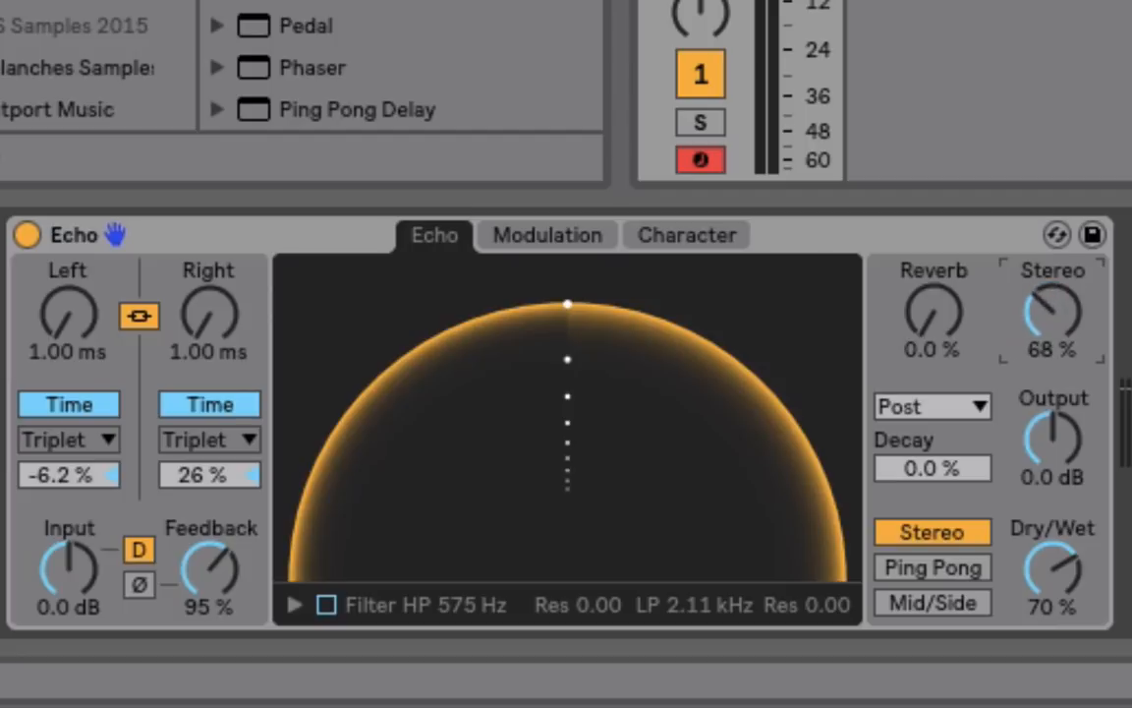
{"action": "mouse_move", "coordinate": [1062, 334]}
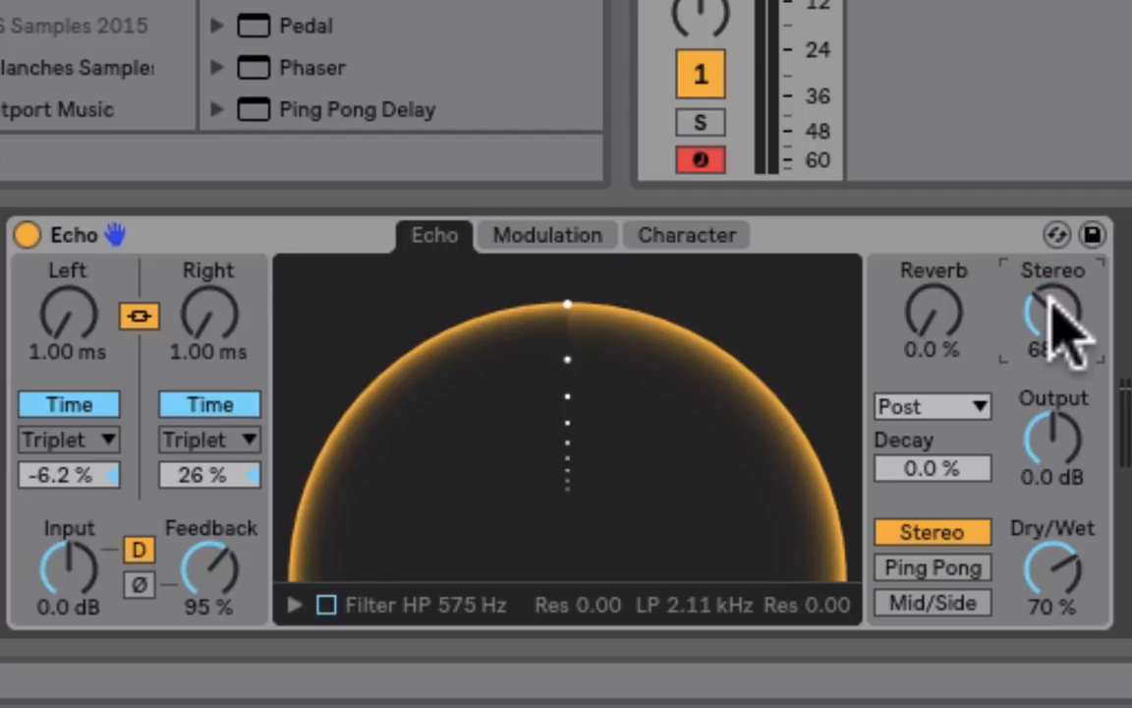